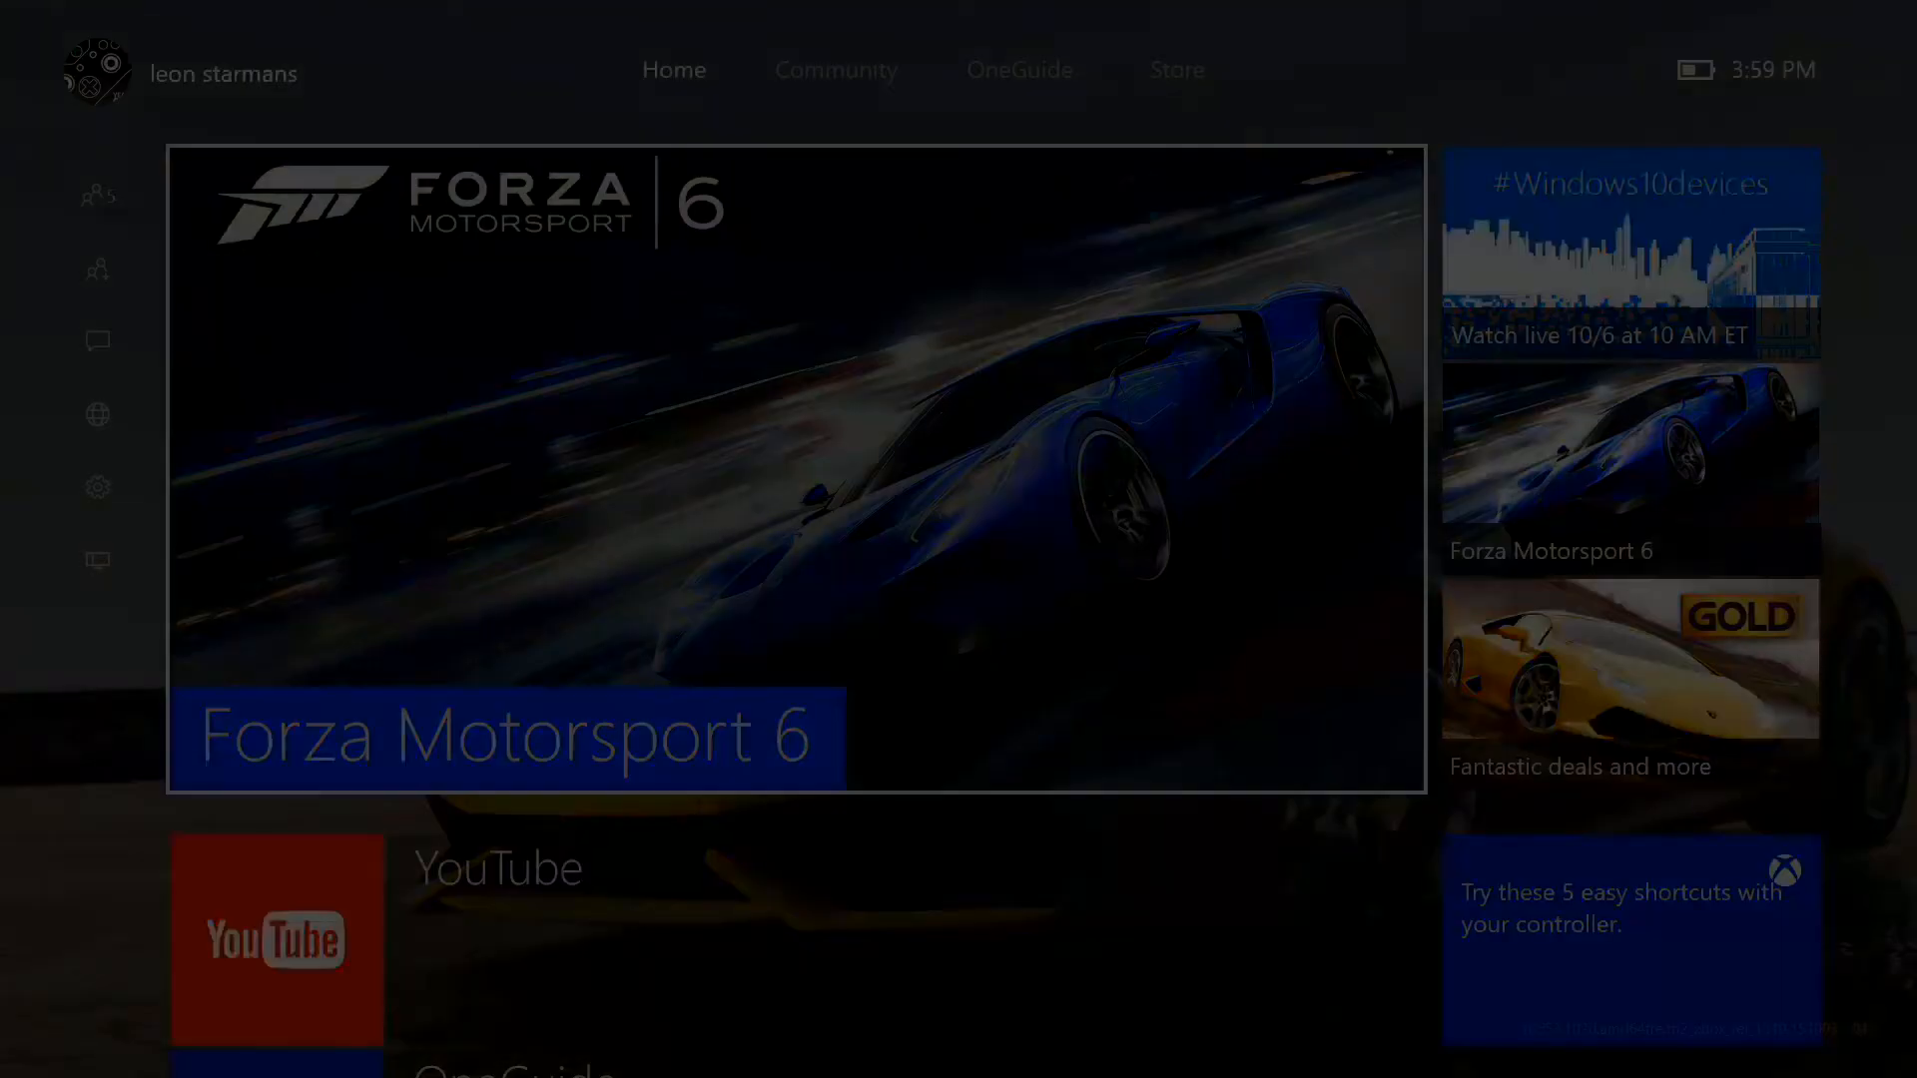
# Bring up the guide and flip through its Friends, Messages and Notifications panels
pyautogui.click(98, 196)
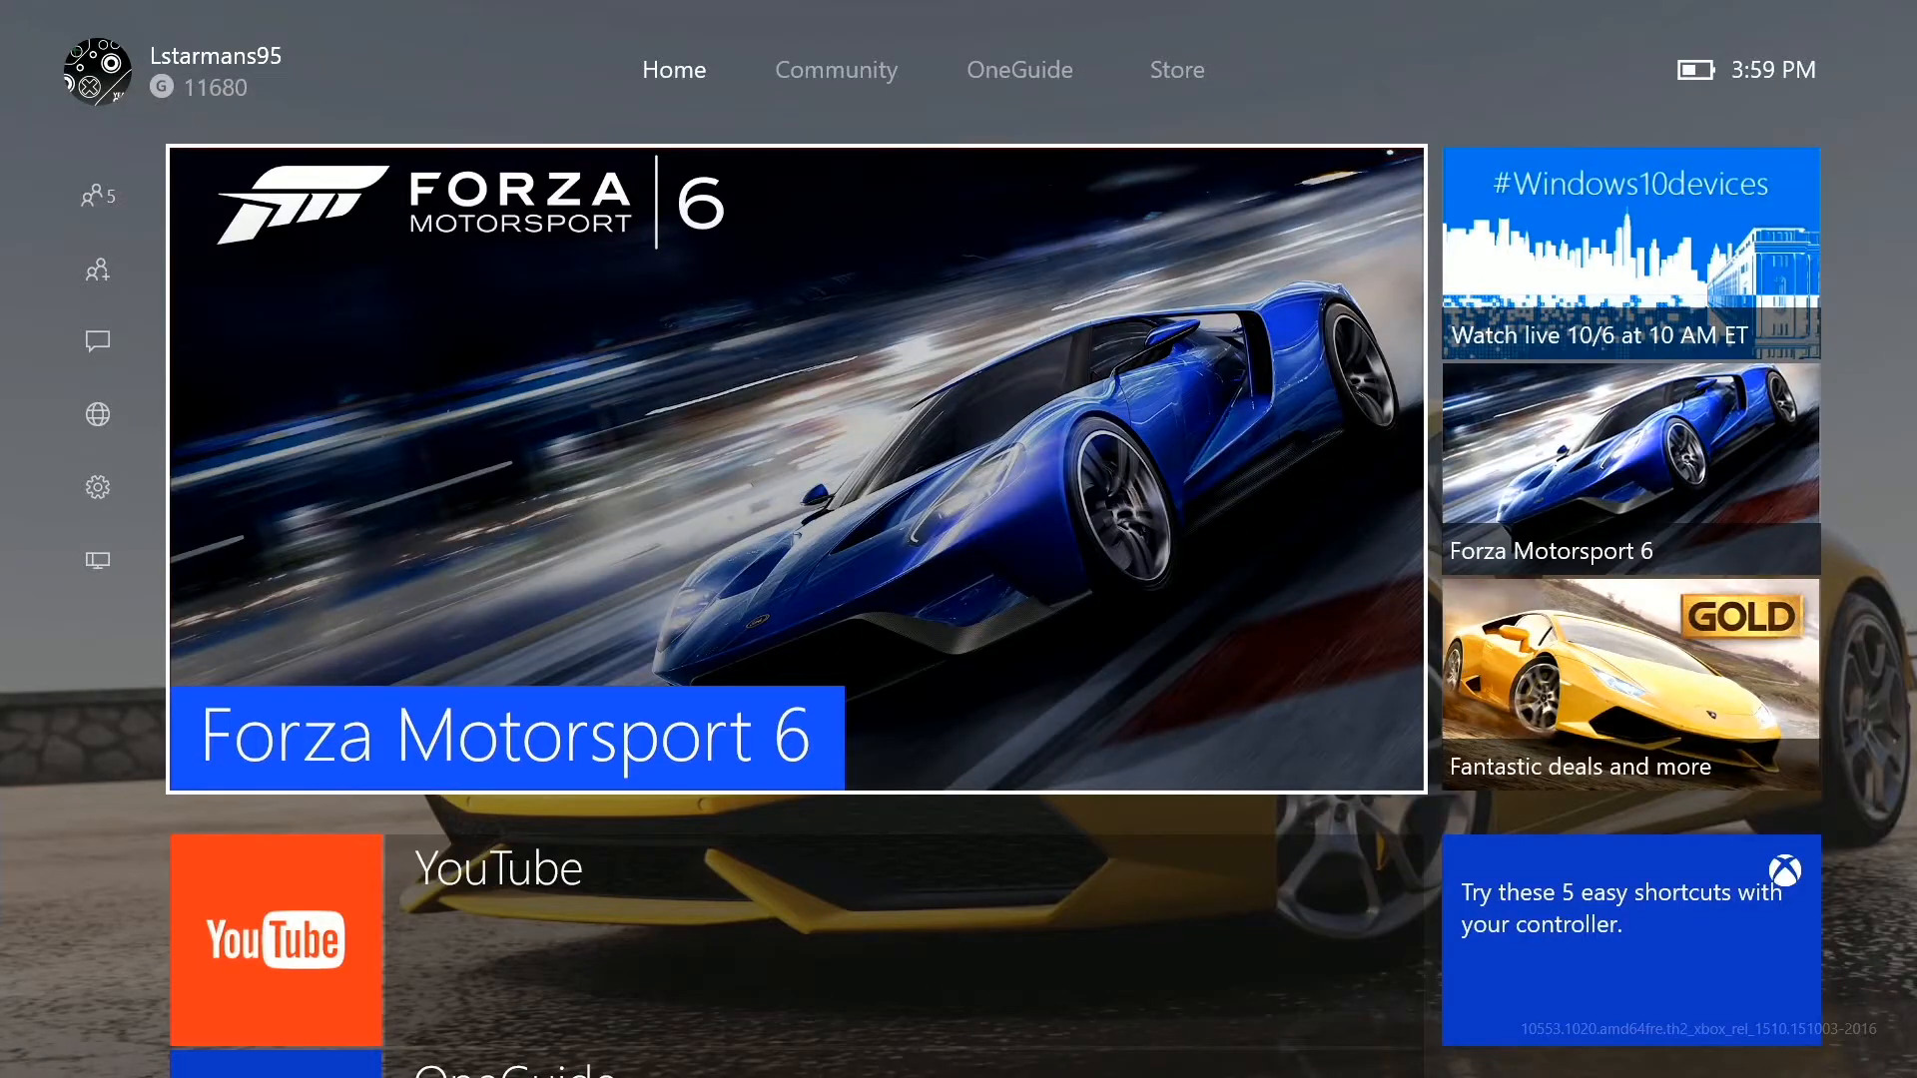
pyautogui.scroll(-3)
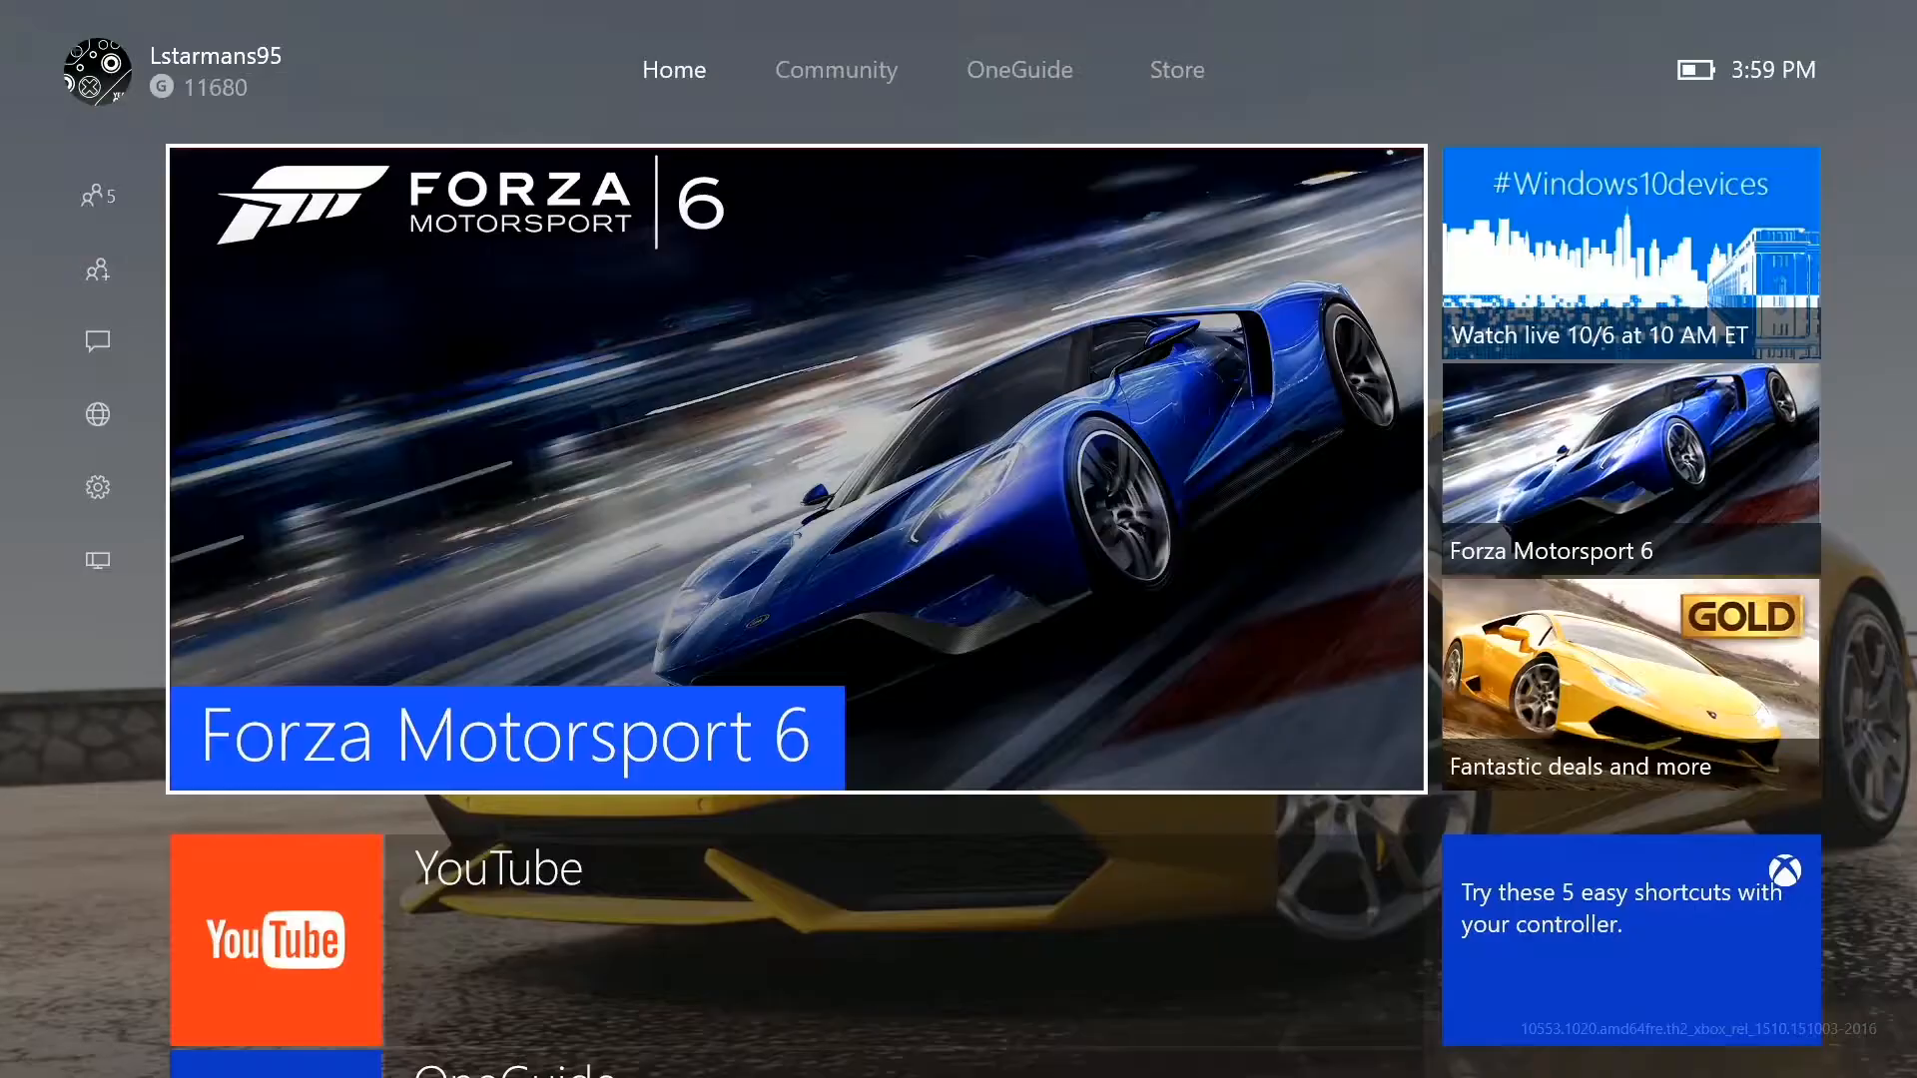
pyautogui.click(96, 196)
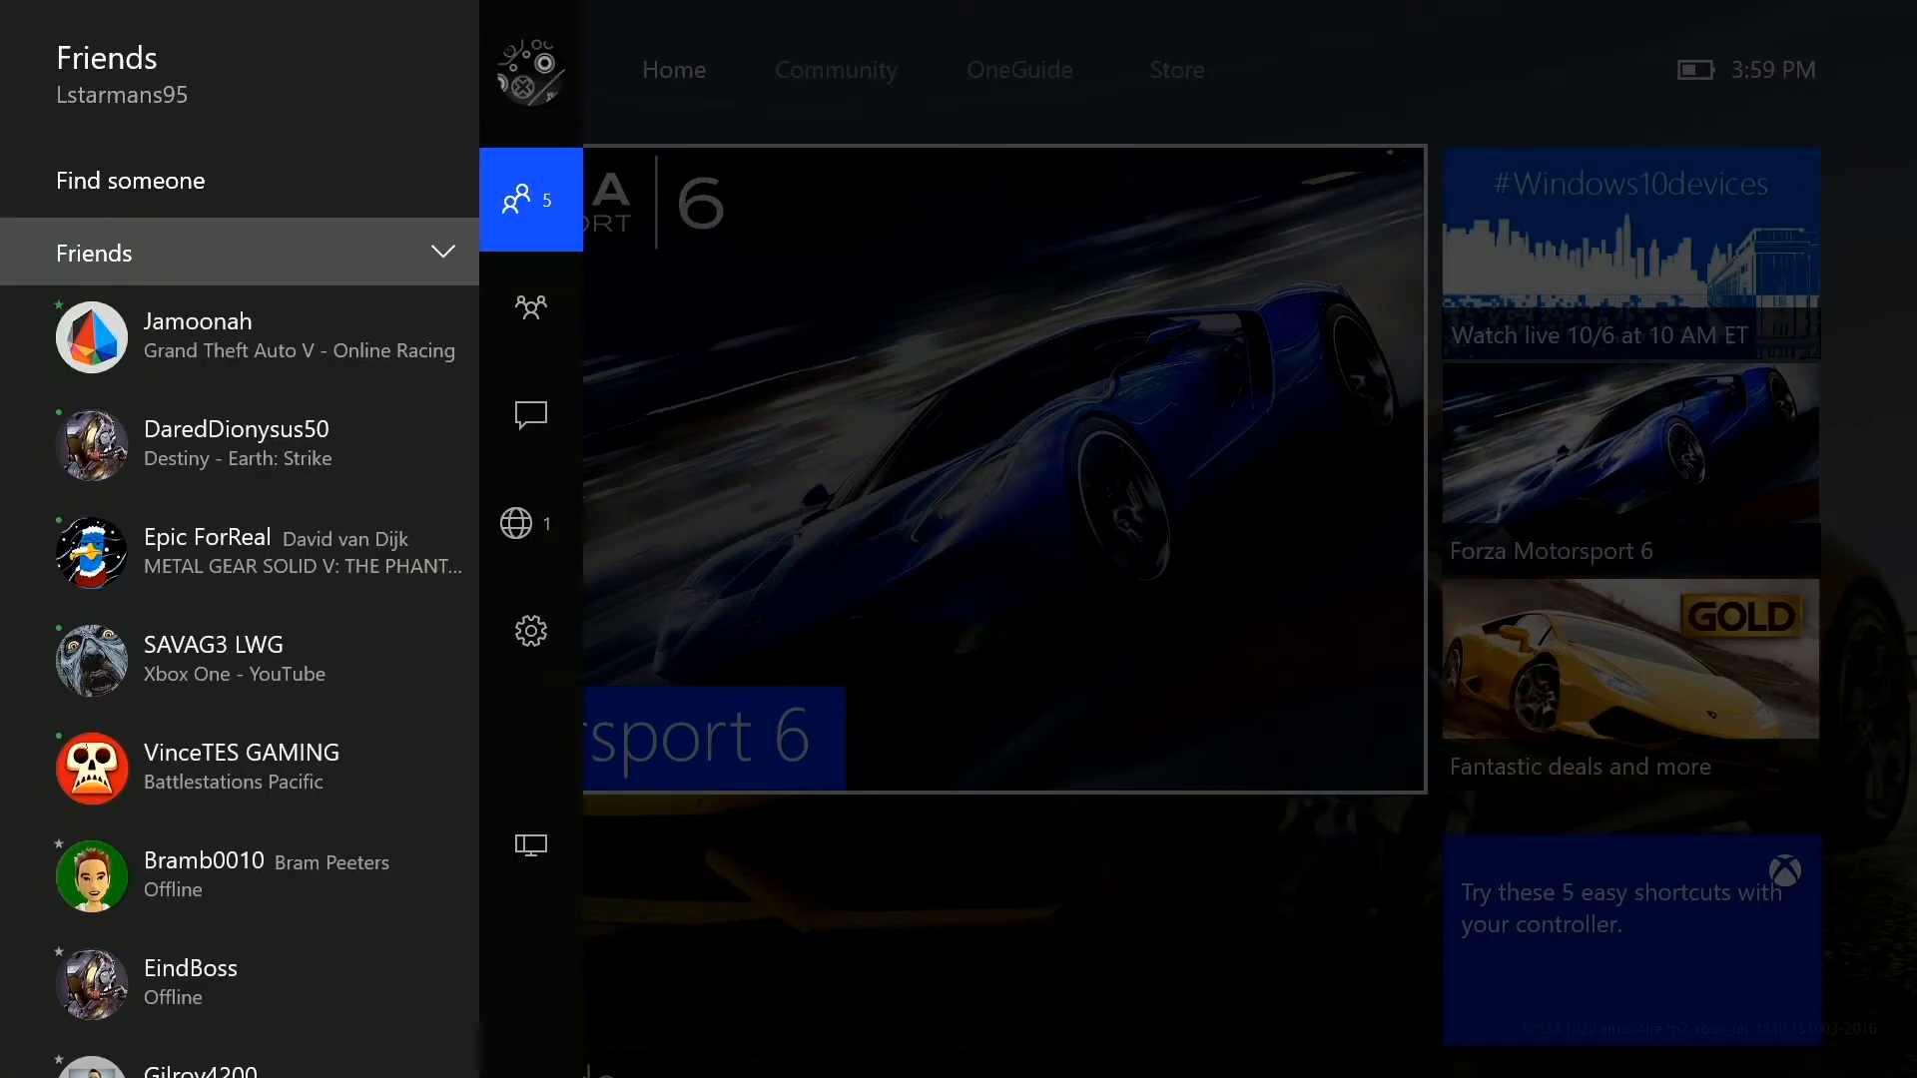
pyautogui.click(531, 416)
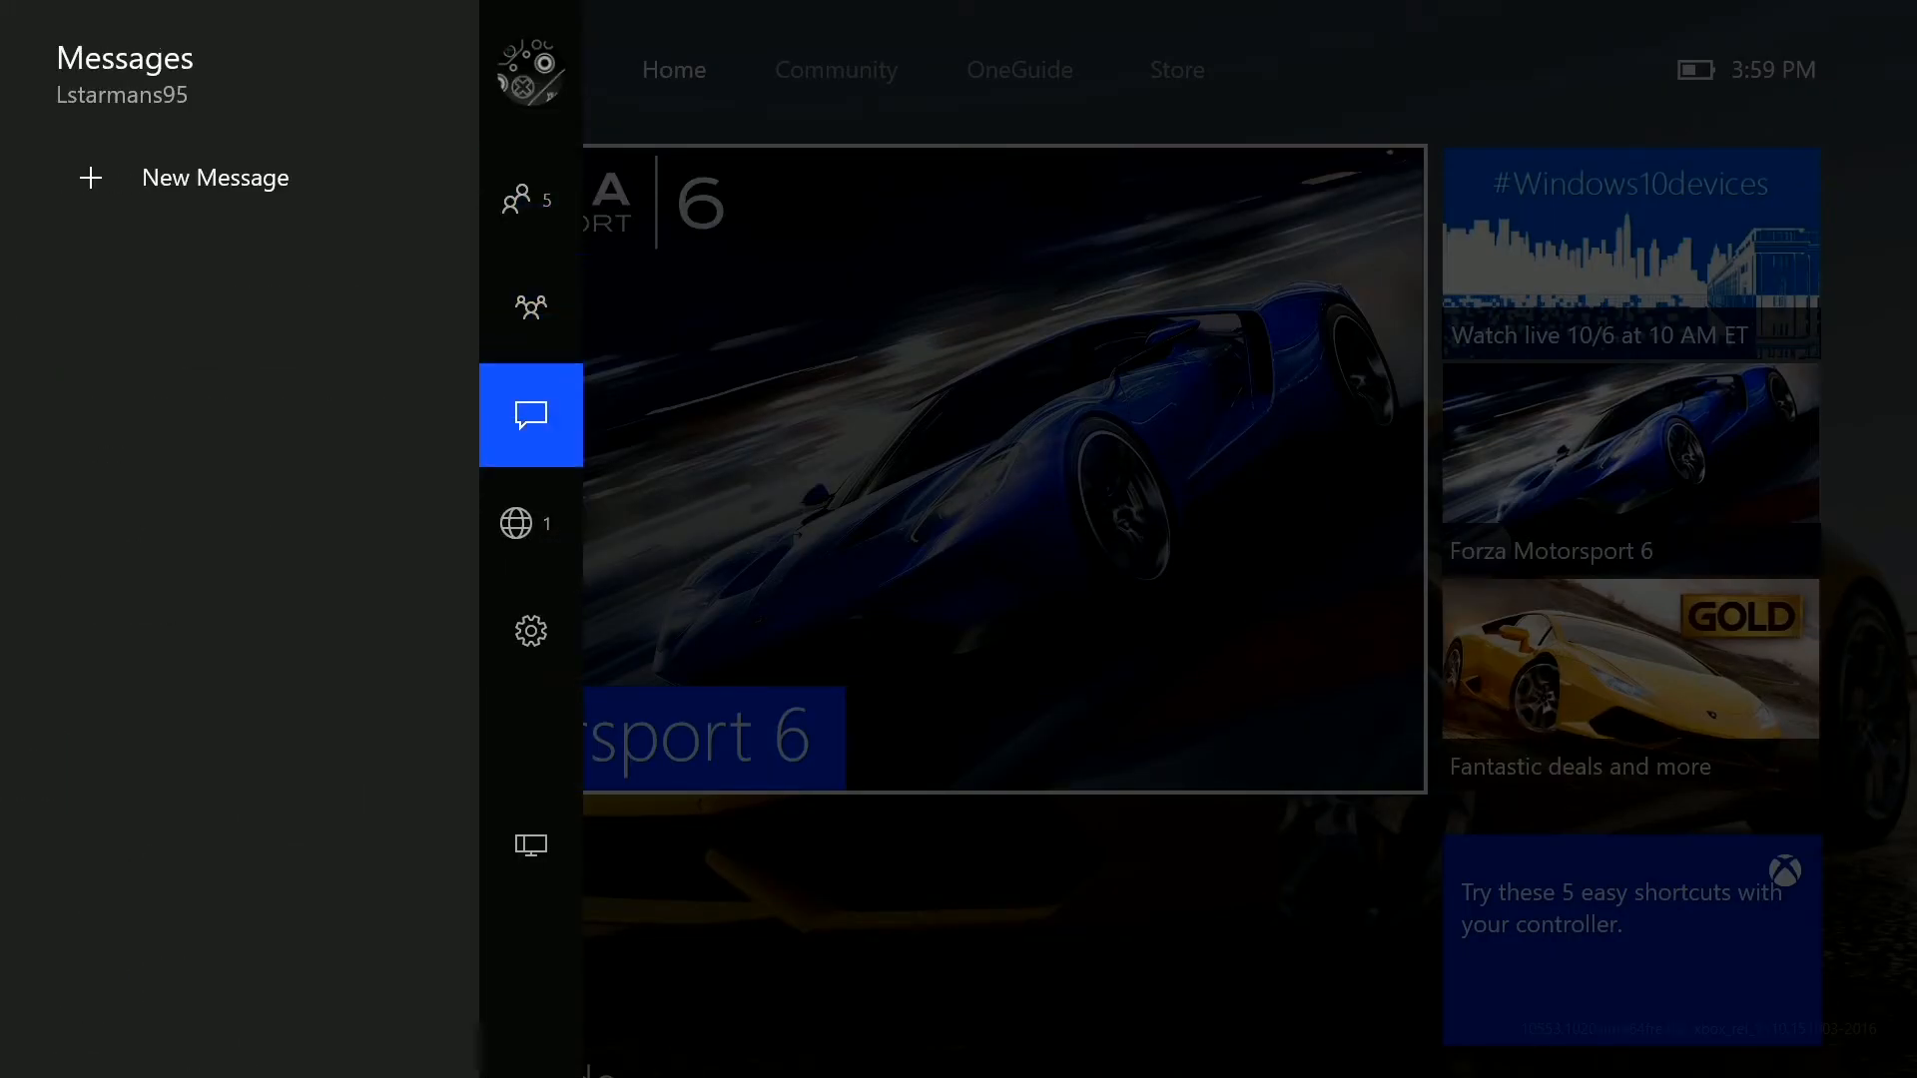
pyautogui.click(531, 524)
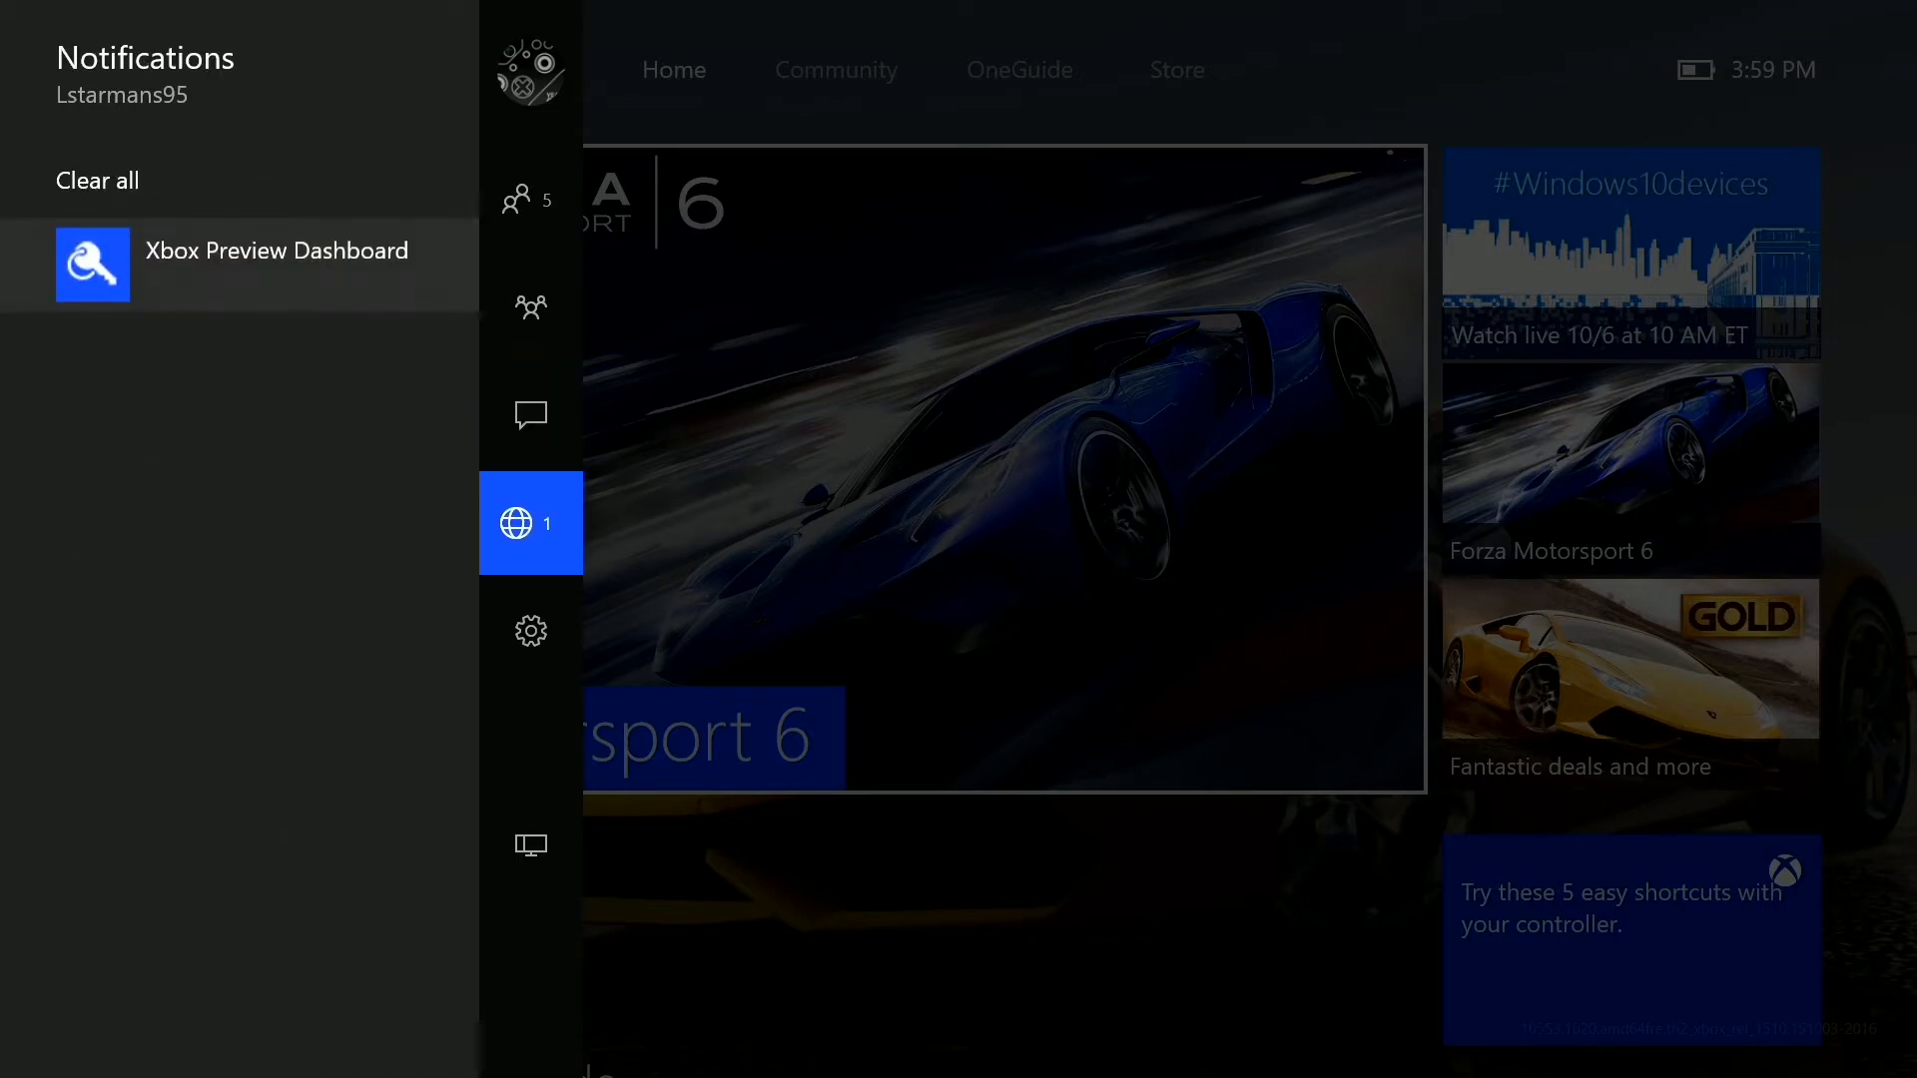
# Check the guide's quick settings and snap-app list, then unsnap Achievements back to full Home
pyautogui.click(531, 631)
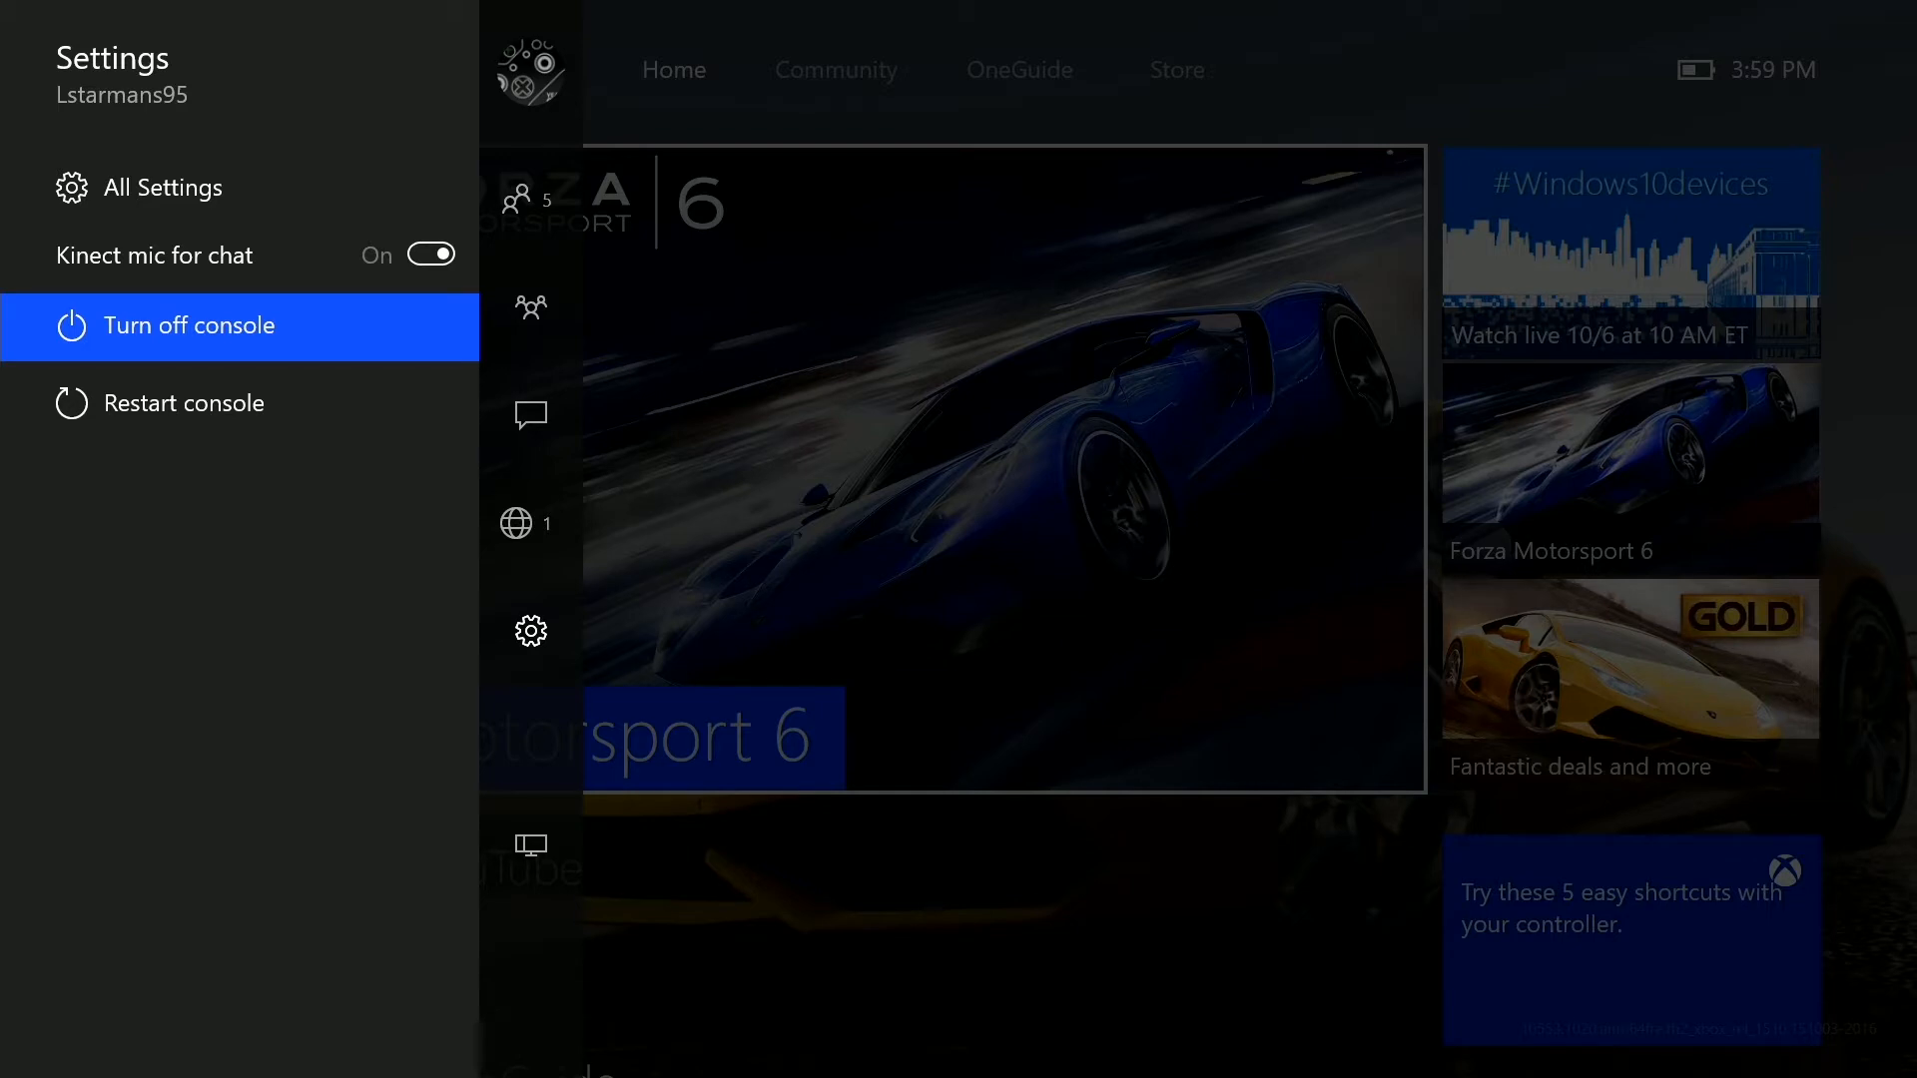
pyautogui.click(531, 845)
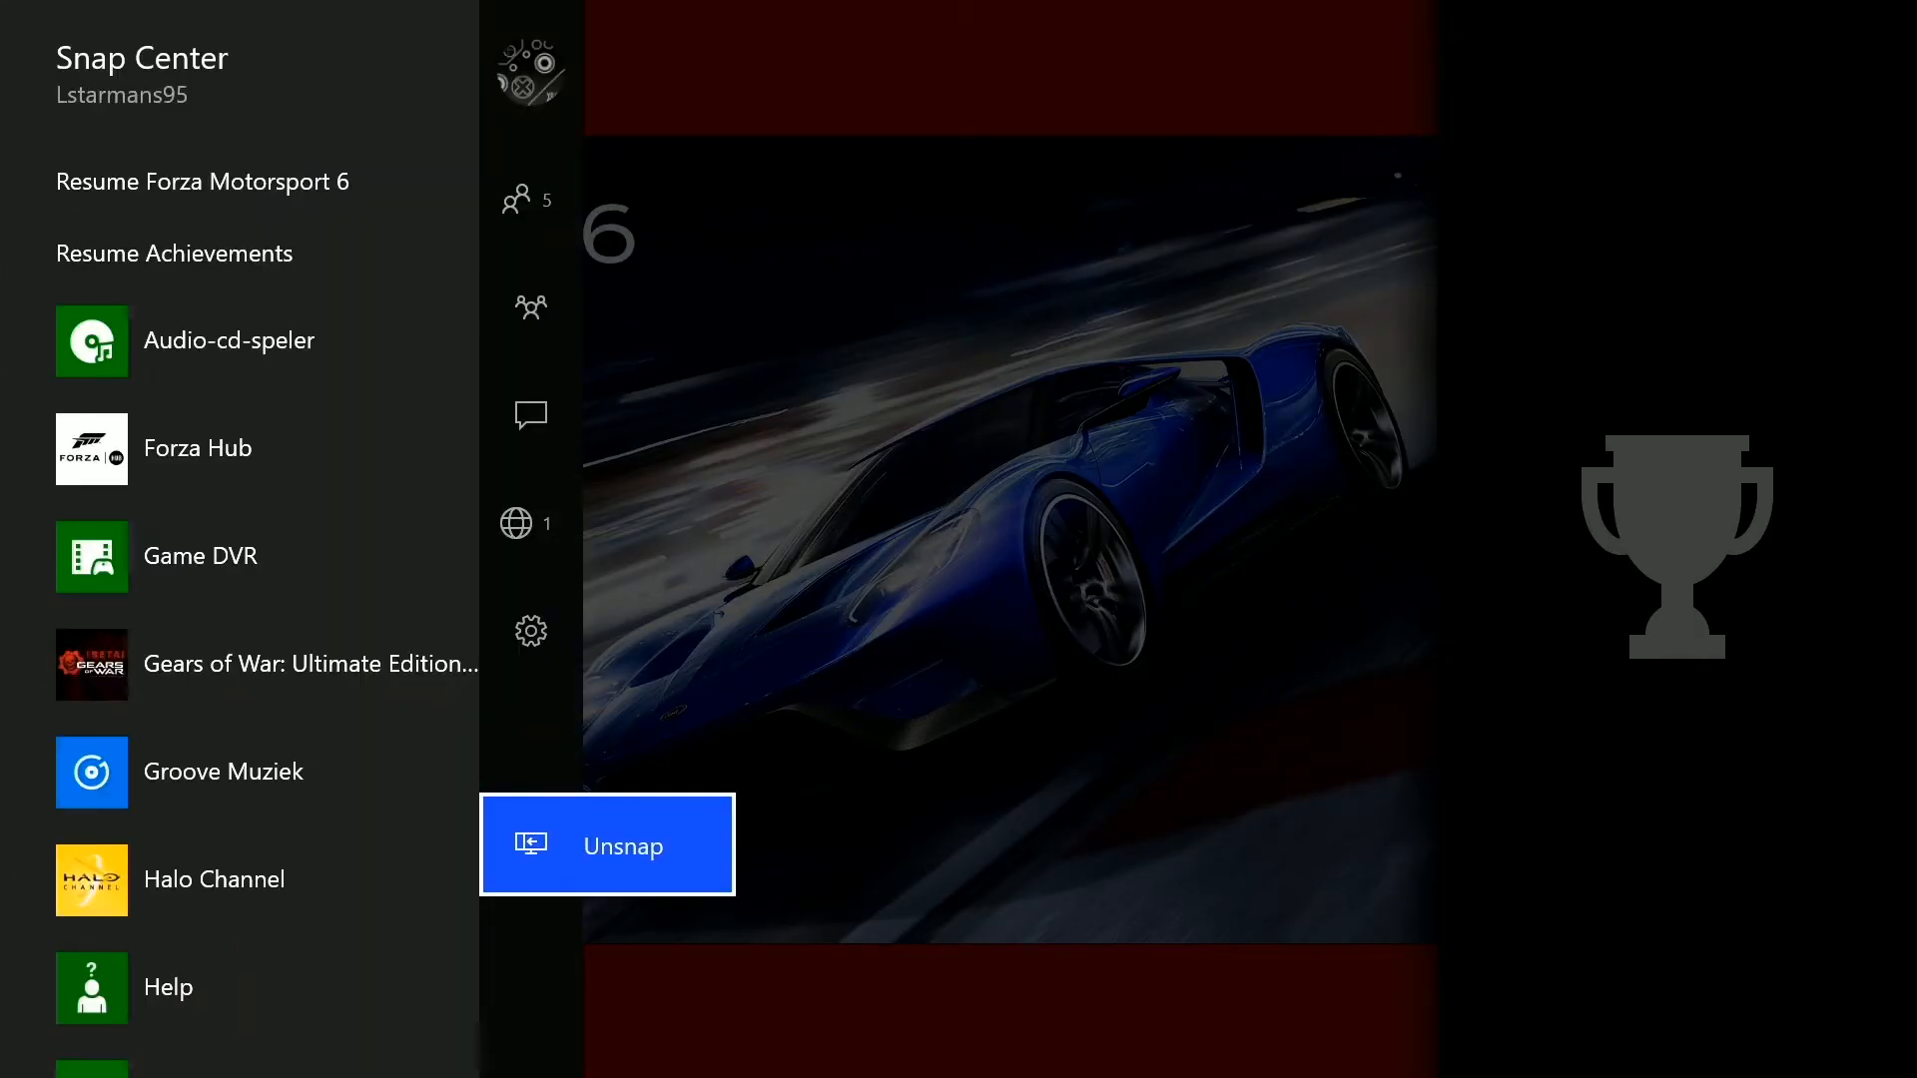
pyautogui.click(607, 842)
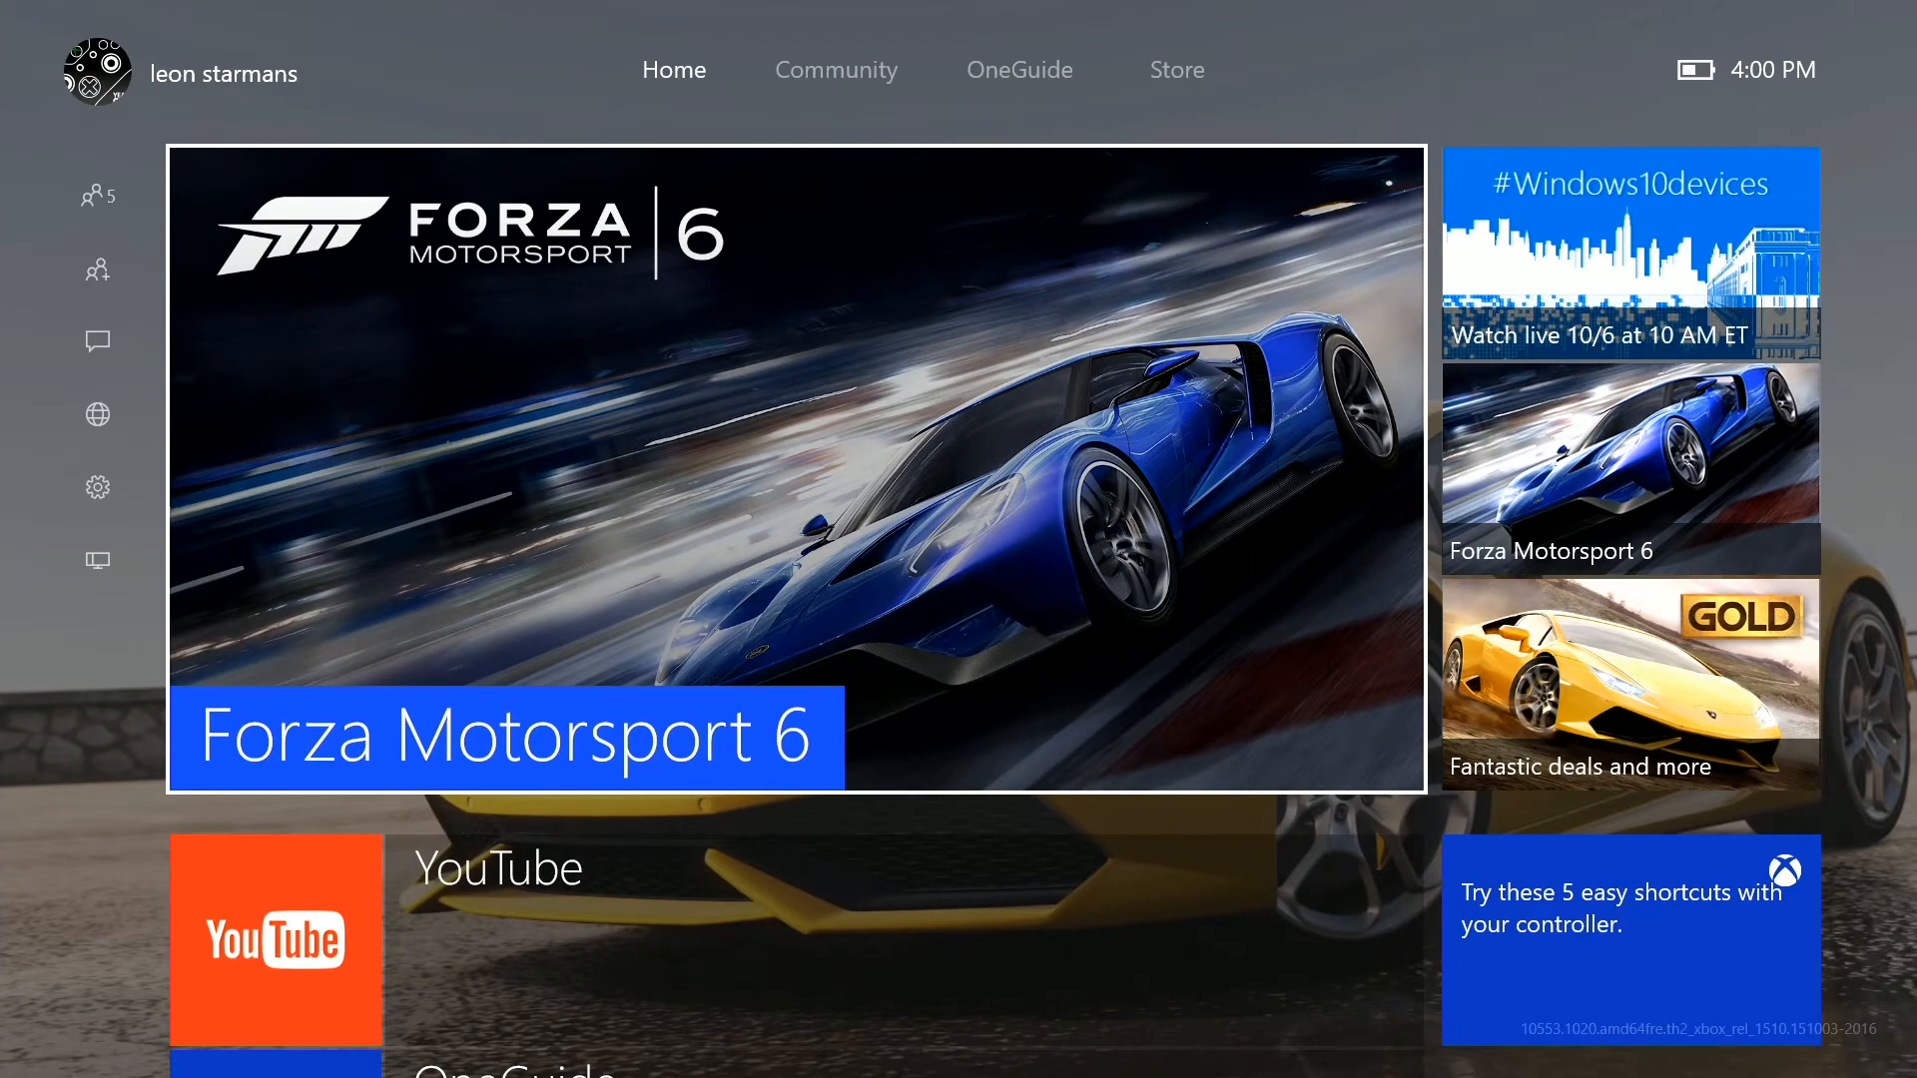
# Scroll down Home through My Stuff and on through the Community feed of shared game clips
pyautogui.scroll(-3)
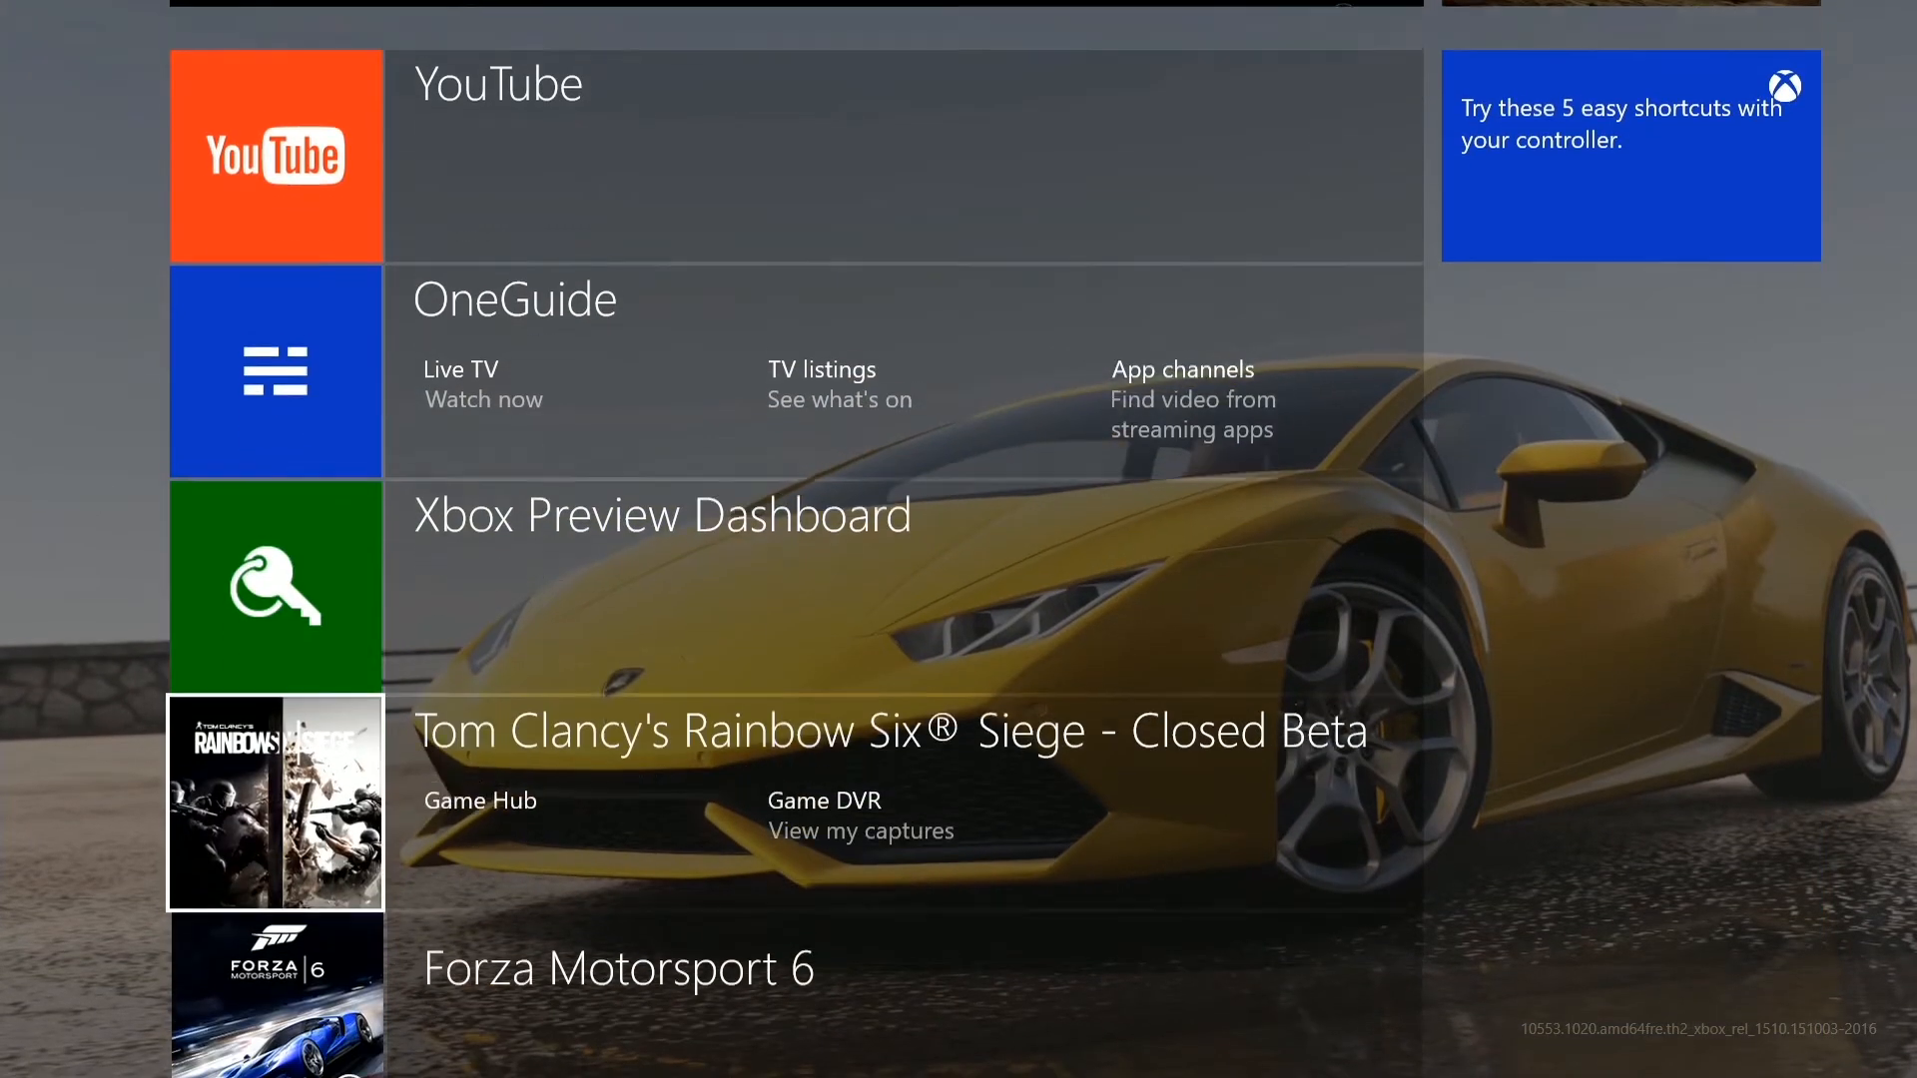
pyautogui.scroll(-3)
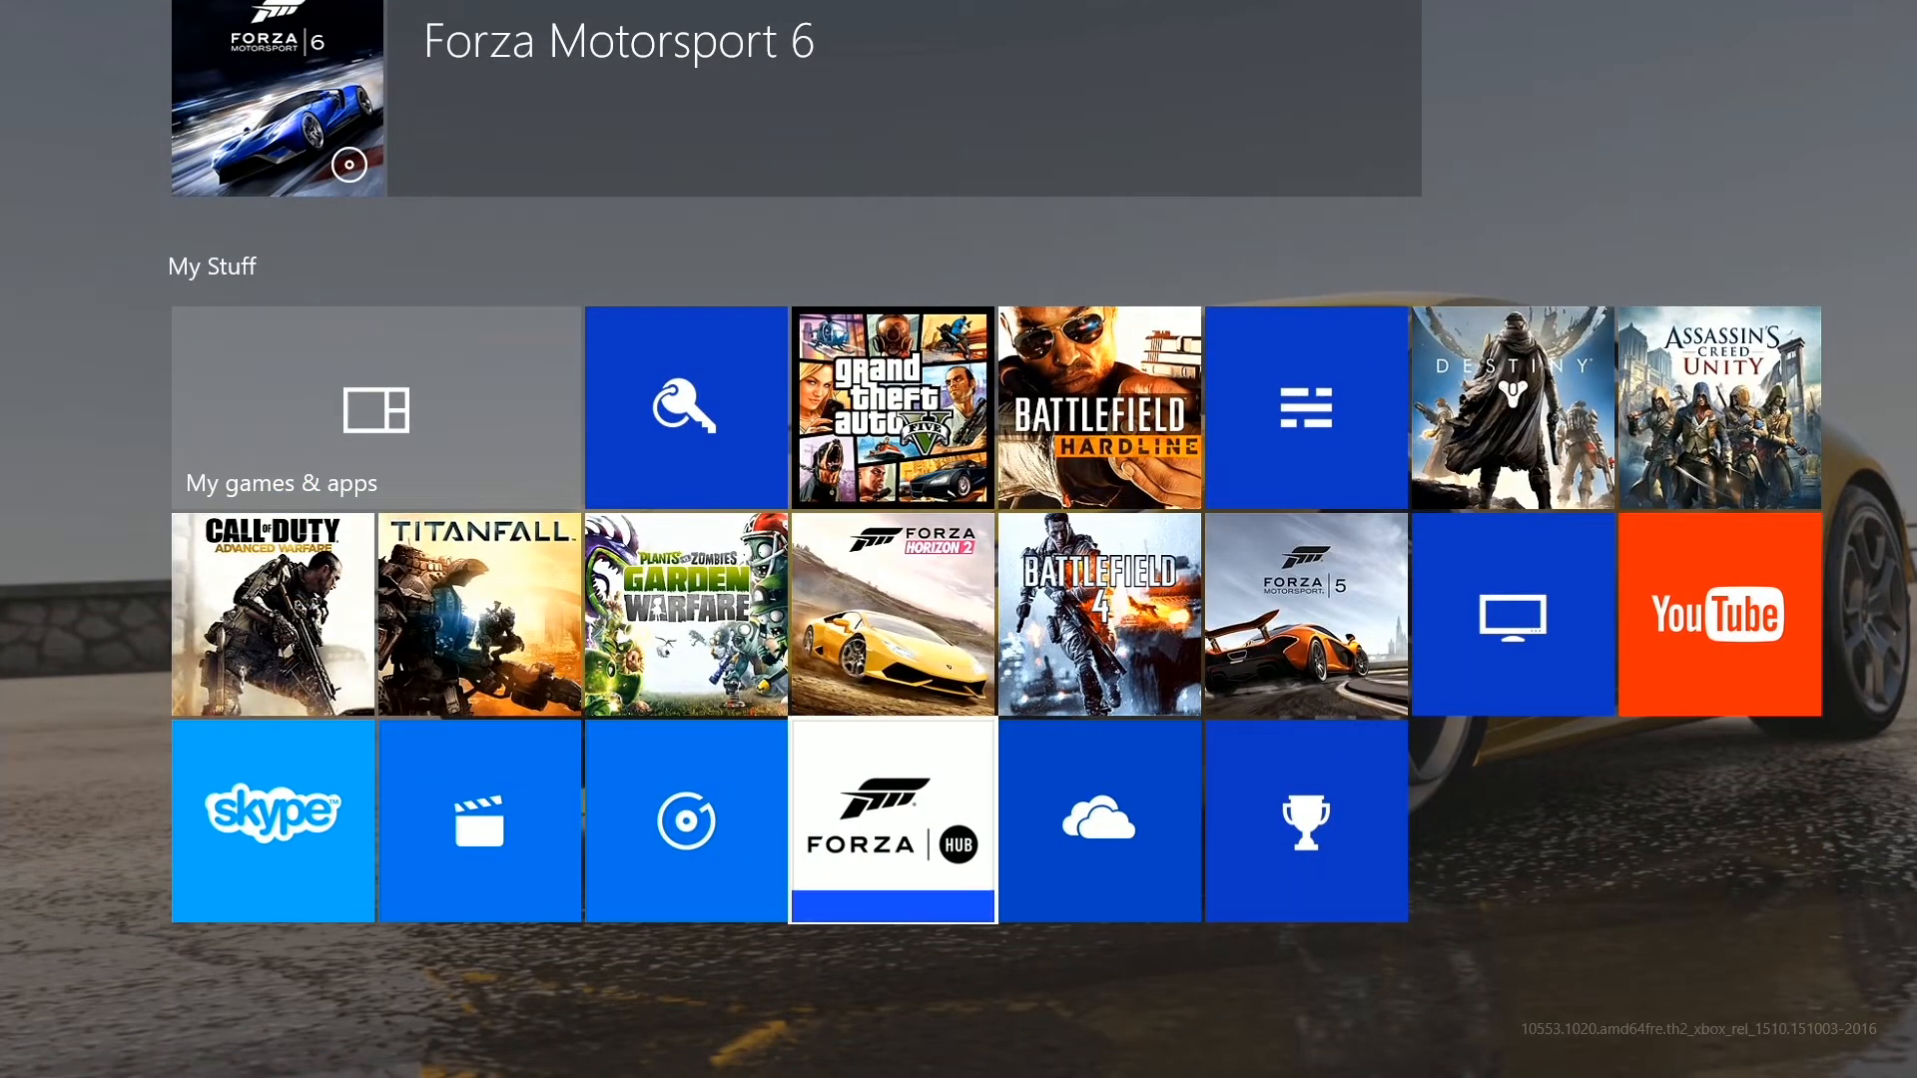
pyautogui.moveTo(893, 405)
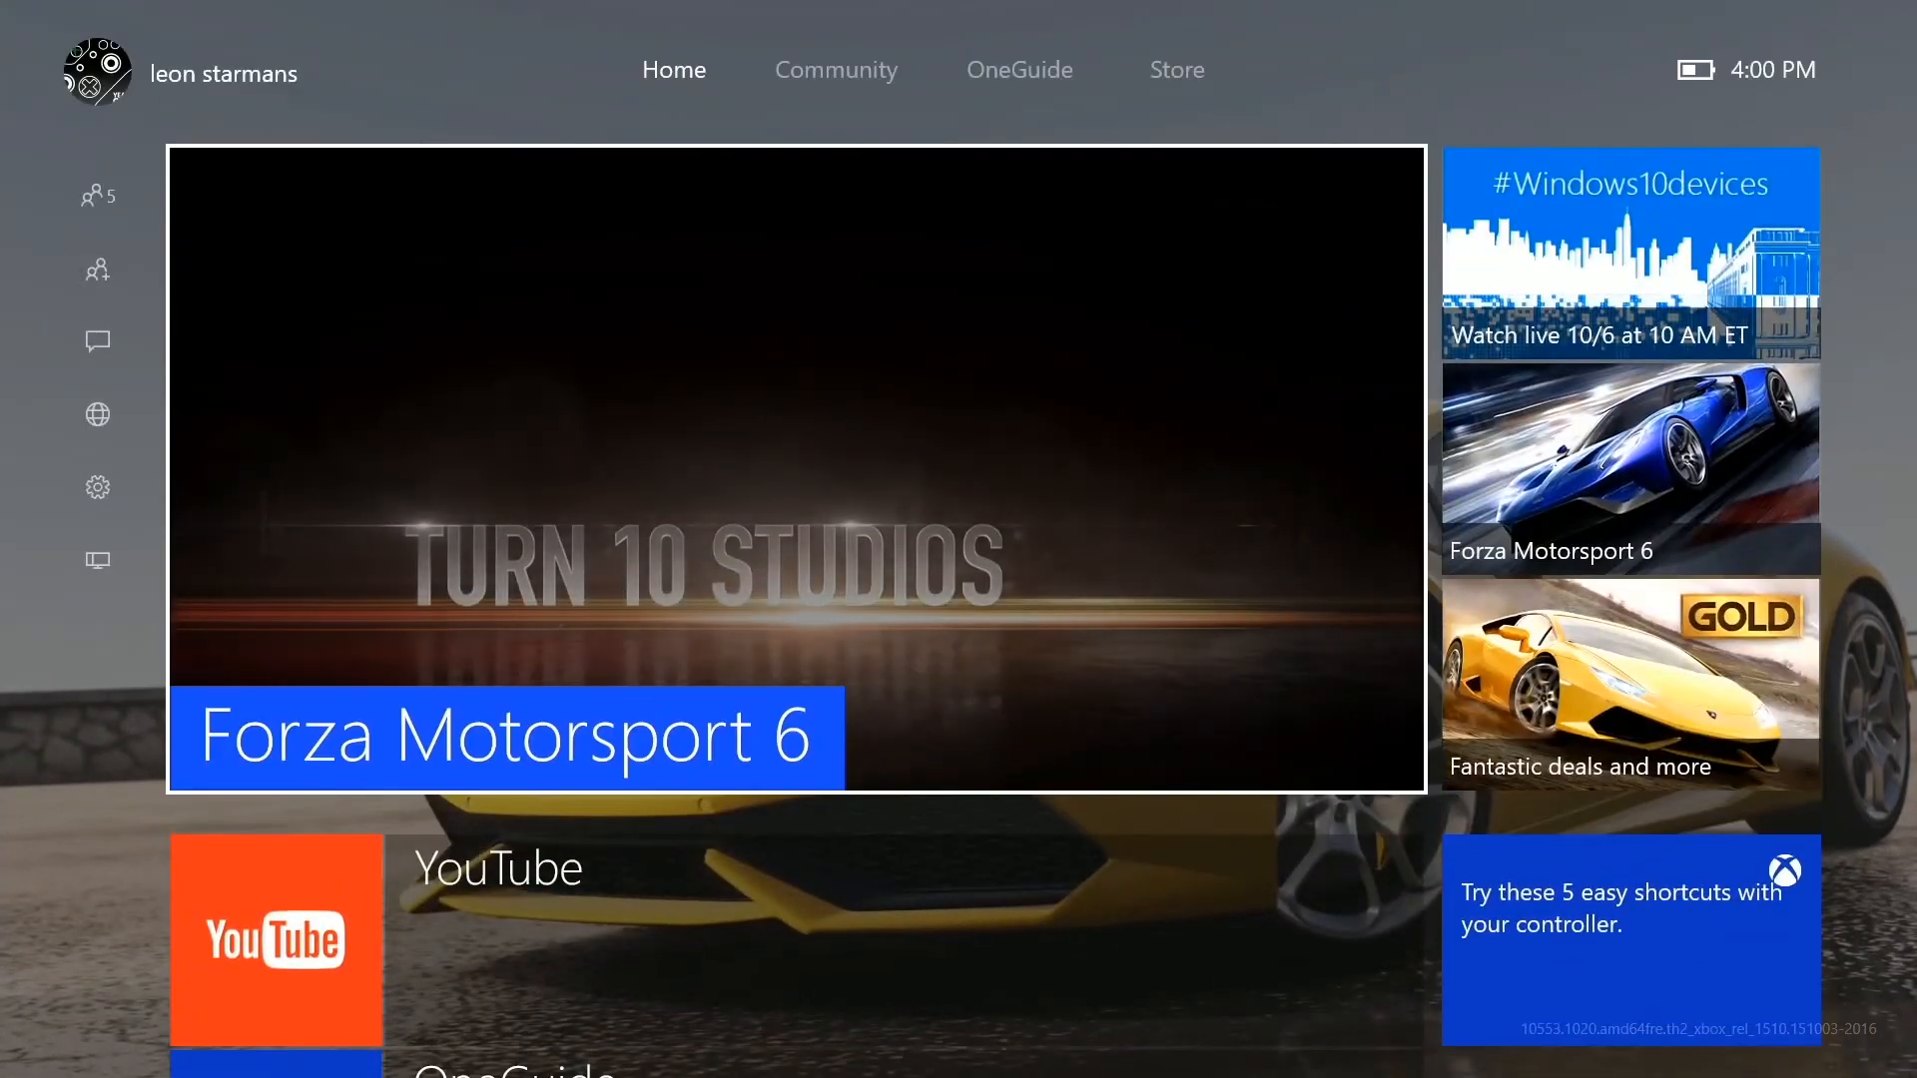
pyautogui.scroll(-3)
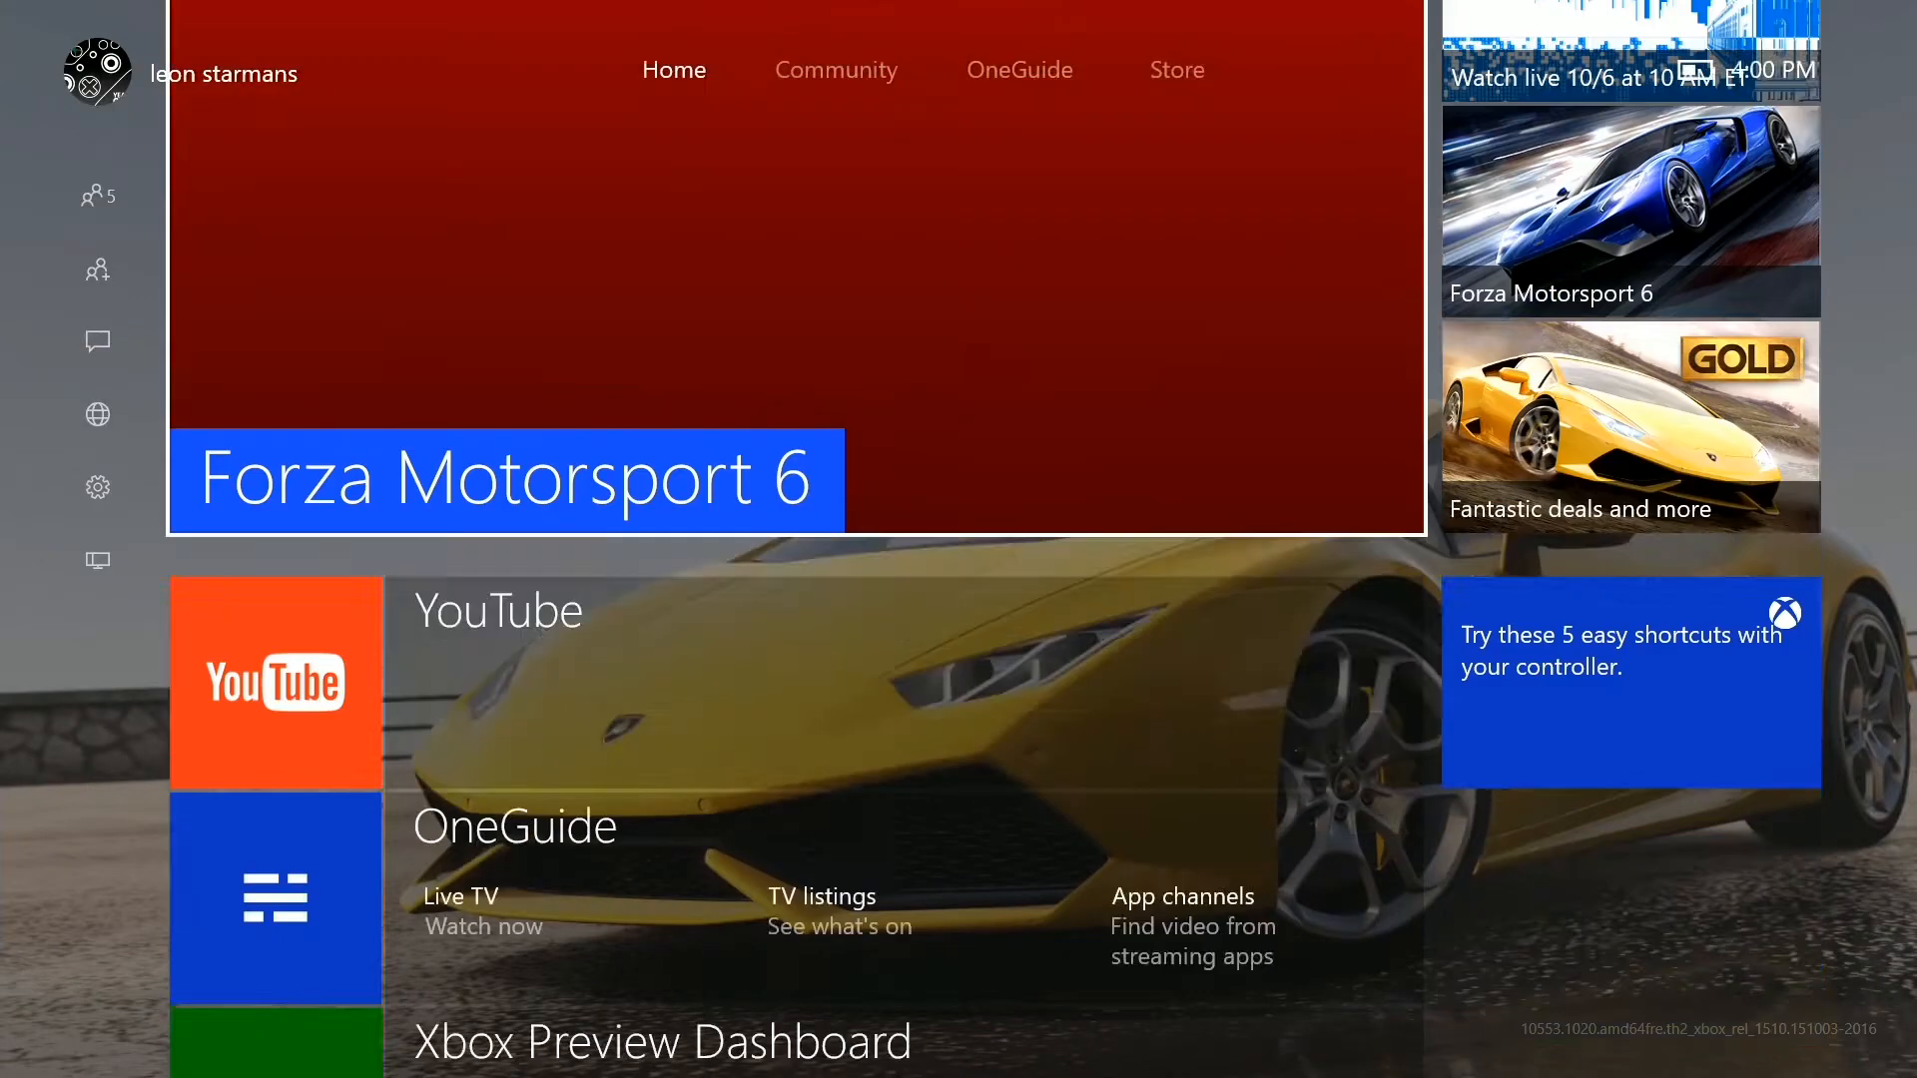
pyautogui.scroll(-3)
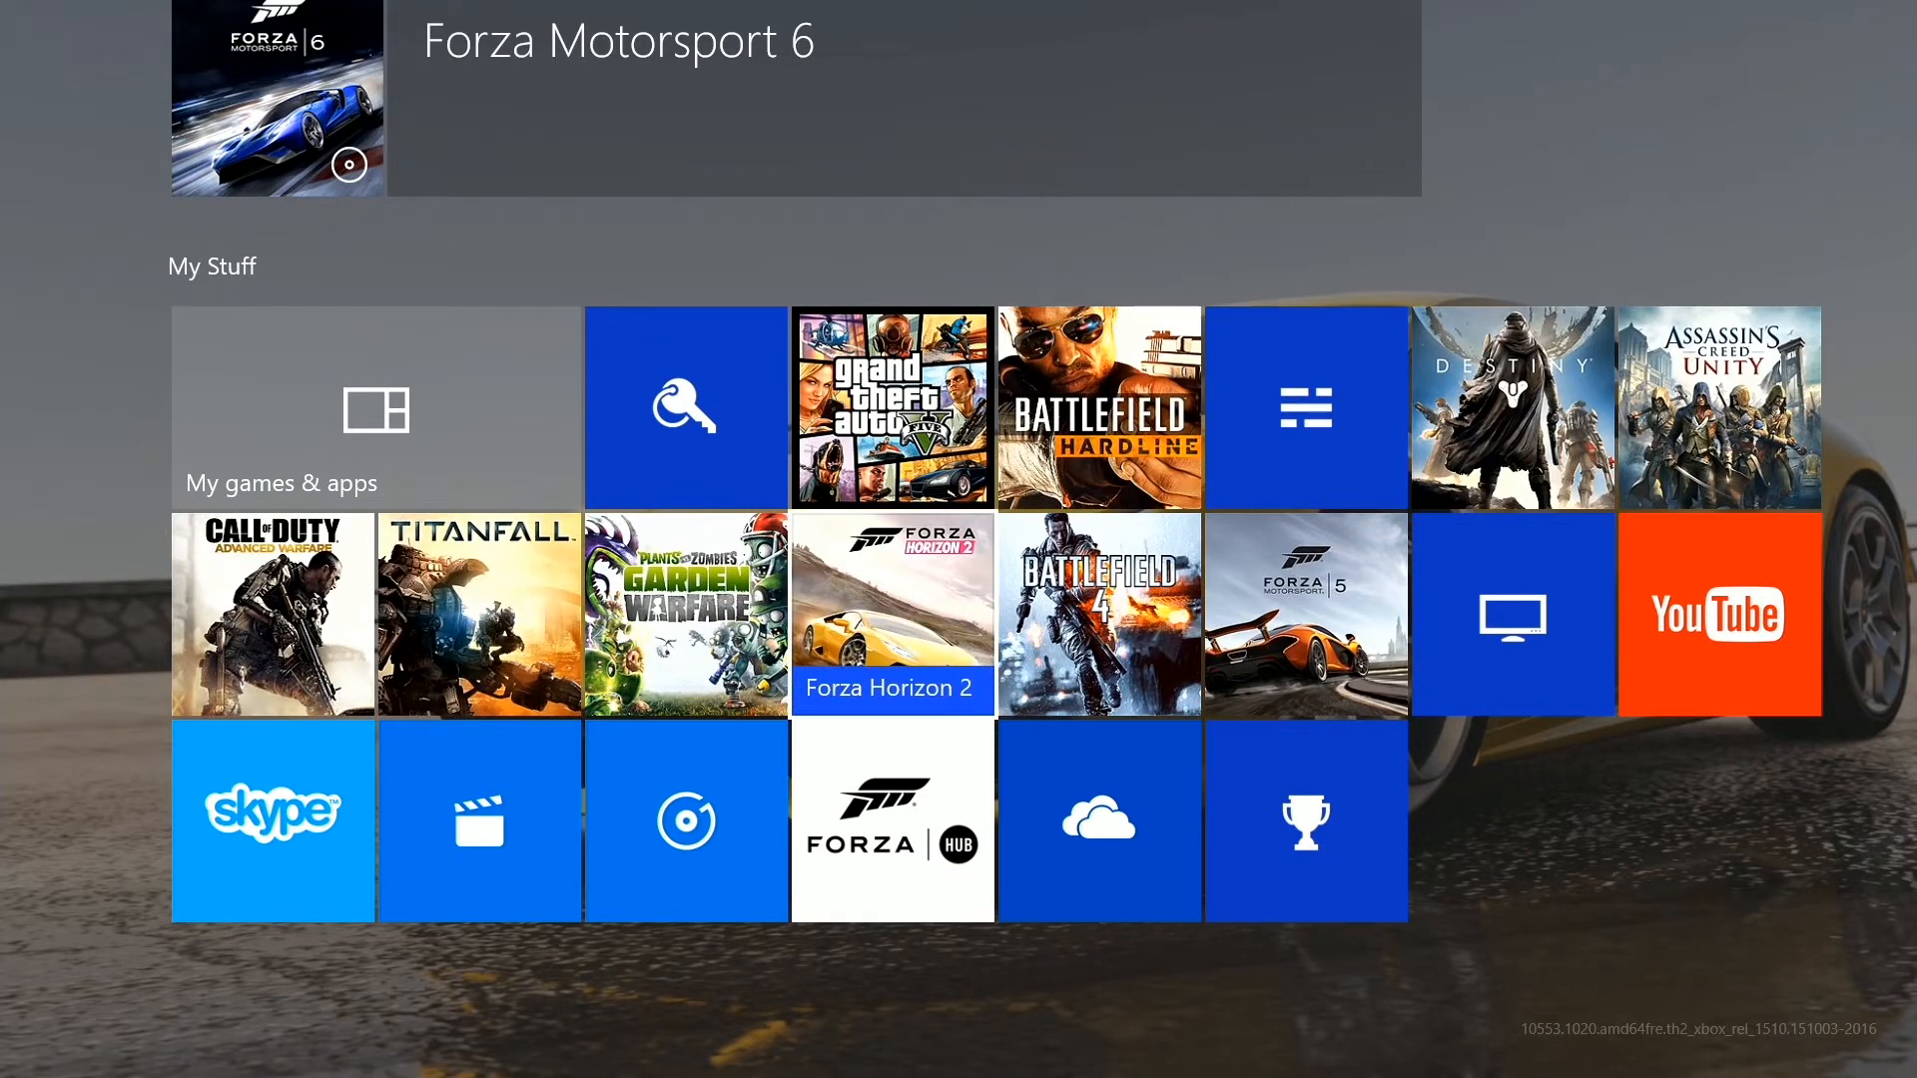
pyautogui.scroll(-3)
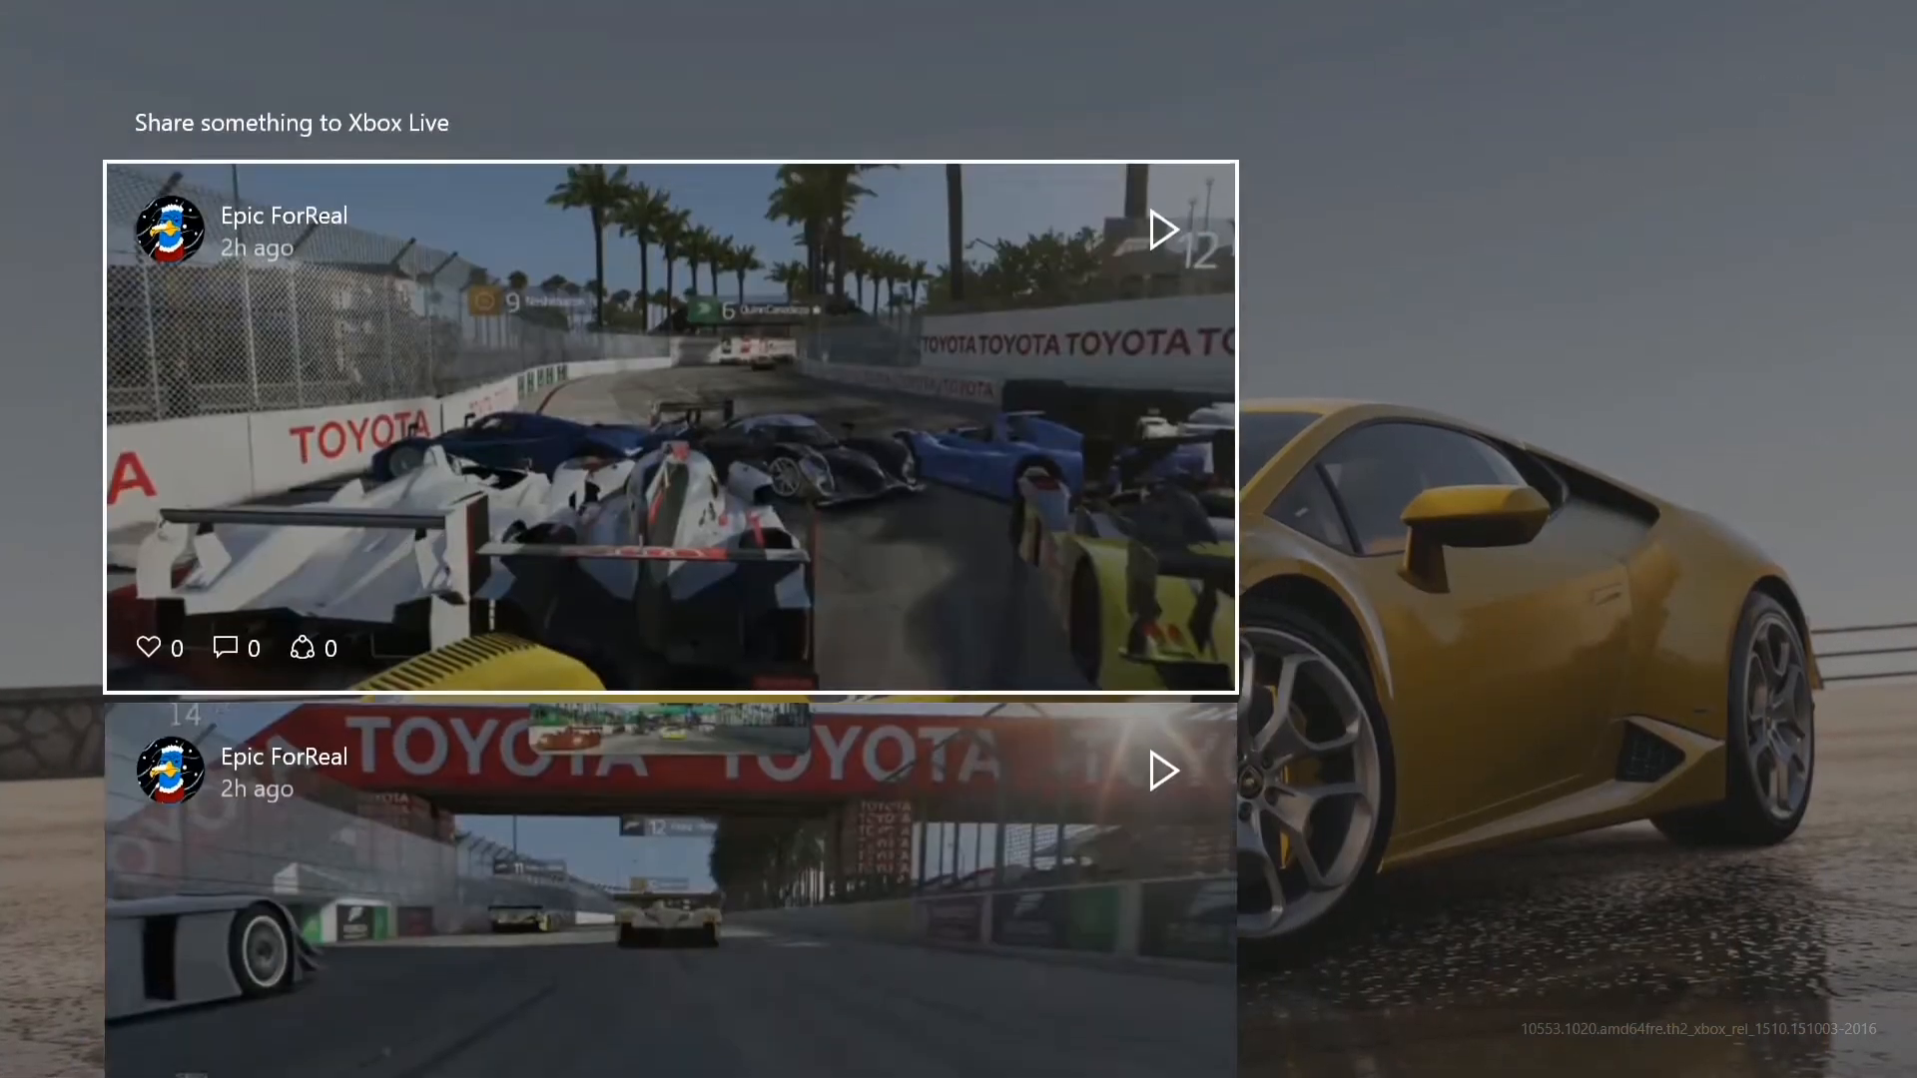
pyautogui.scroll(-3)
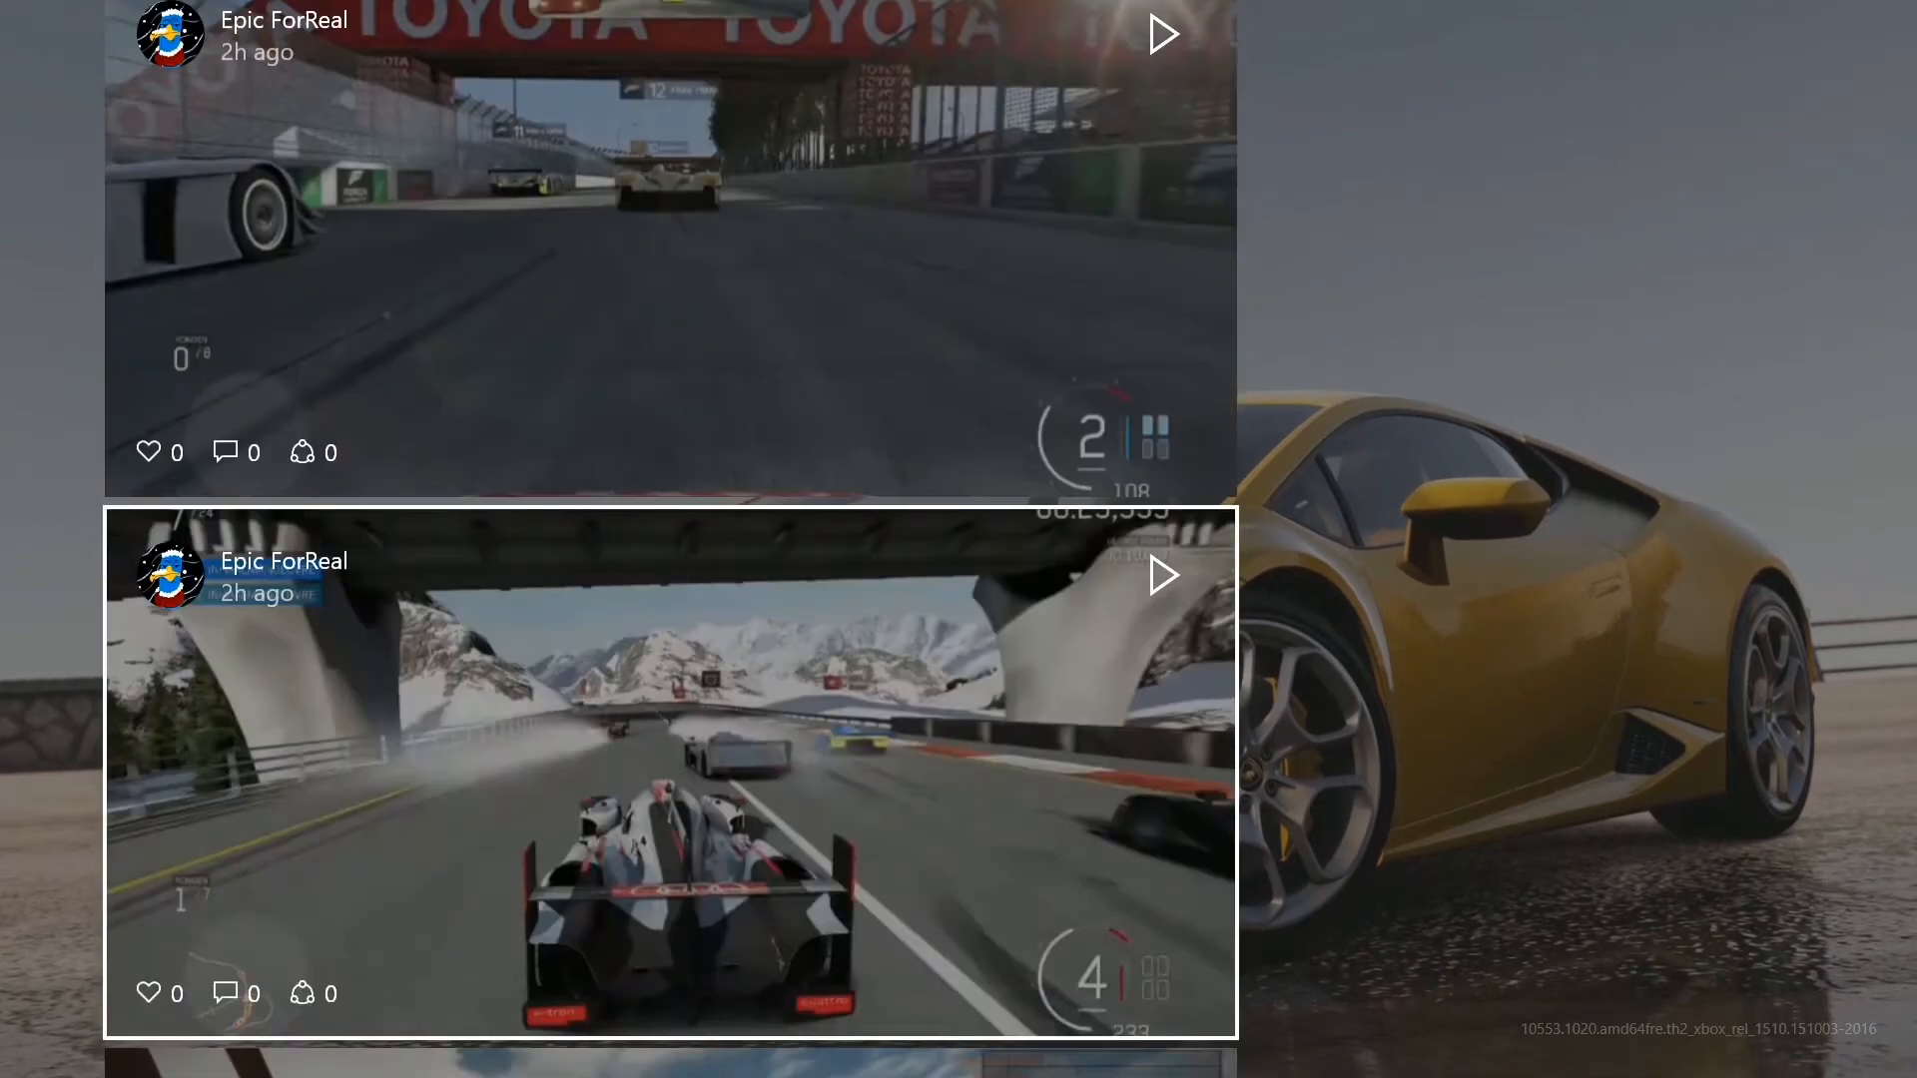
pyautogui.scroll(-3)
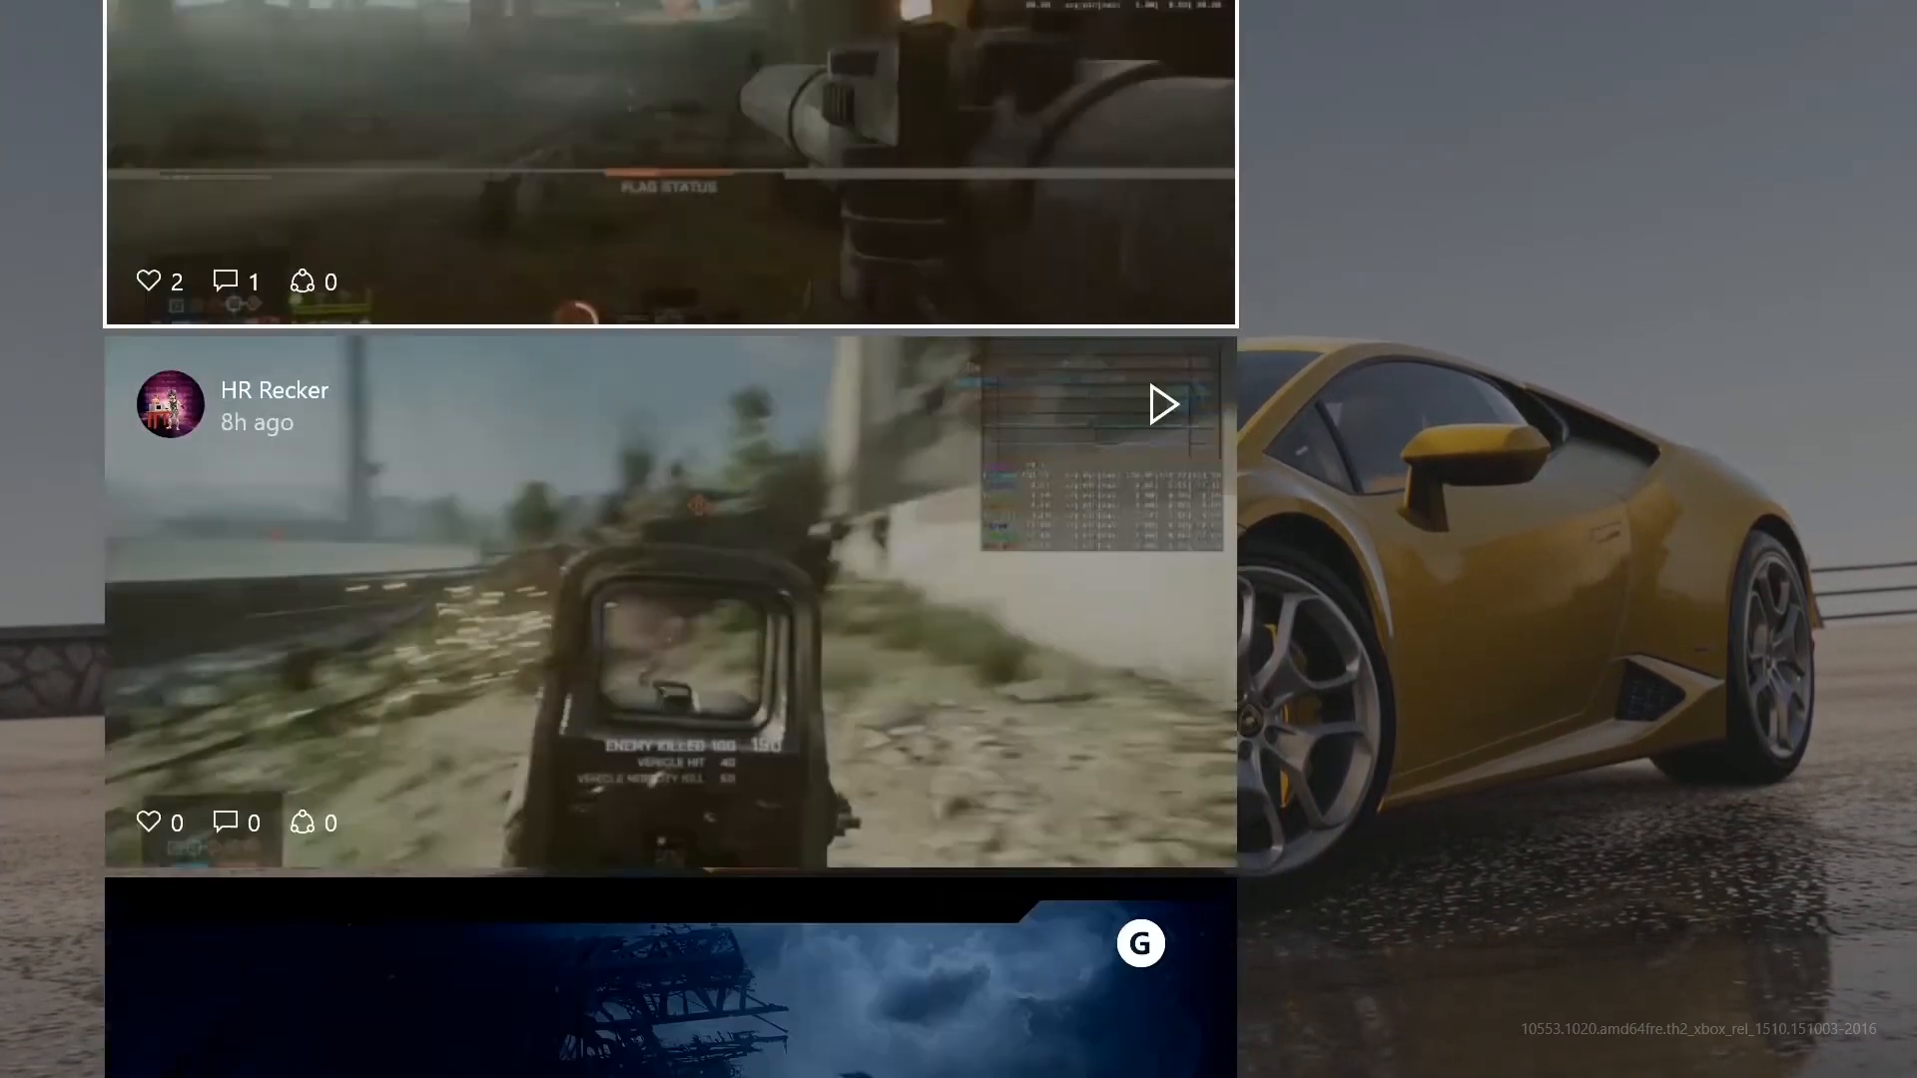
pyautogui.scroll(-3)
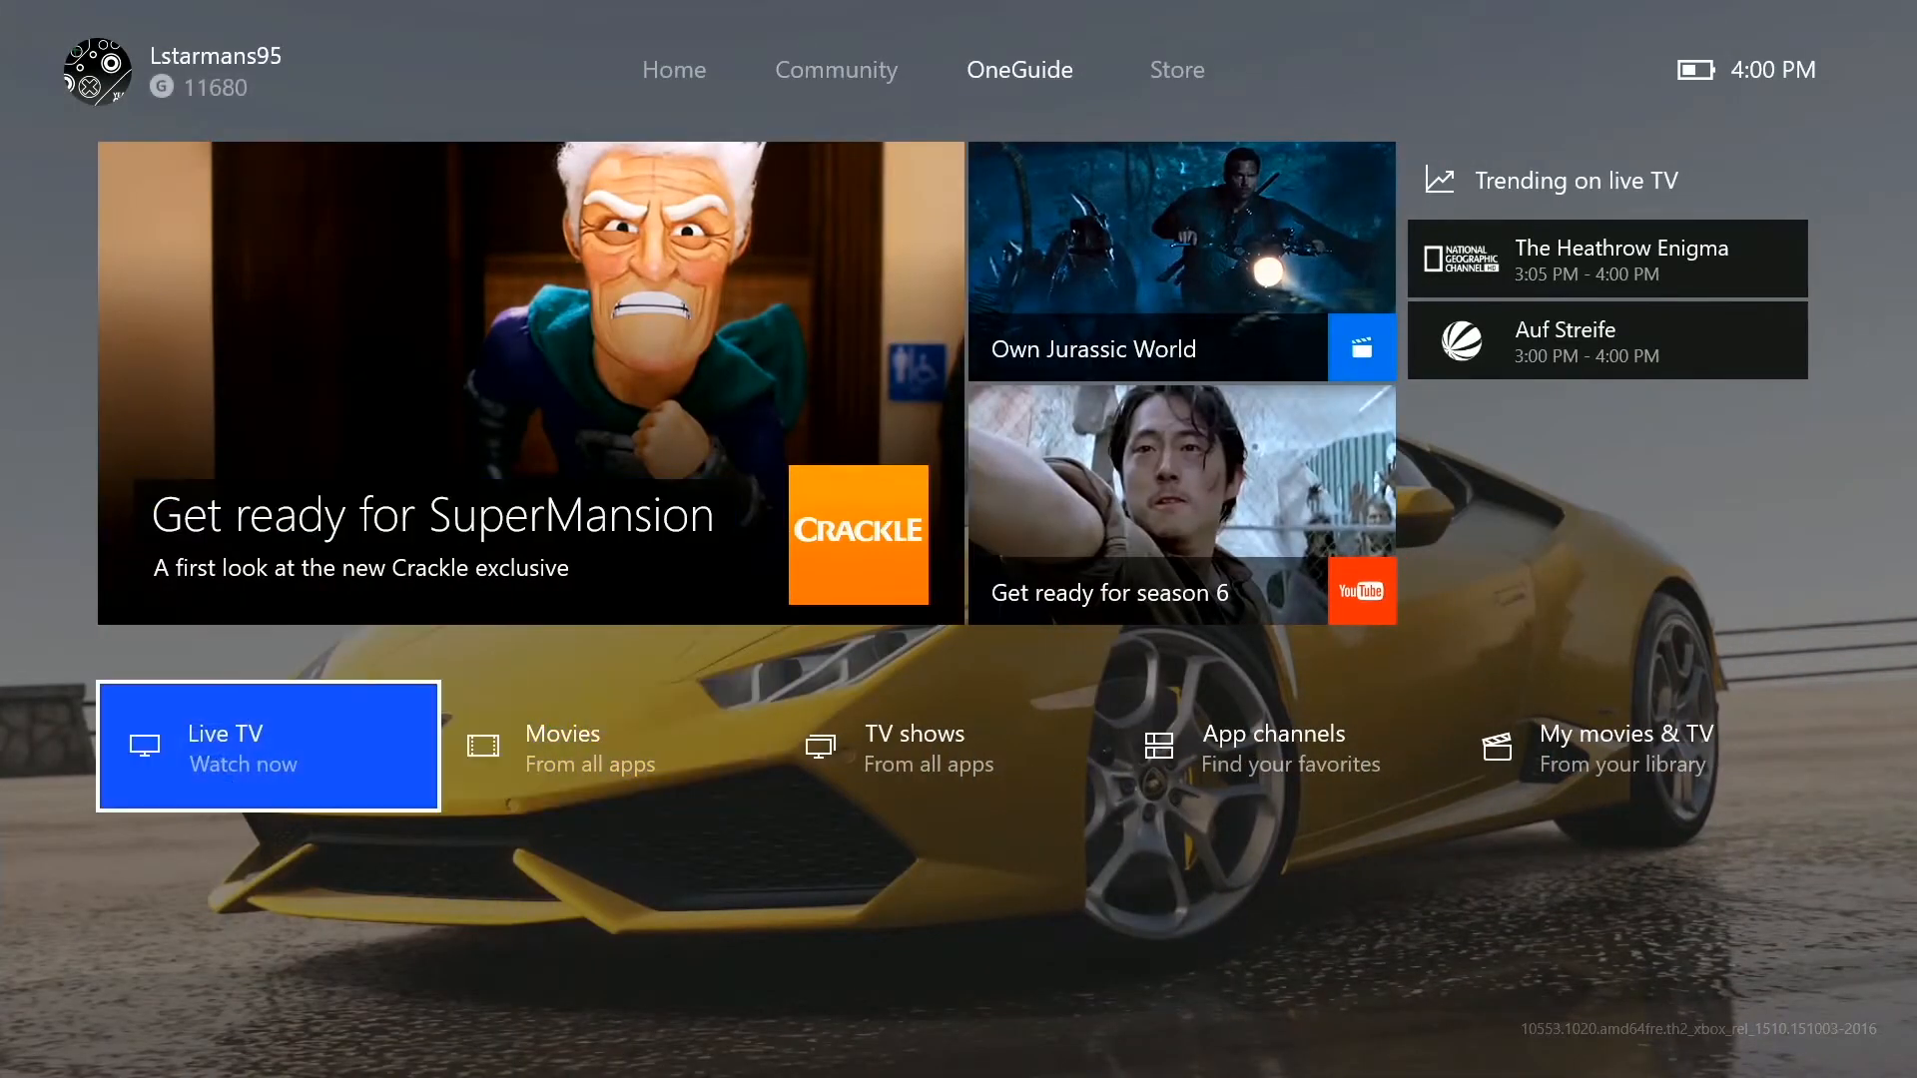
pyautogui.moveTo(1606, 177)
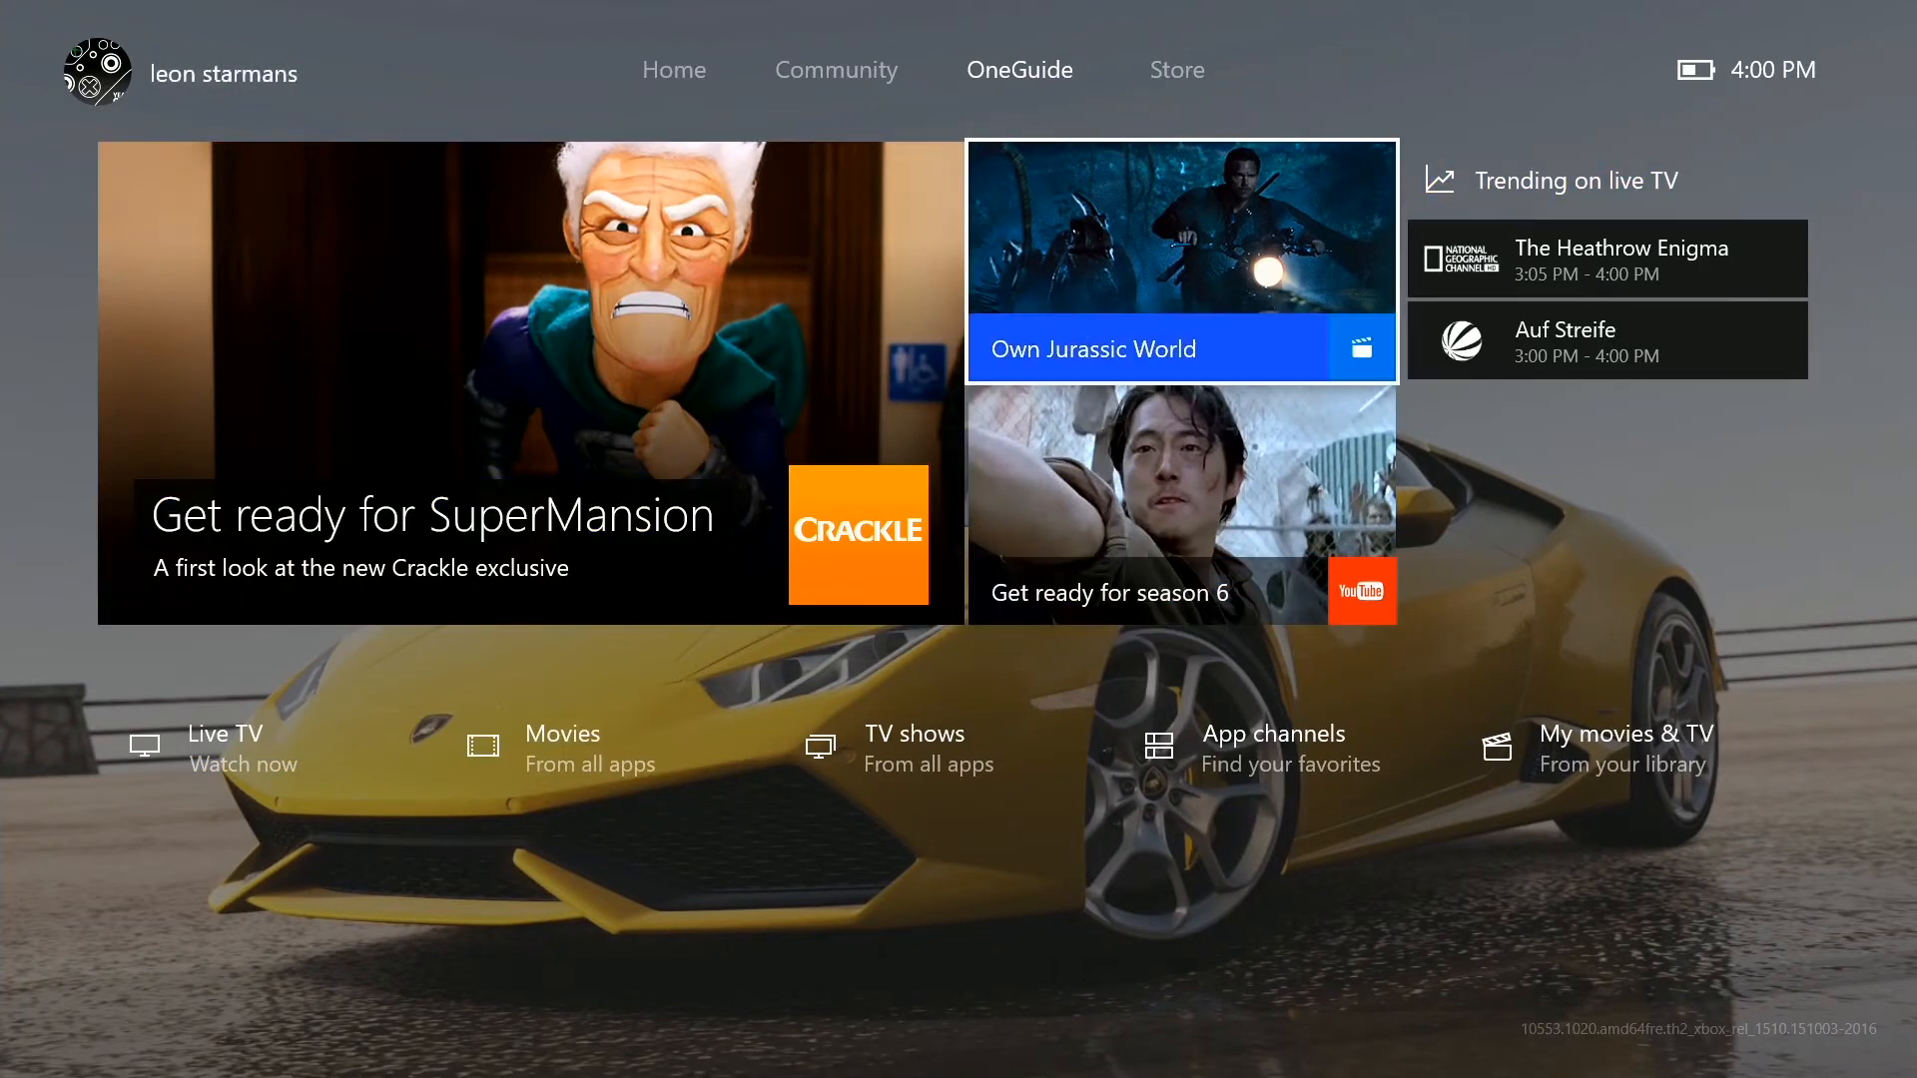
# Browse the Store's Games, Apps and Music sections and release lists, then move to the OneGuide tab
pyautogui.click(950, 70)
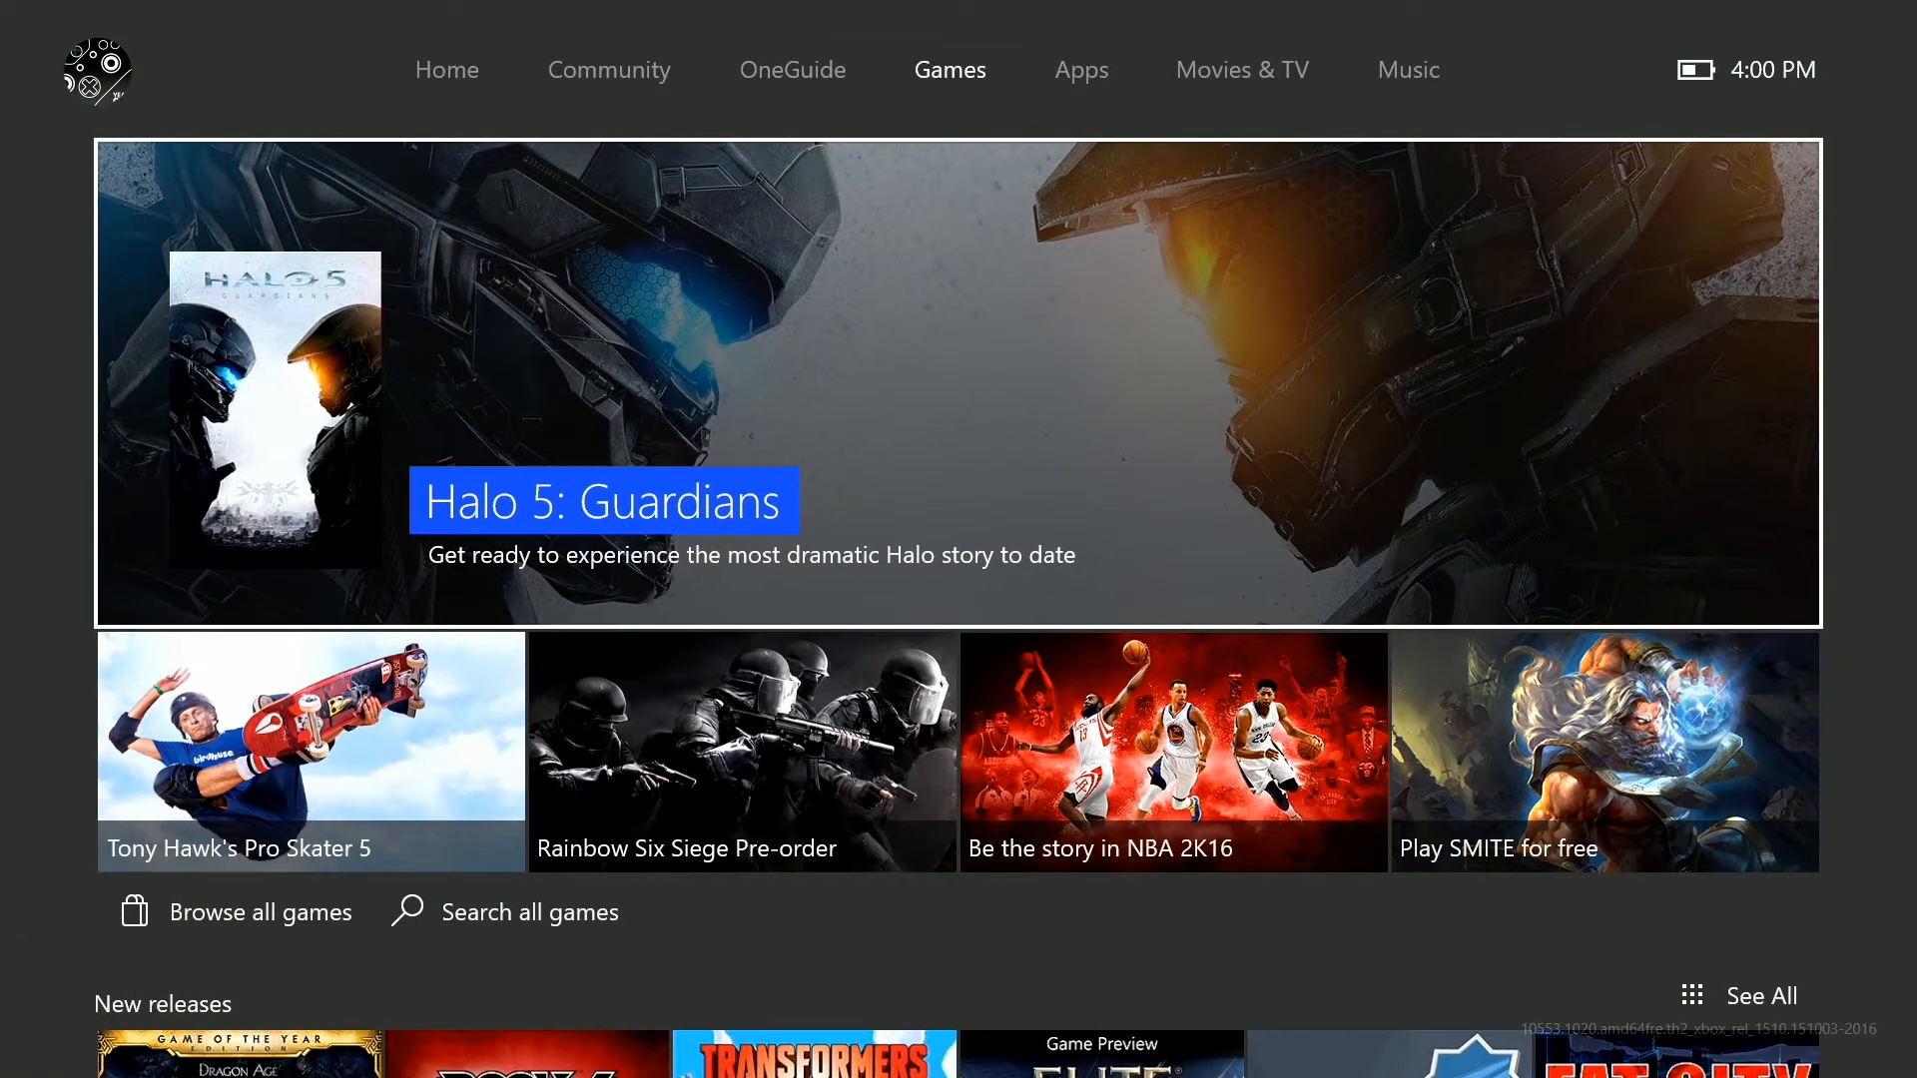
pyautogui.click(1081, 70)
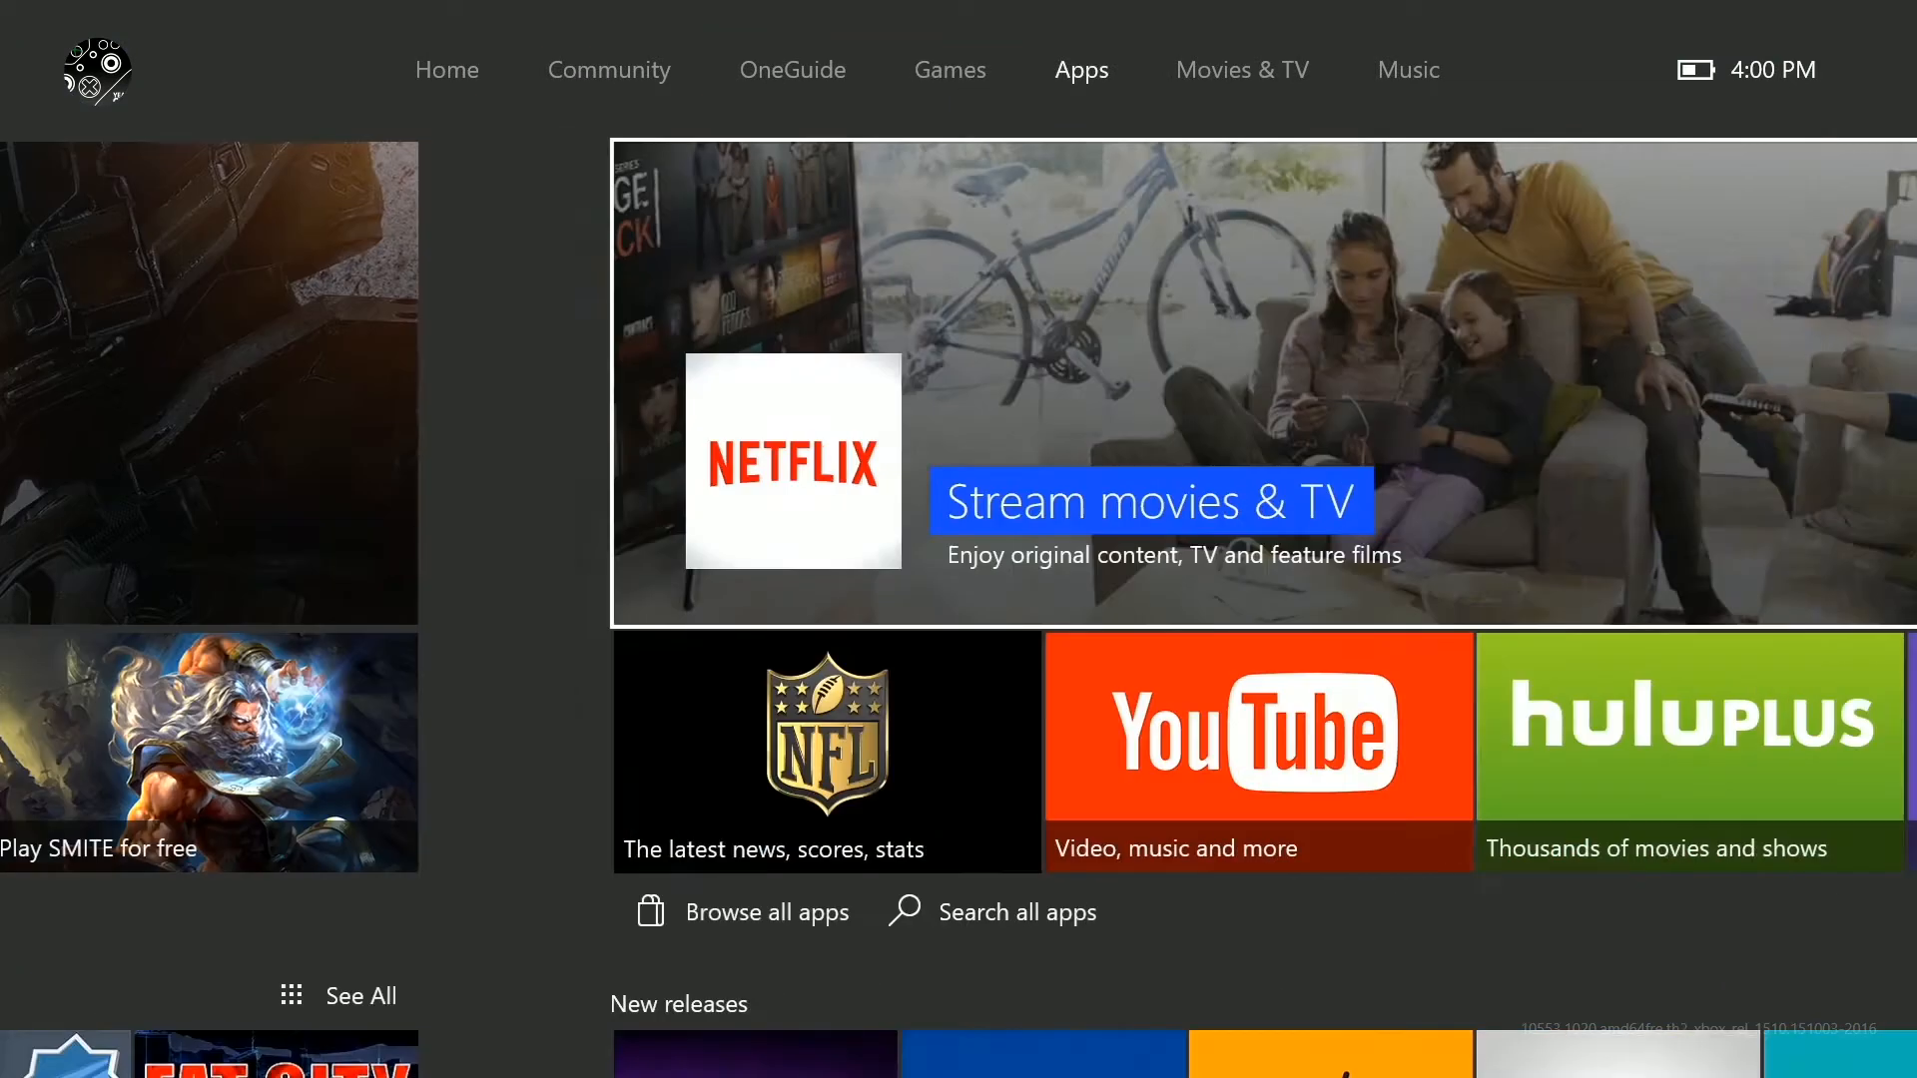
pyautogui.click(1407, 70)
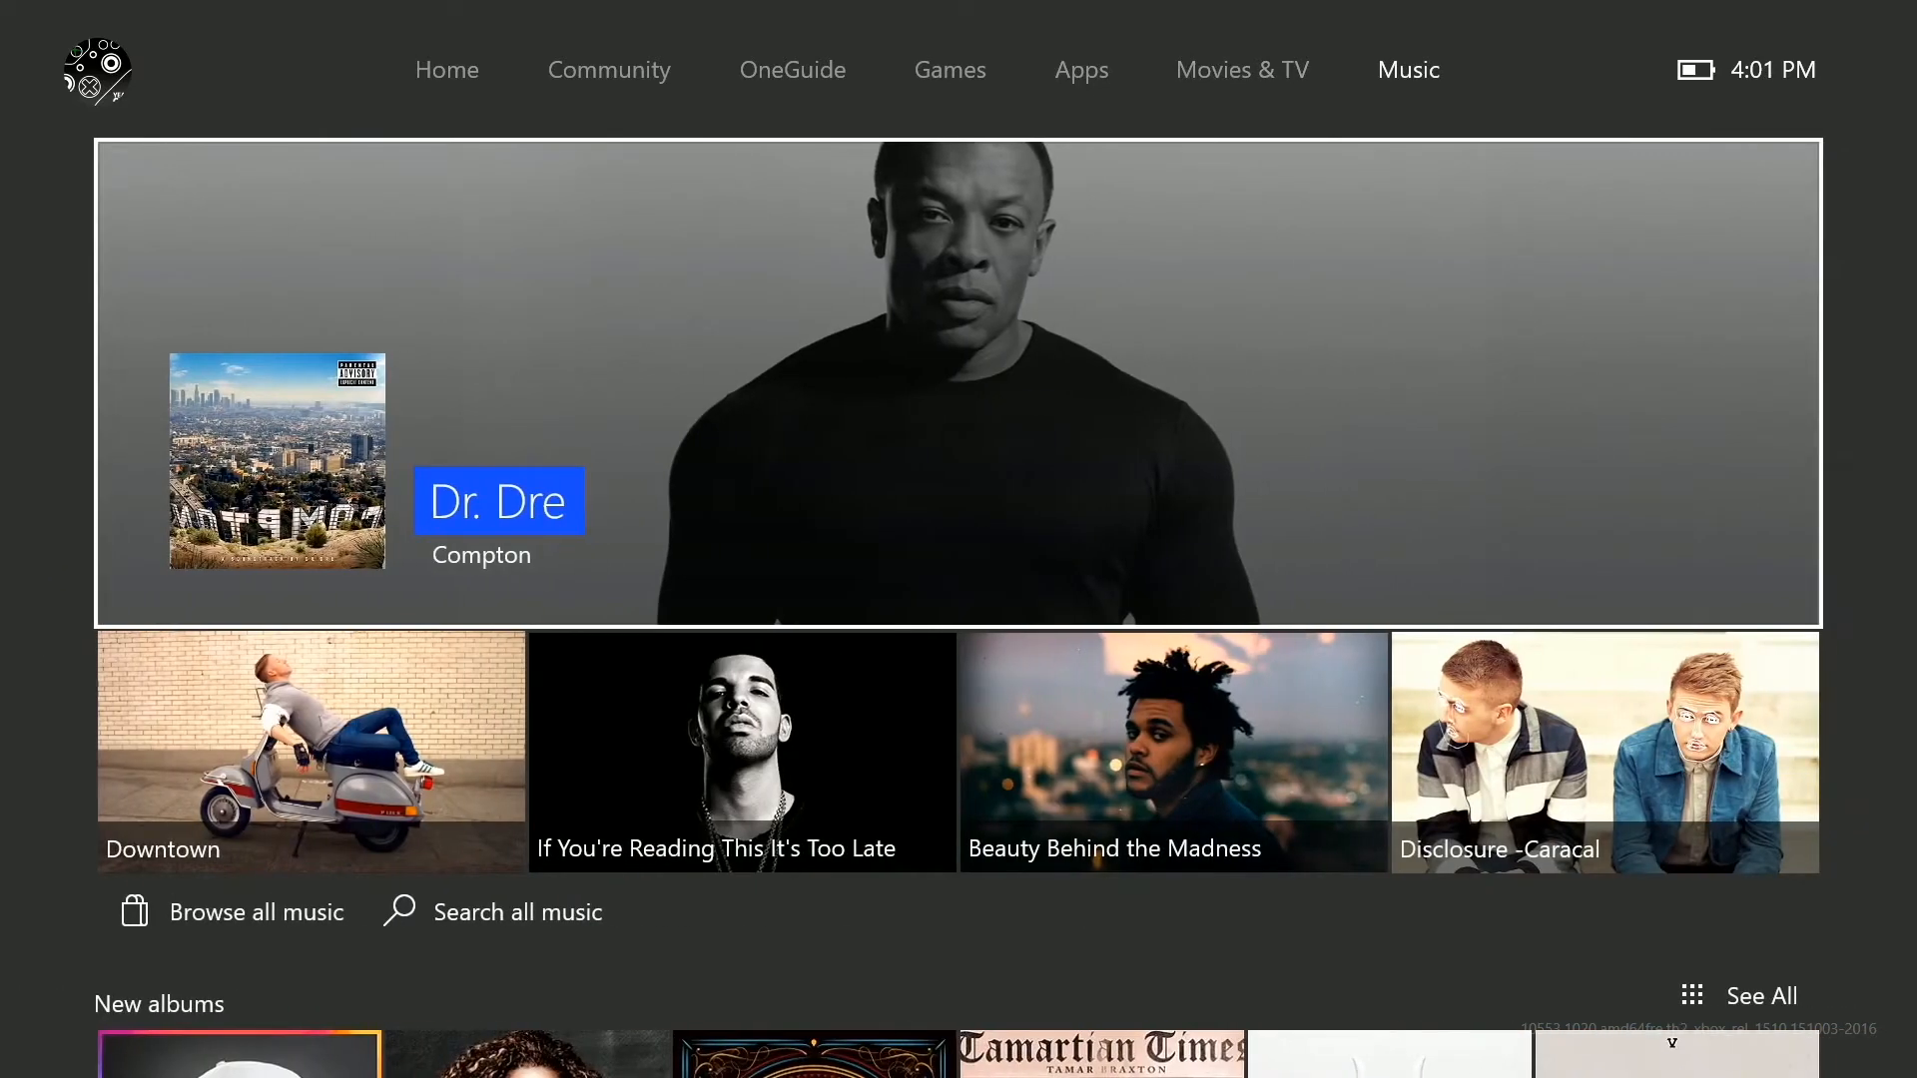
pyautogui.click(1080, 70)
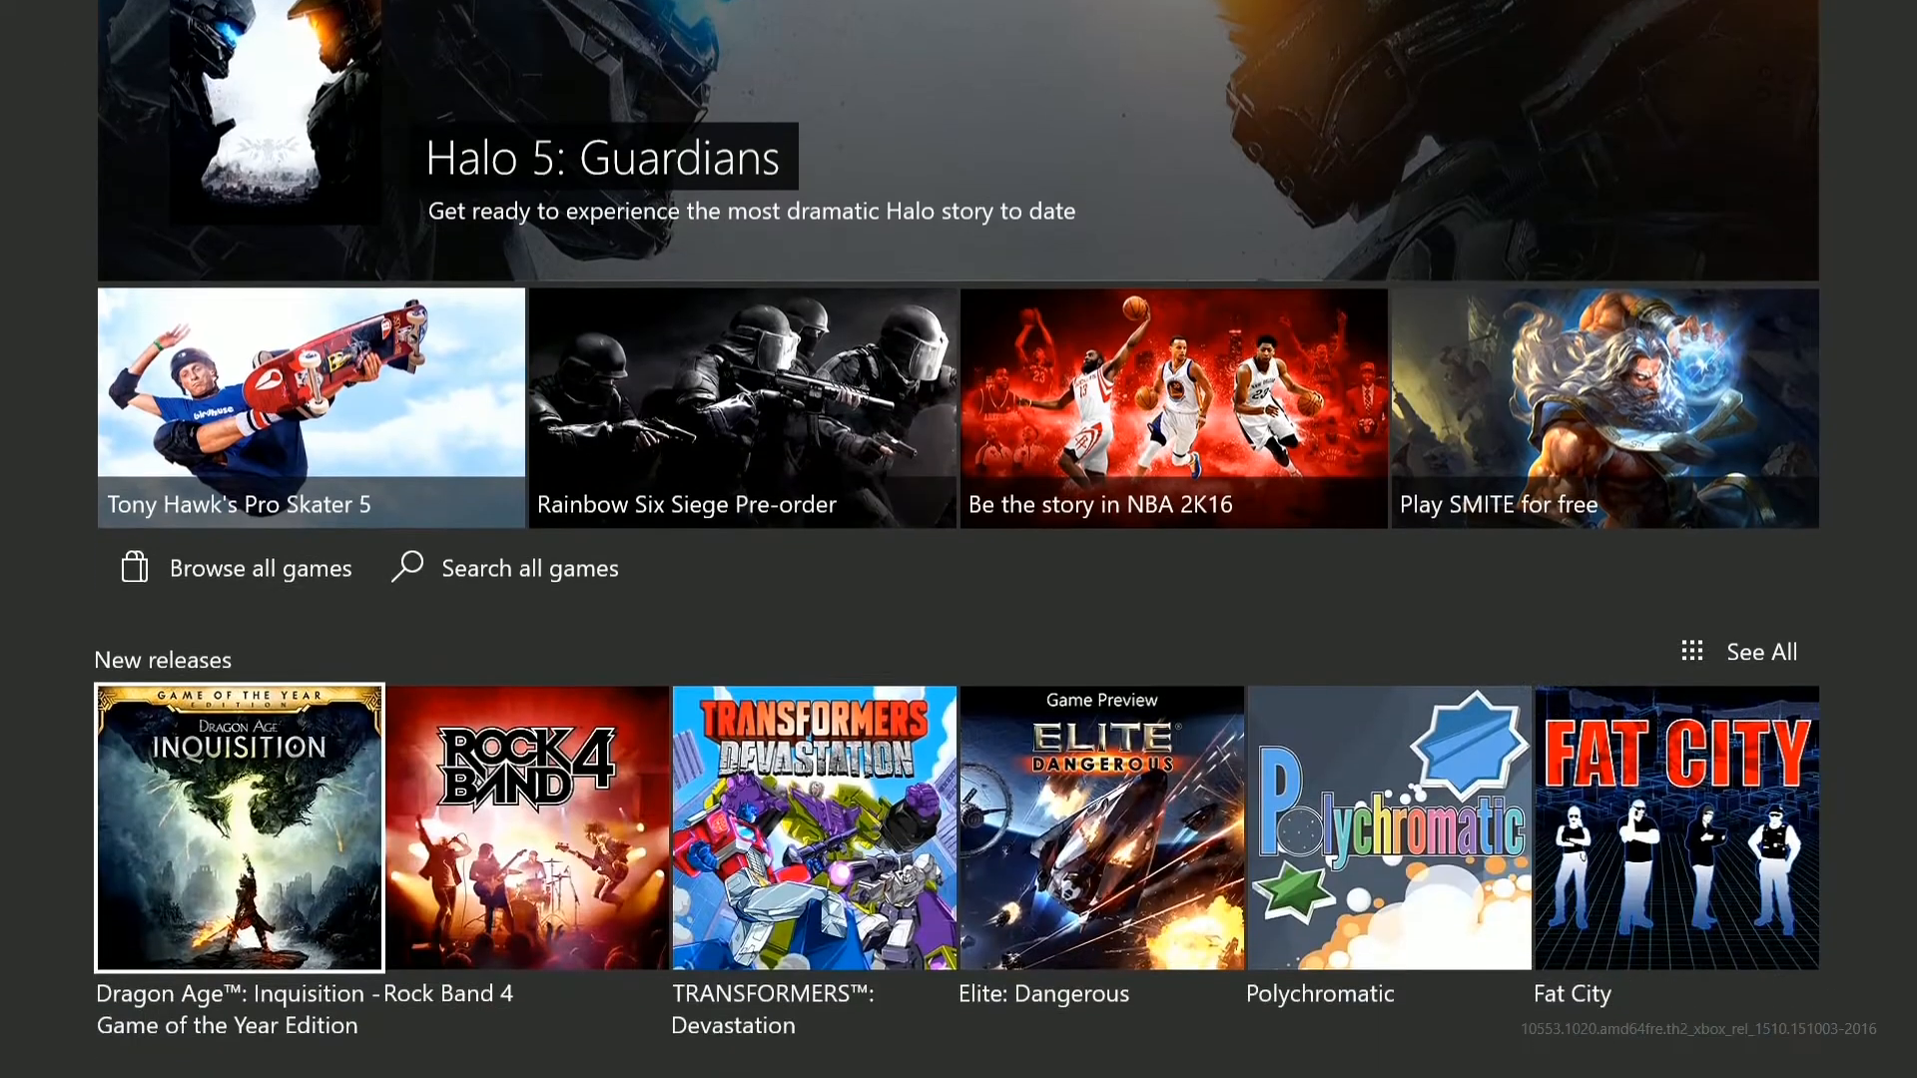
pyautogui.scroll(-3)
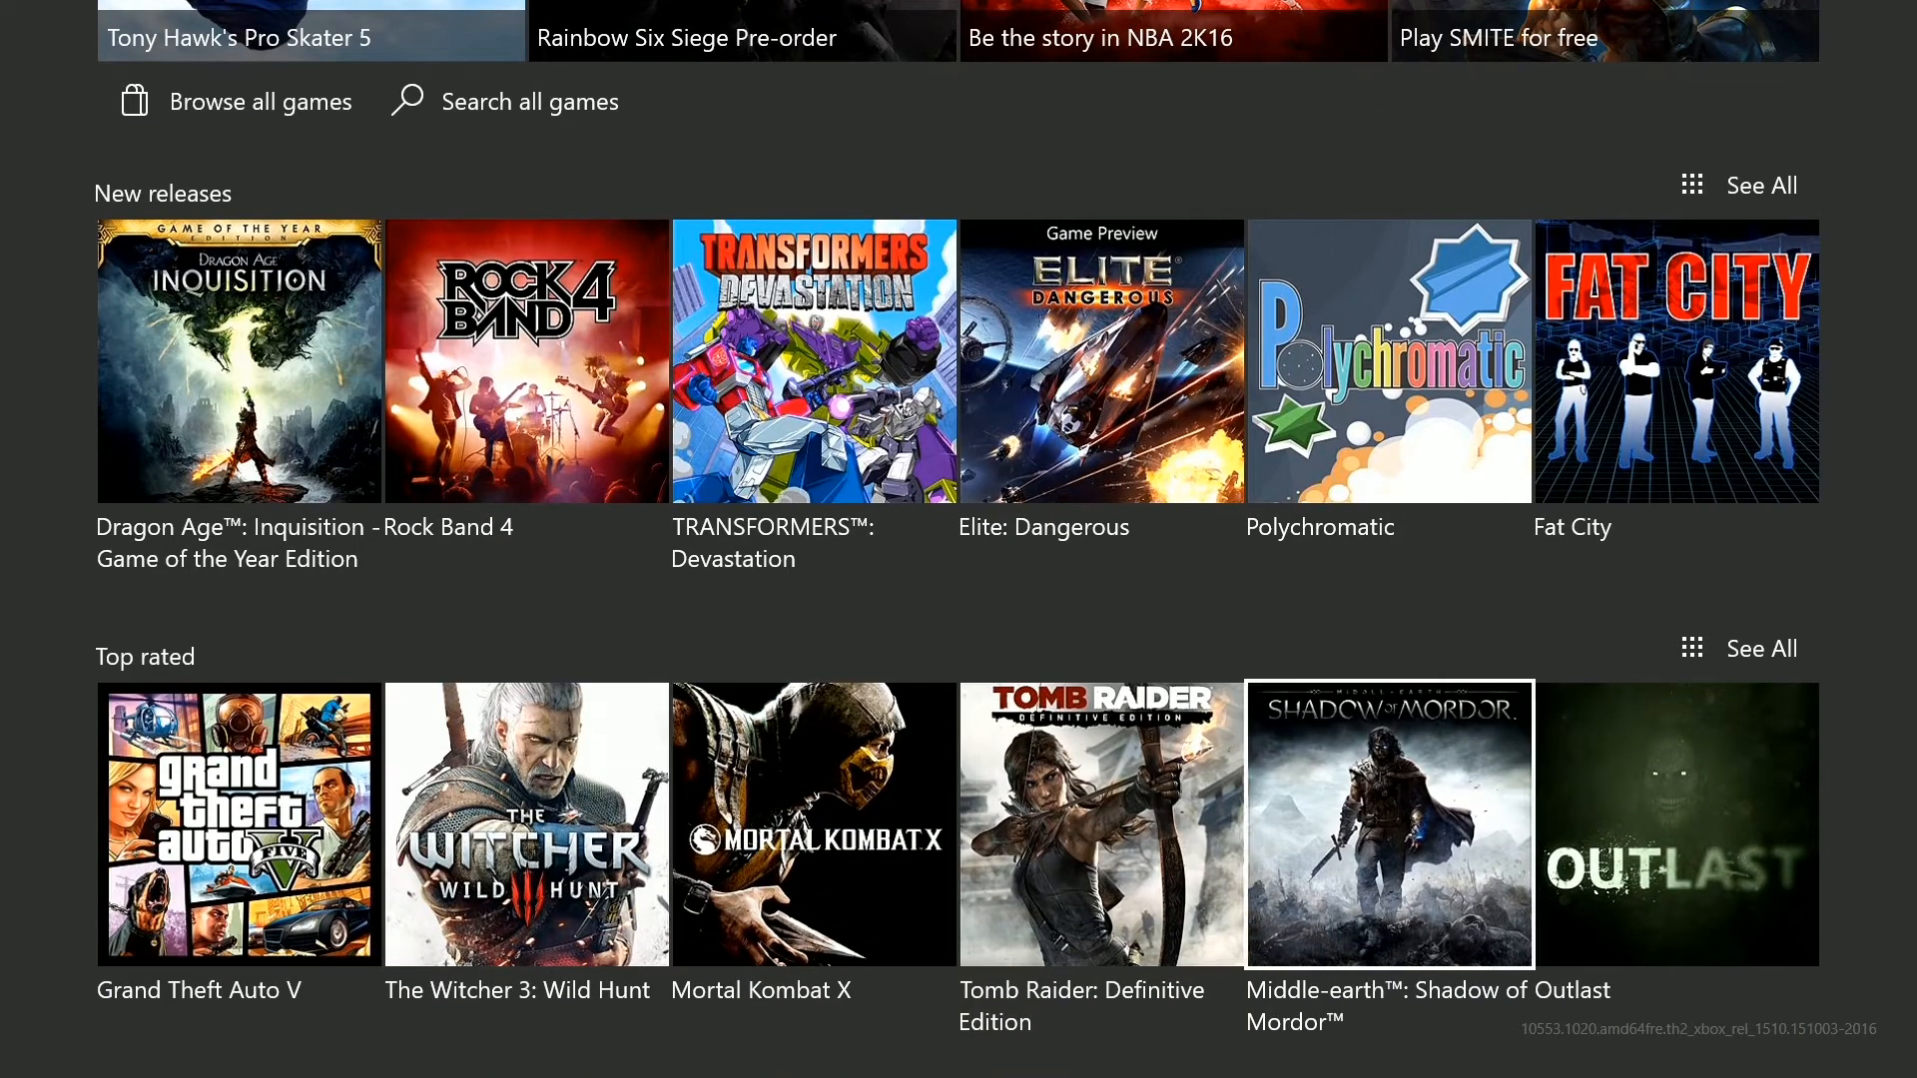
pyautogui.click(1018, 70)
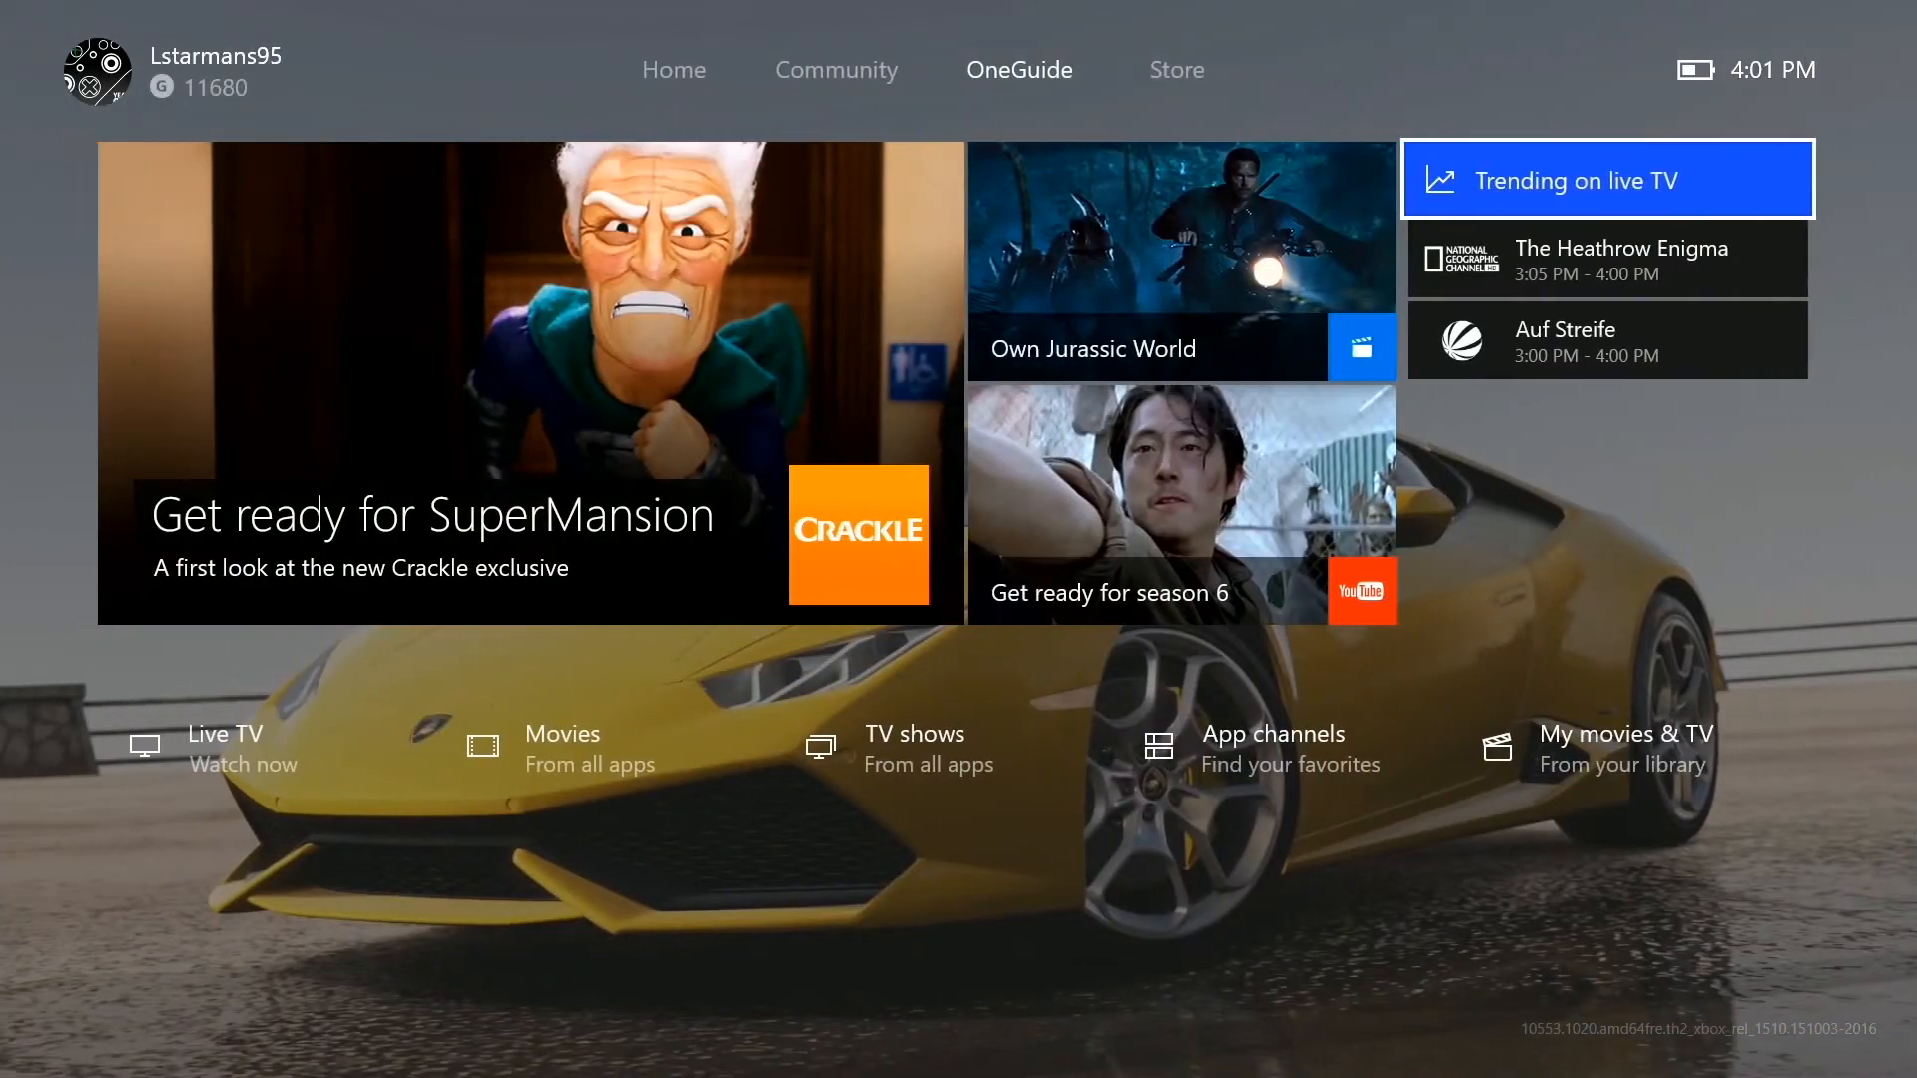
# Return to Home, scroll past the Forza Motorsport 6 feature to the pins, and bring up the friends list
pyautogui.click(673, 70)
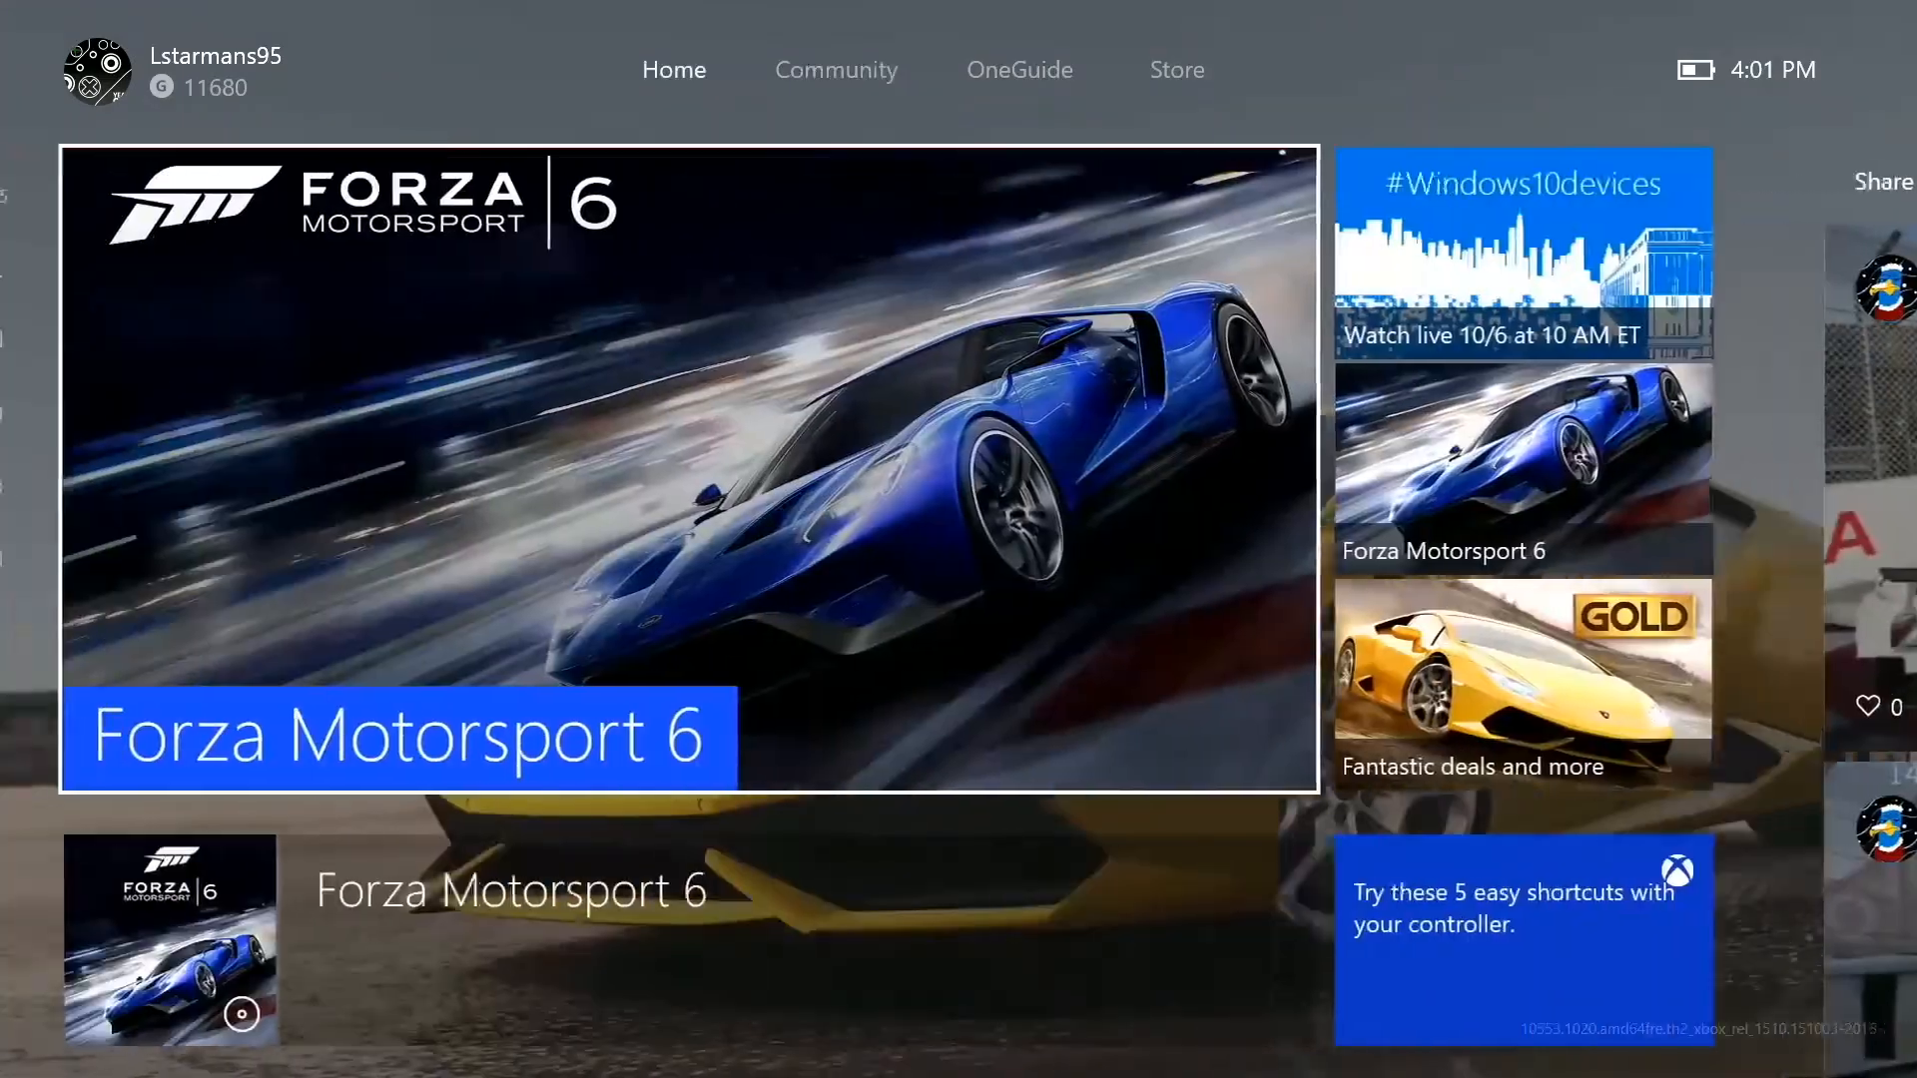
pyautogui.scroll(-3)
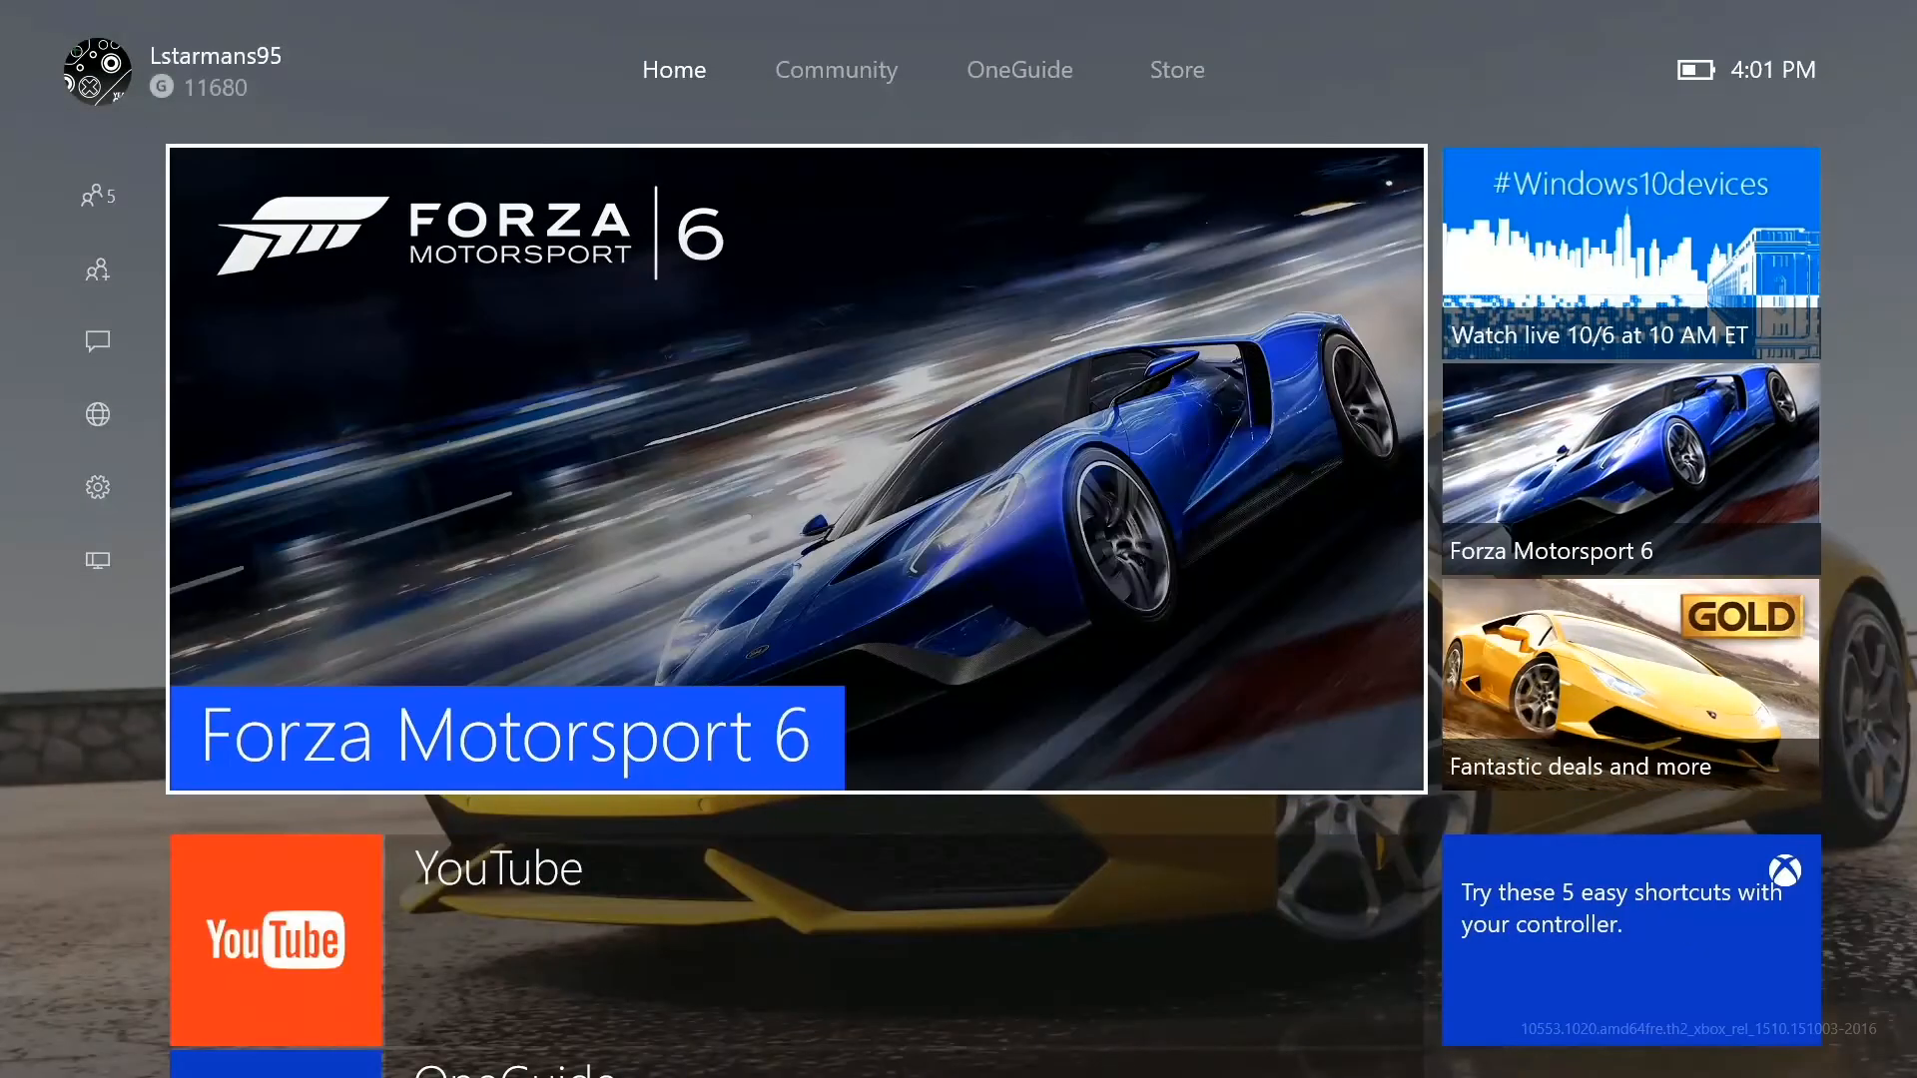
pyautogui.click(98, 195)
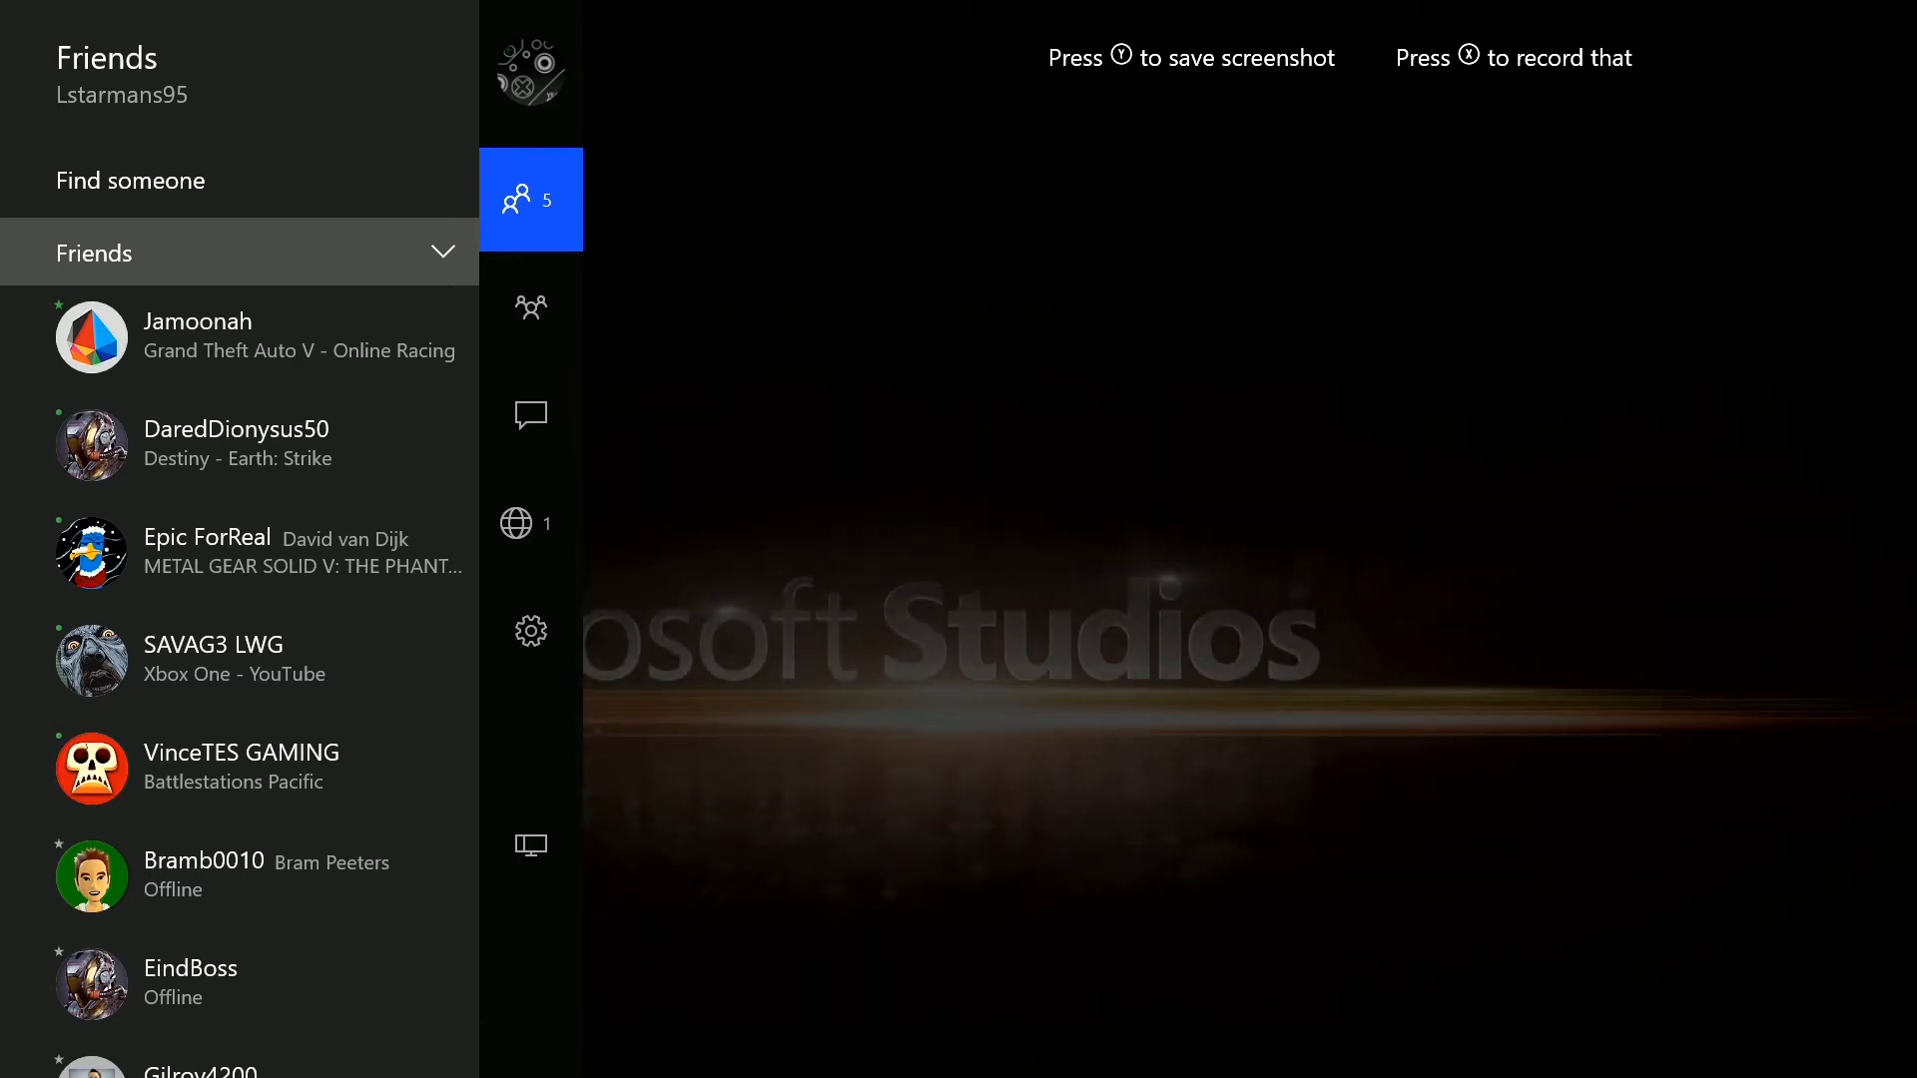
# Flip through the Parties, Notifications and Messages panels, then launch All Settings at the Account section
pyautogui.click(531, 308)
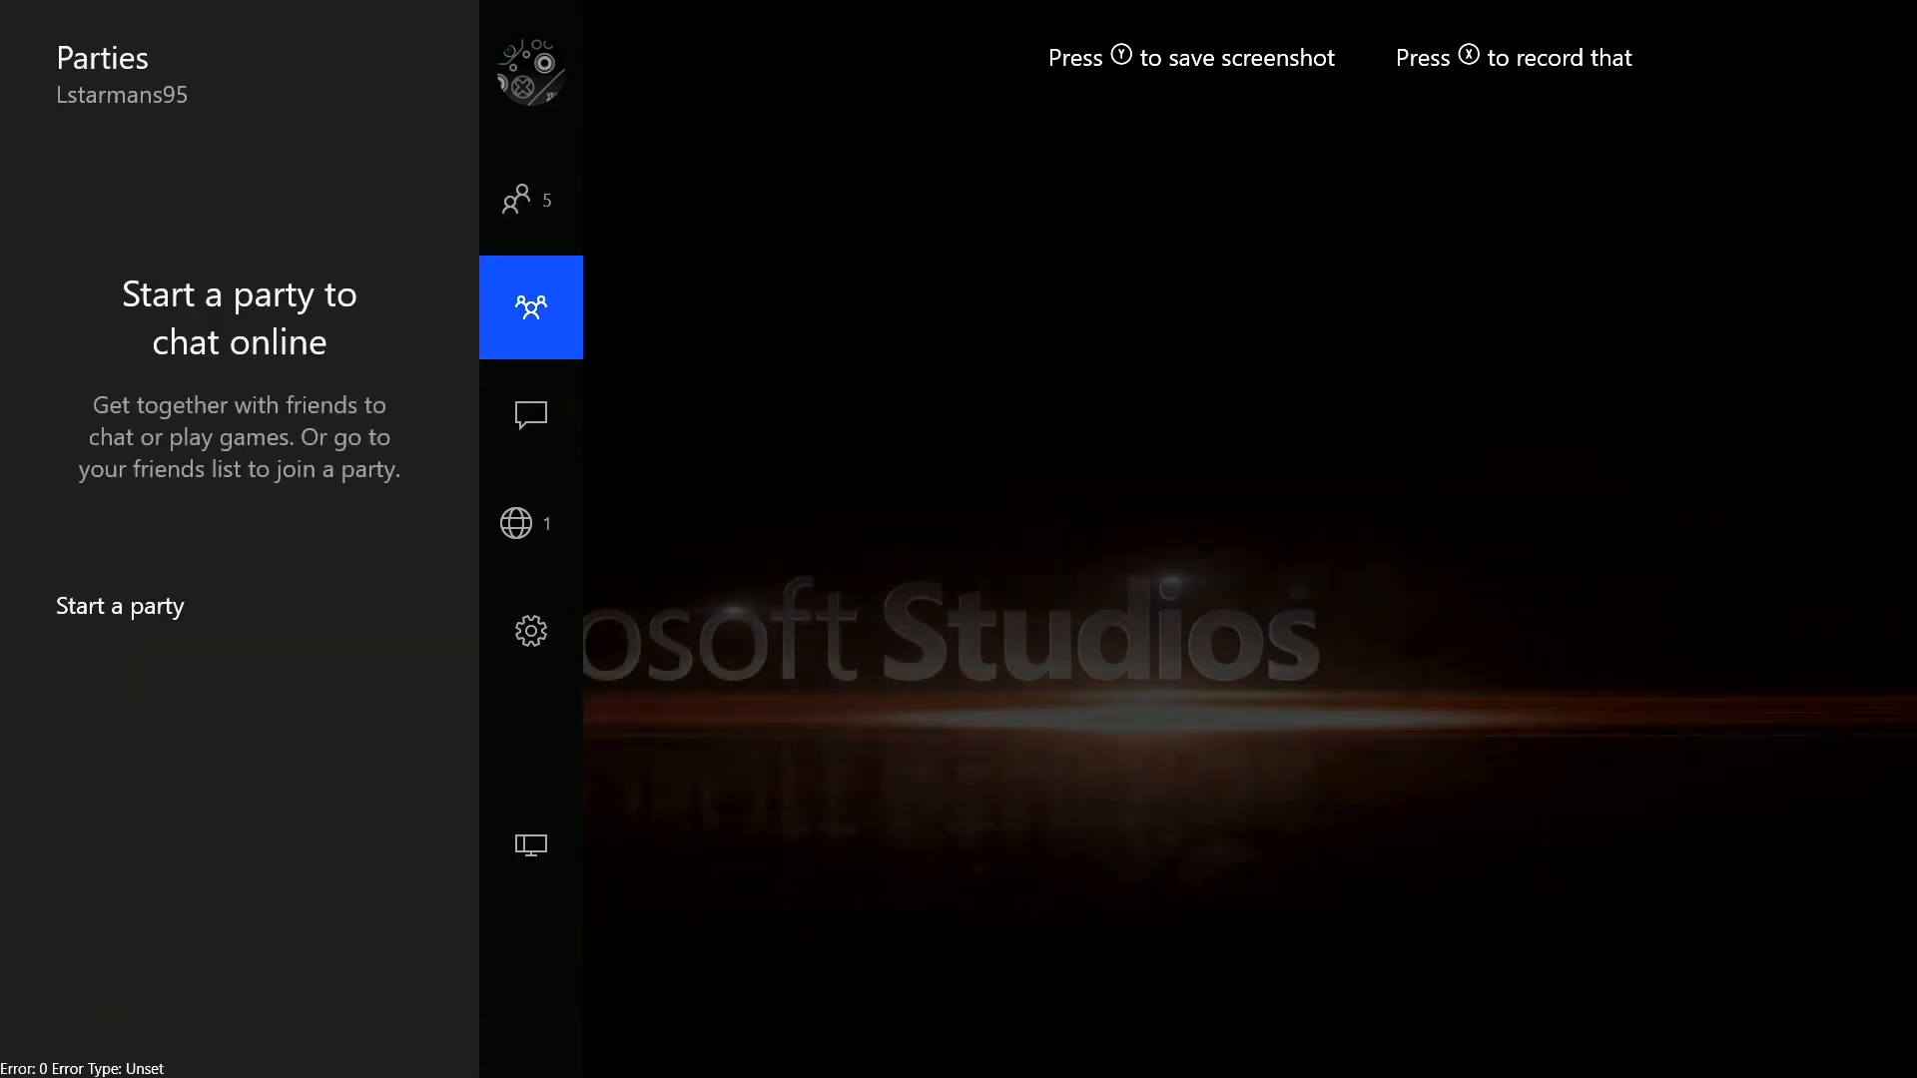
pyautogui.click(532, 522)
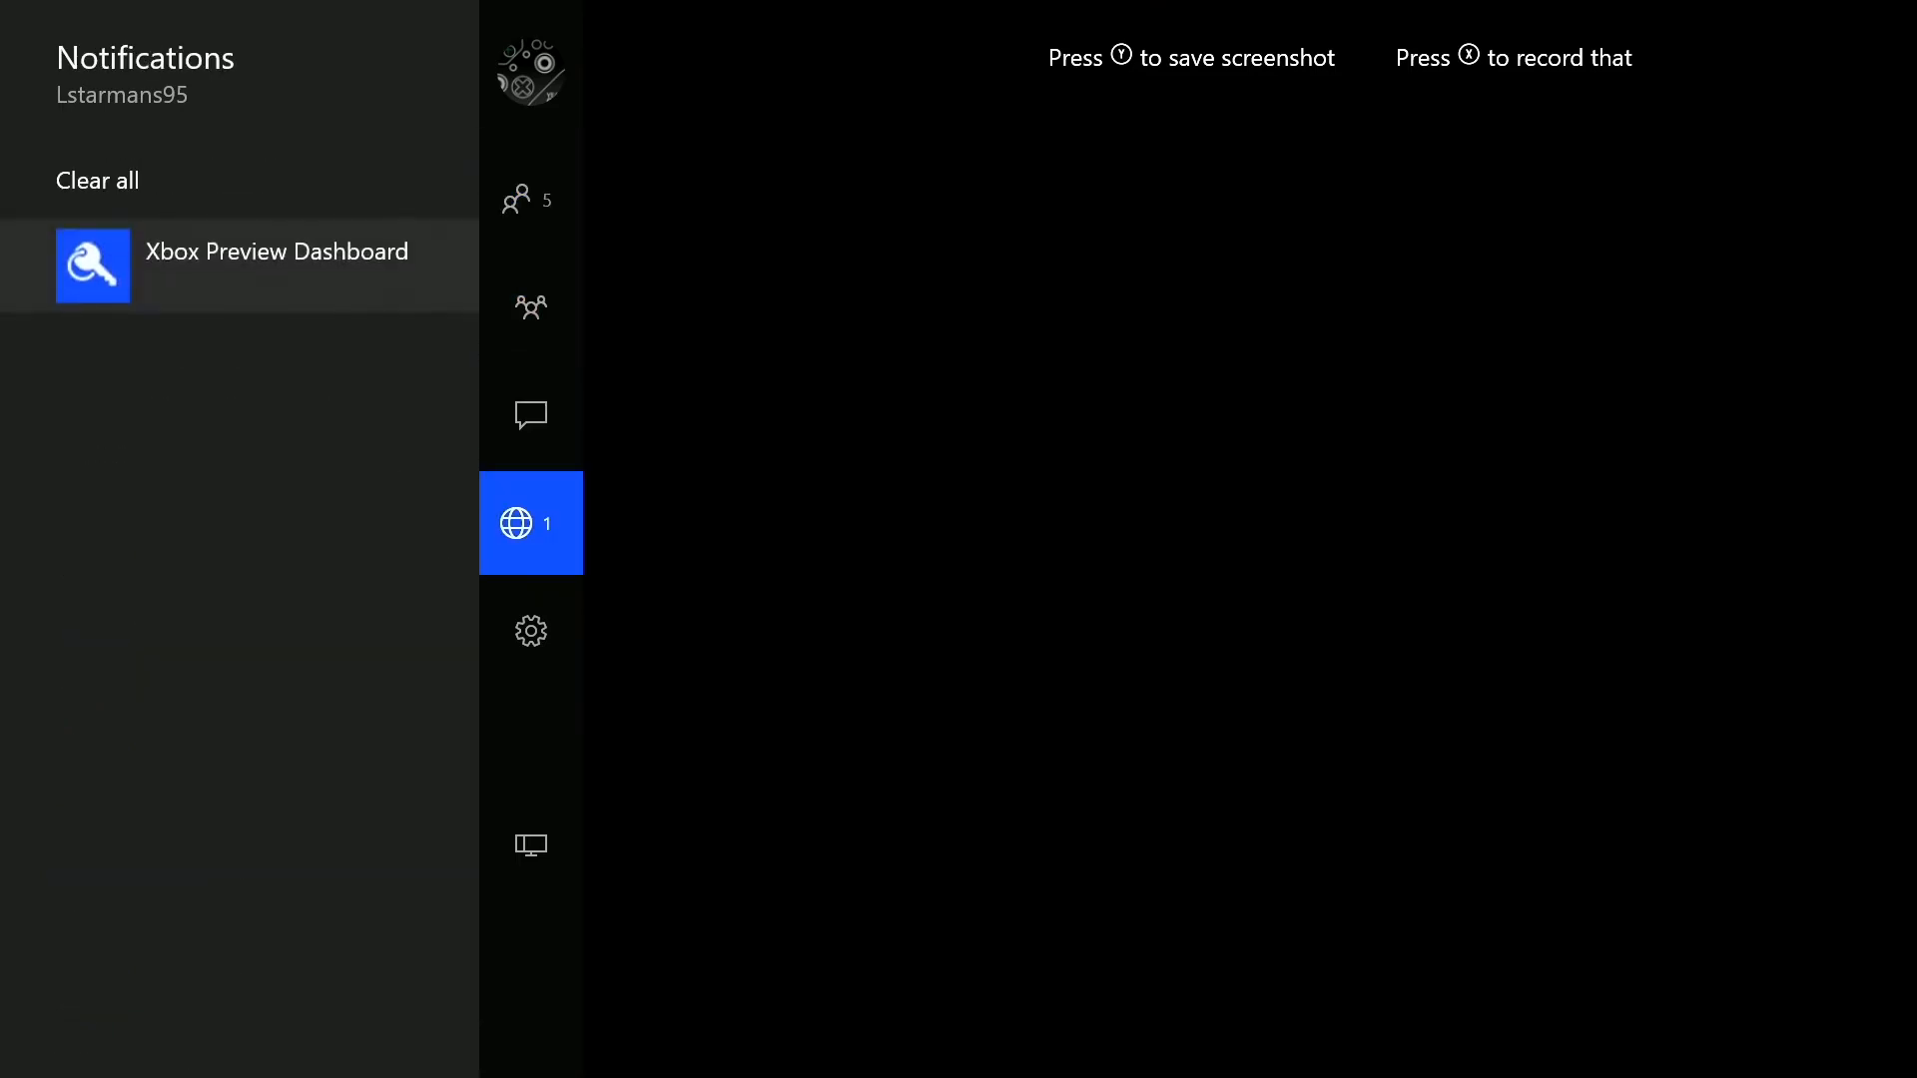
pyautogui.click(531, 308)
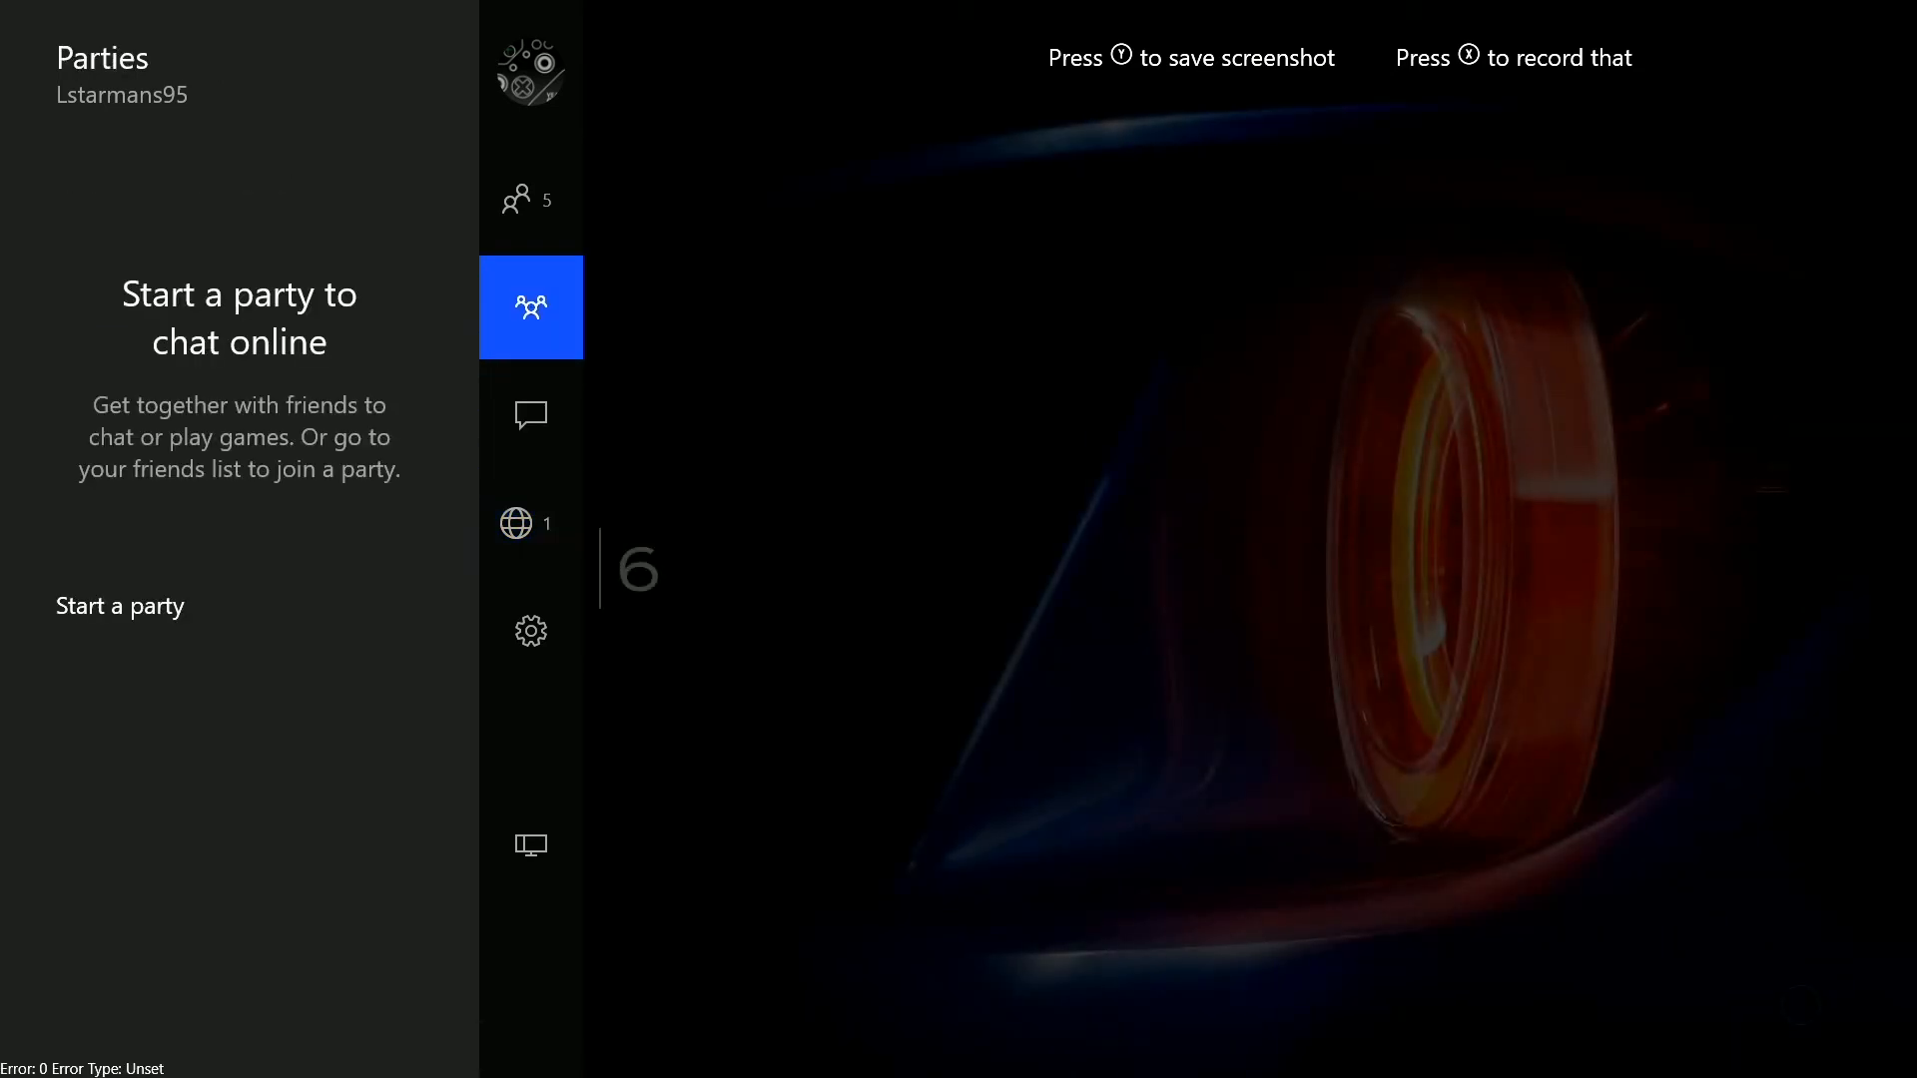
pyautogui.click(531, 416)
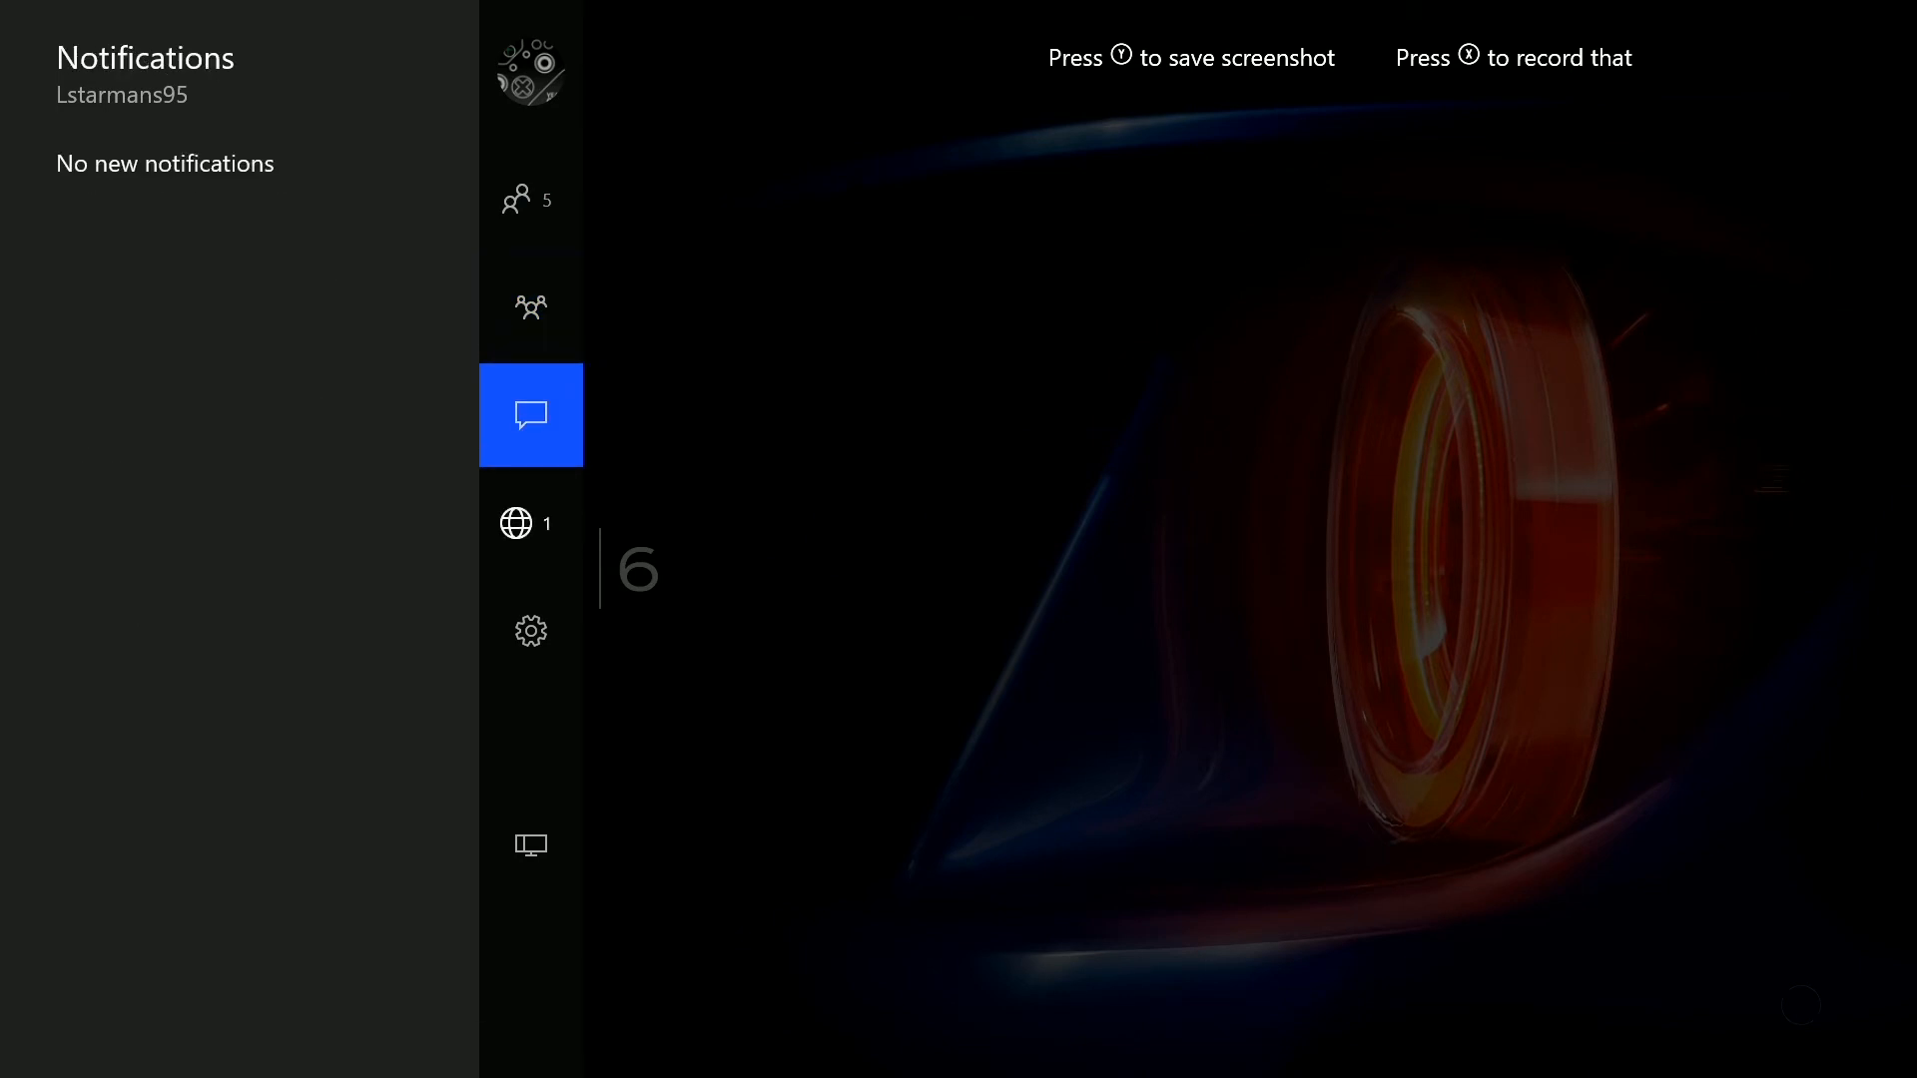
pyautogui.click(532, 631)
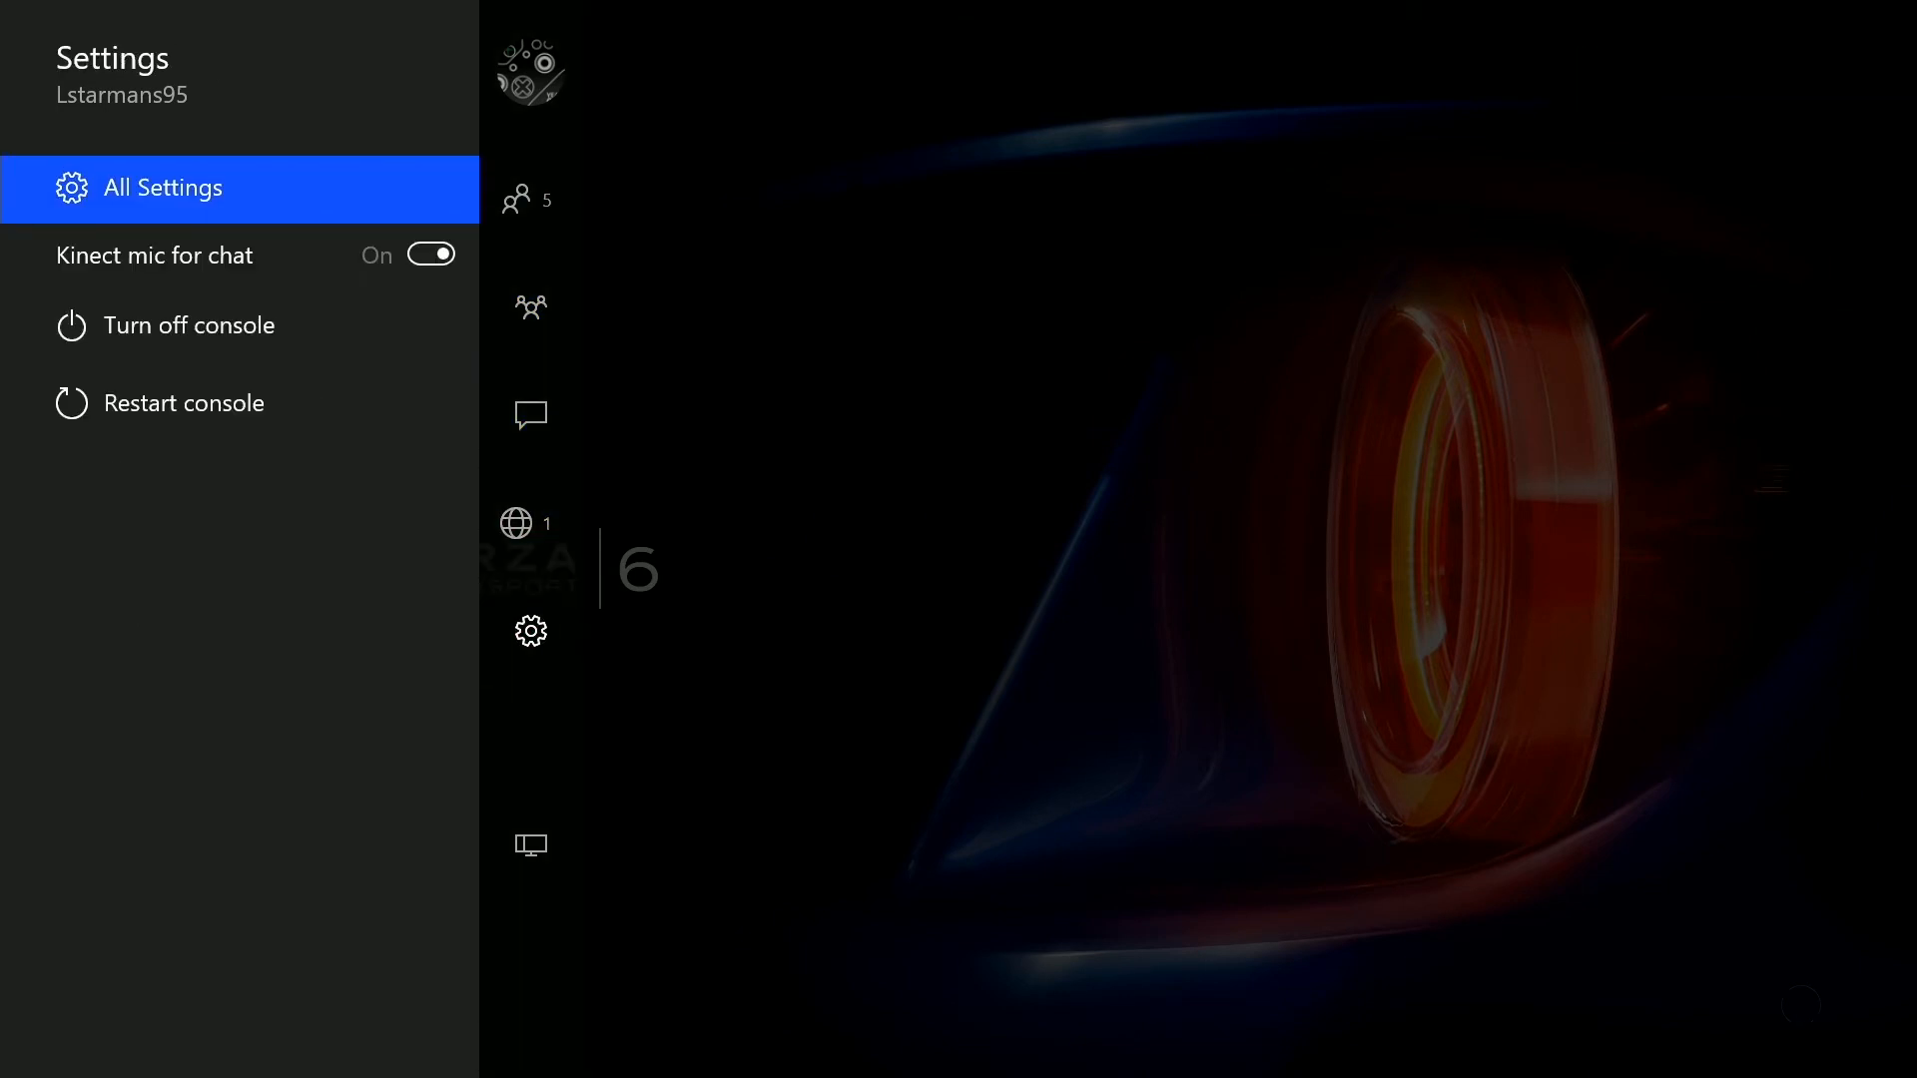
pyautogui.click(162, 188)
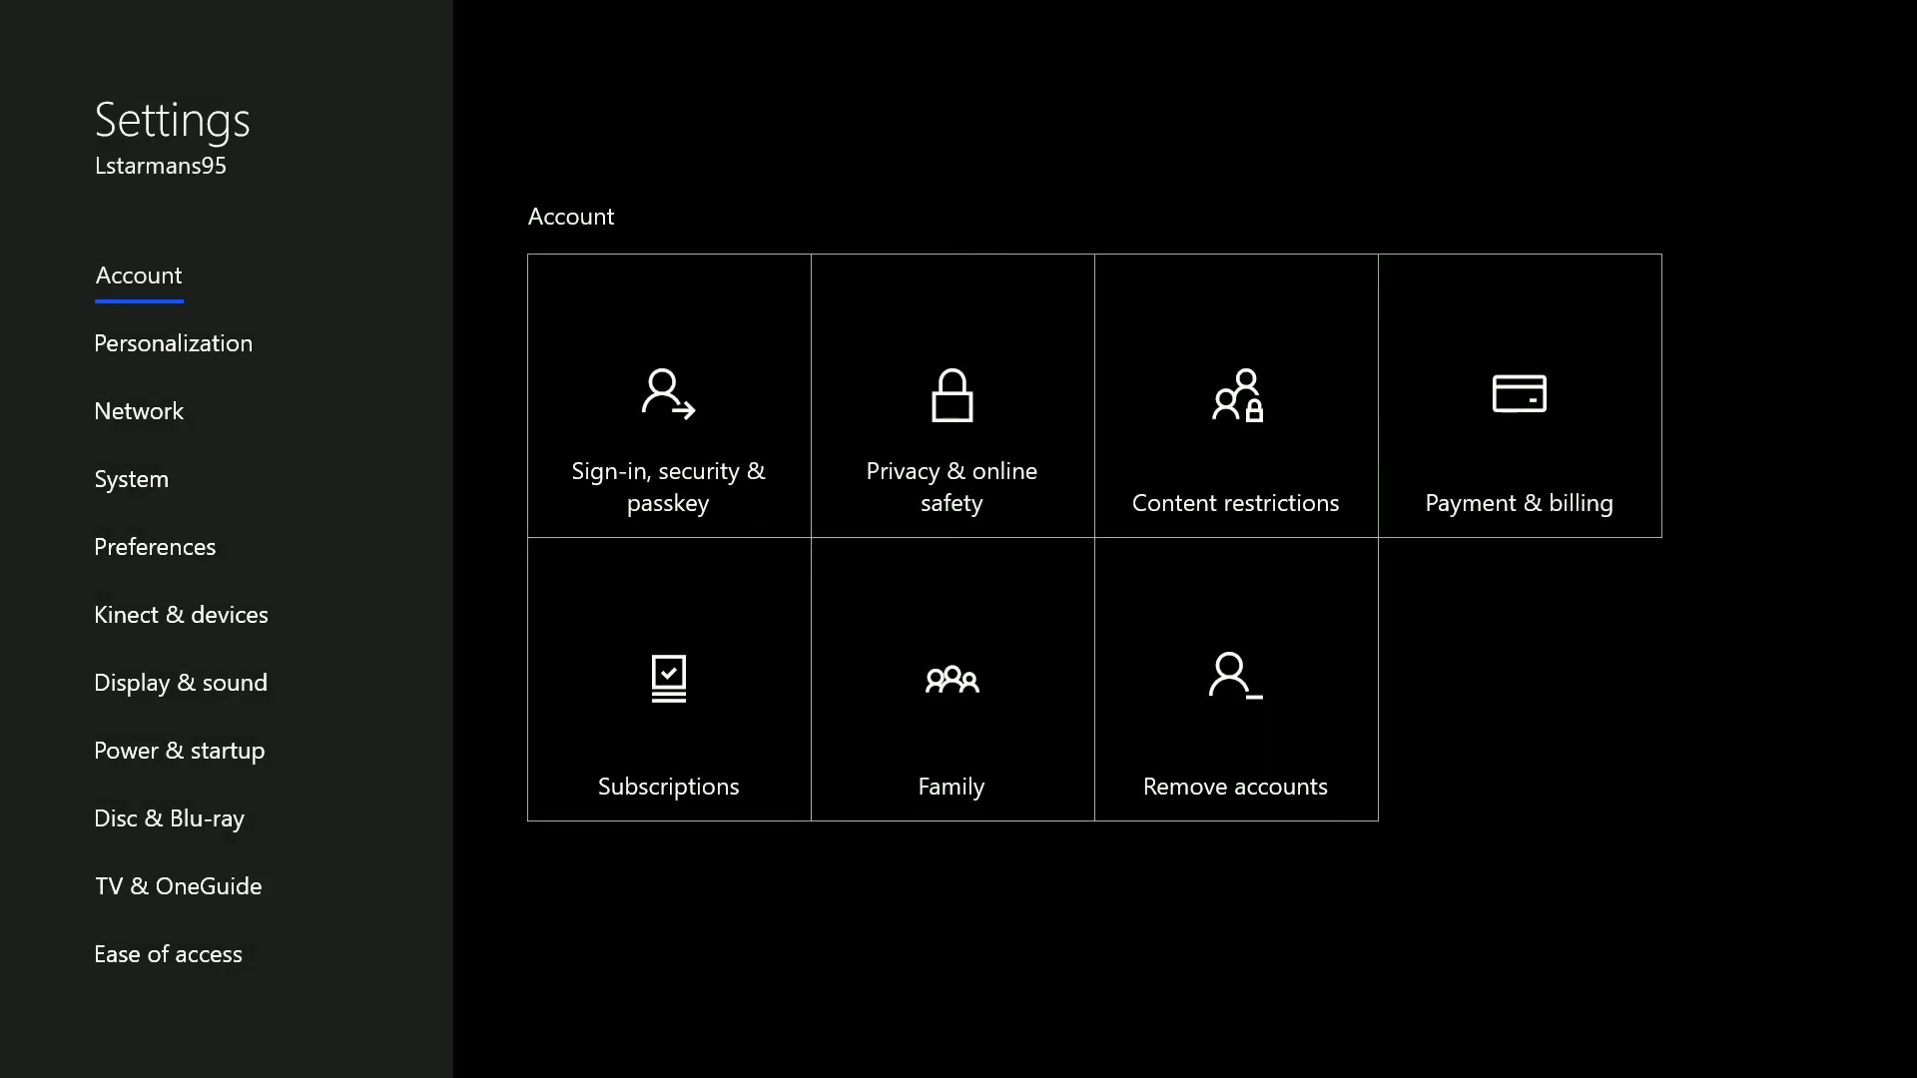
# Step down the Settings categories: Personalization, System, Preferences, TV & OneGuide and Ease of access
pyautogui.click(174, 344)
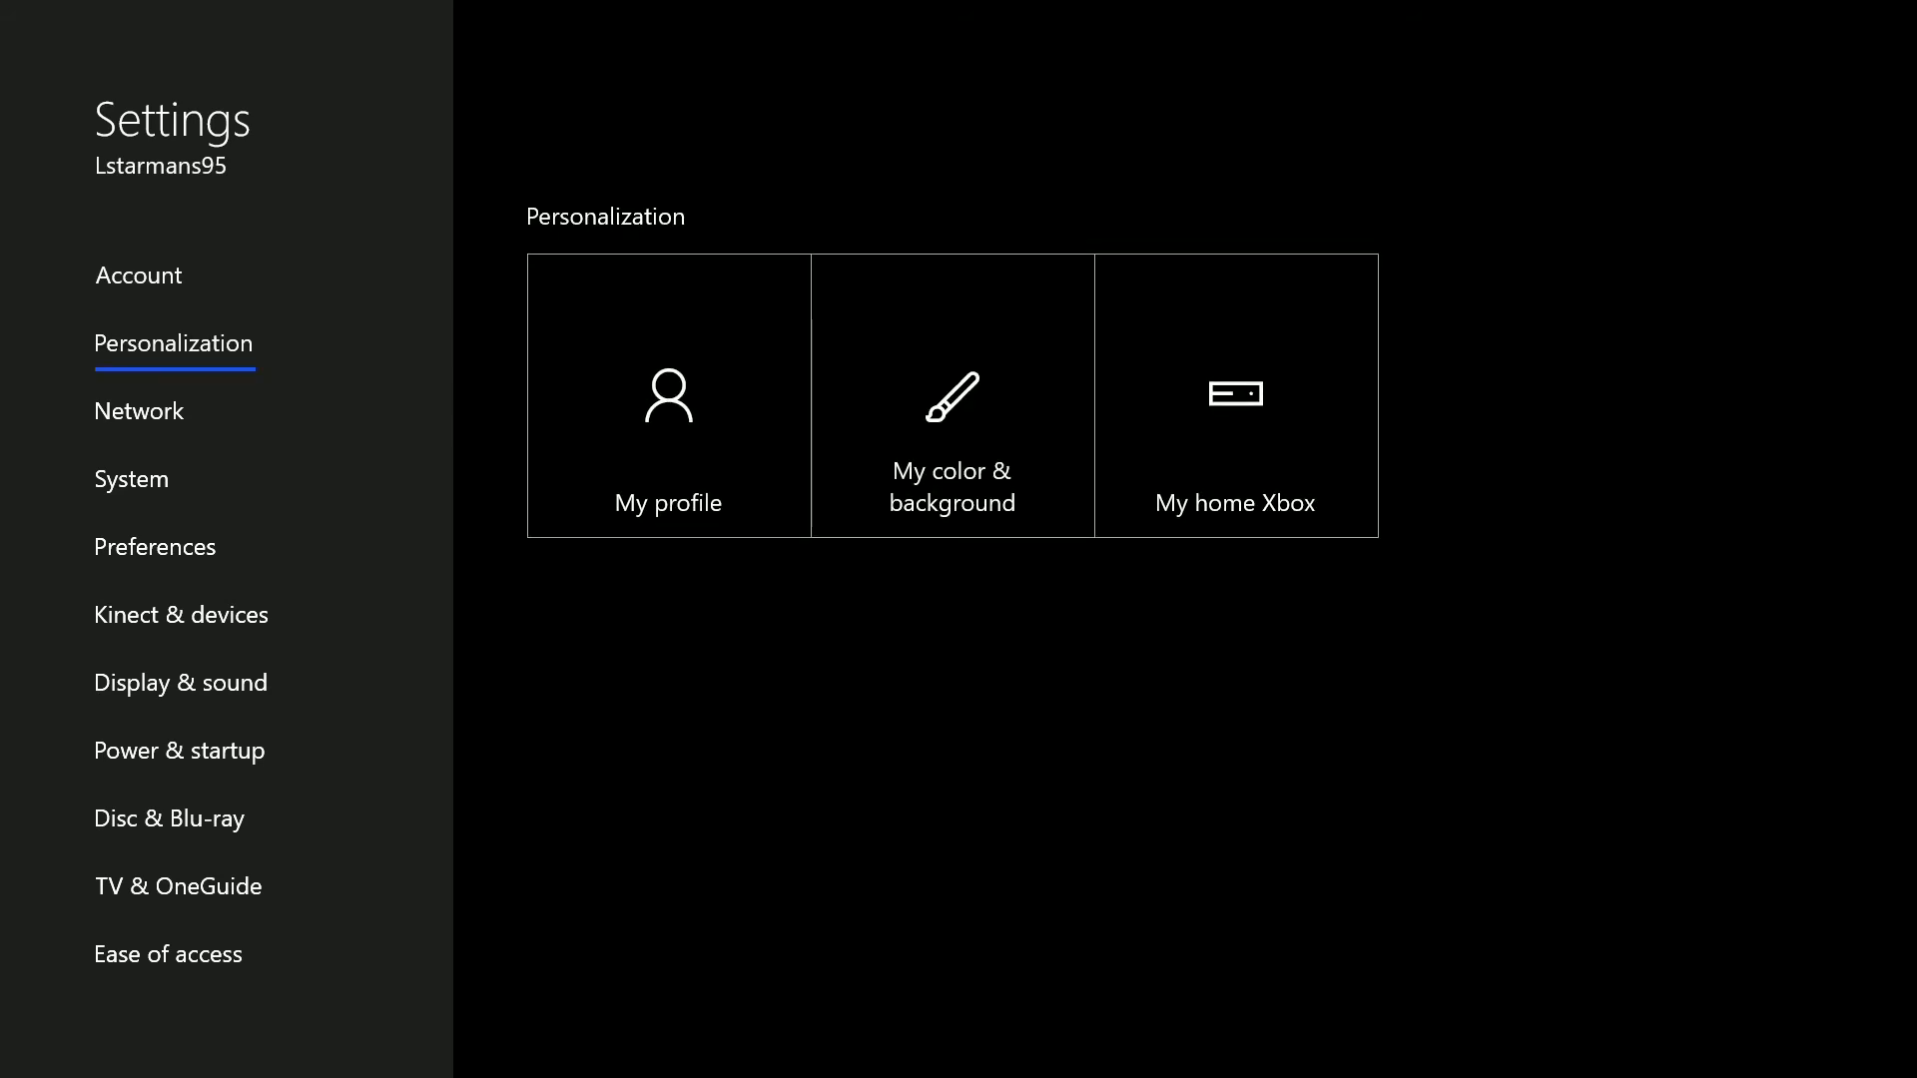
pyautogui.click(132, 477)
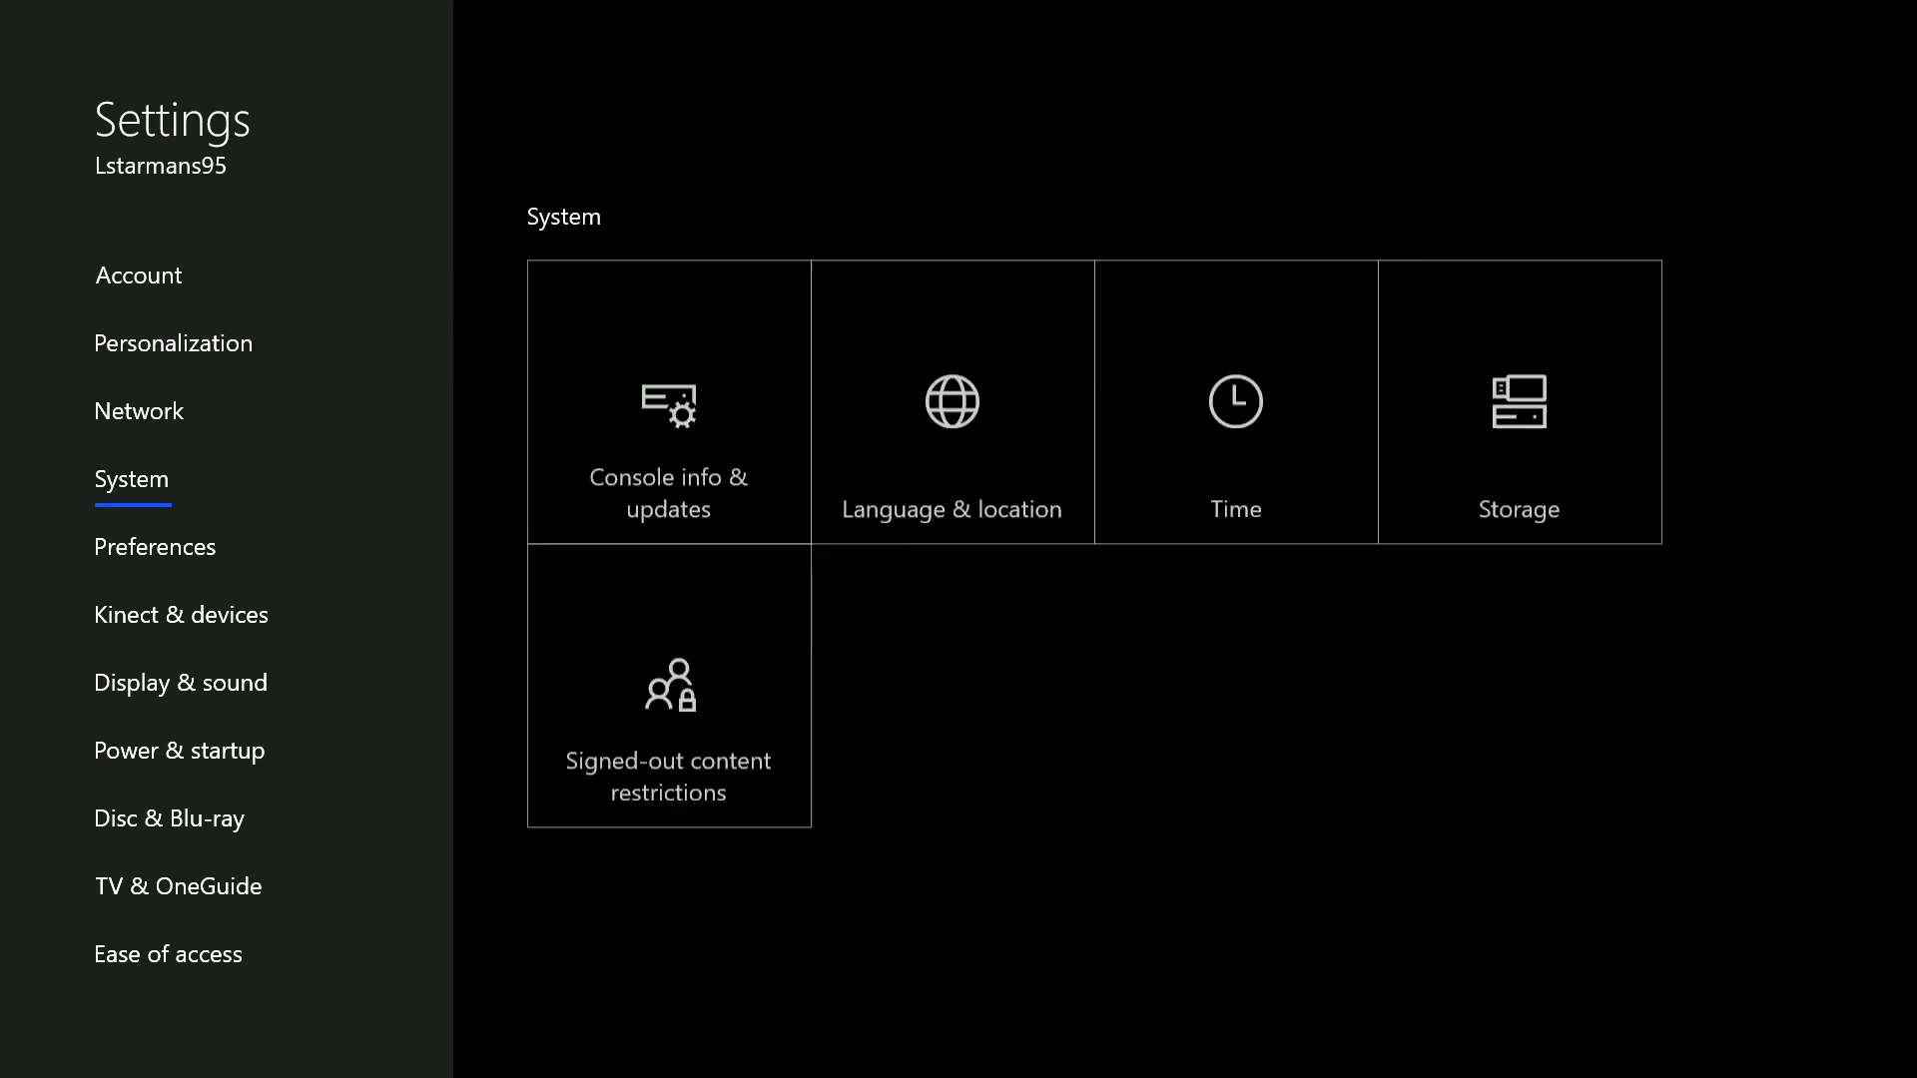
pyautogui.click(154, 547)
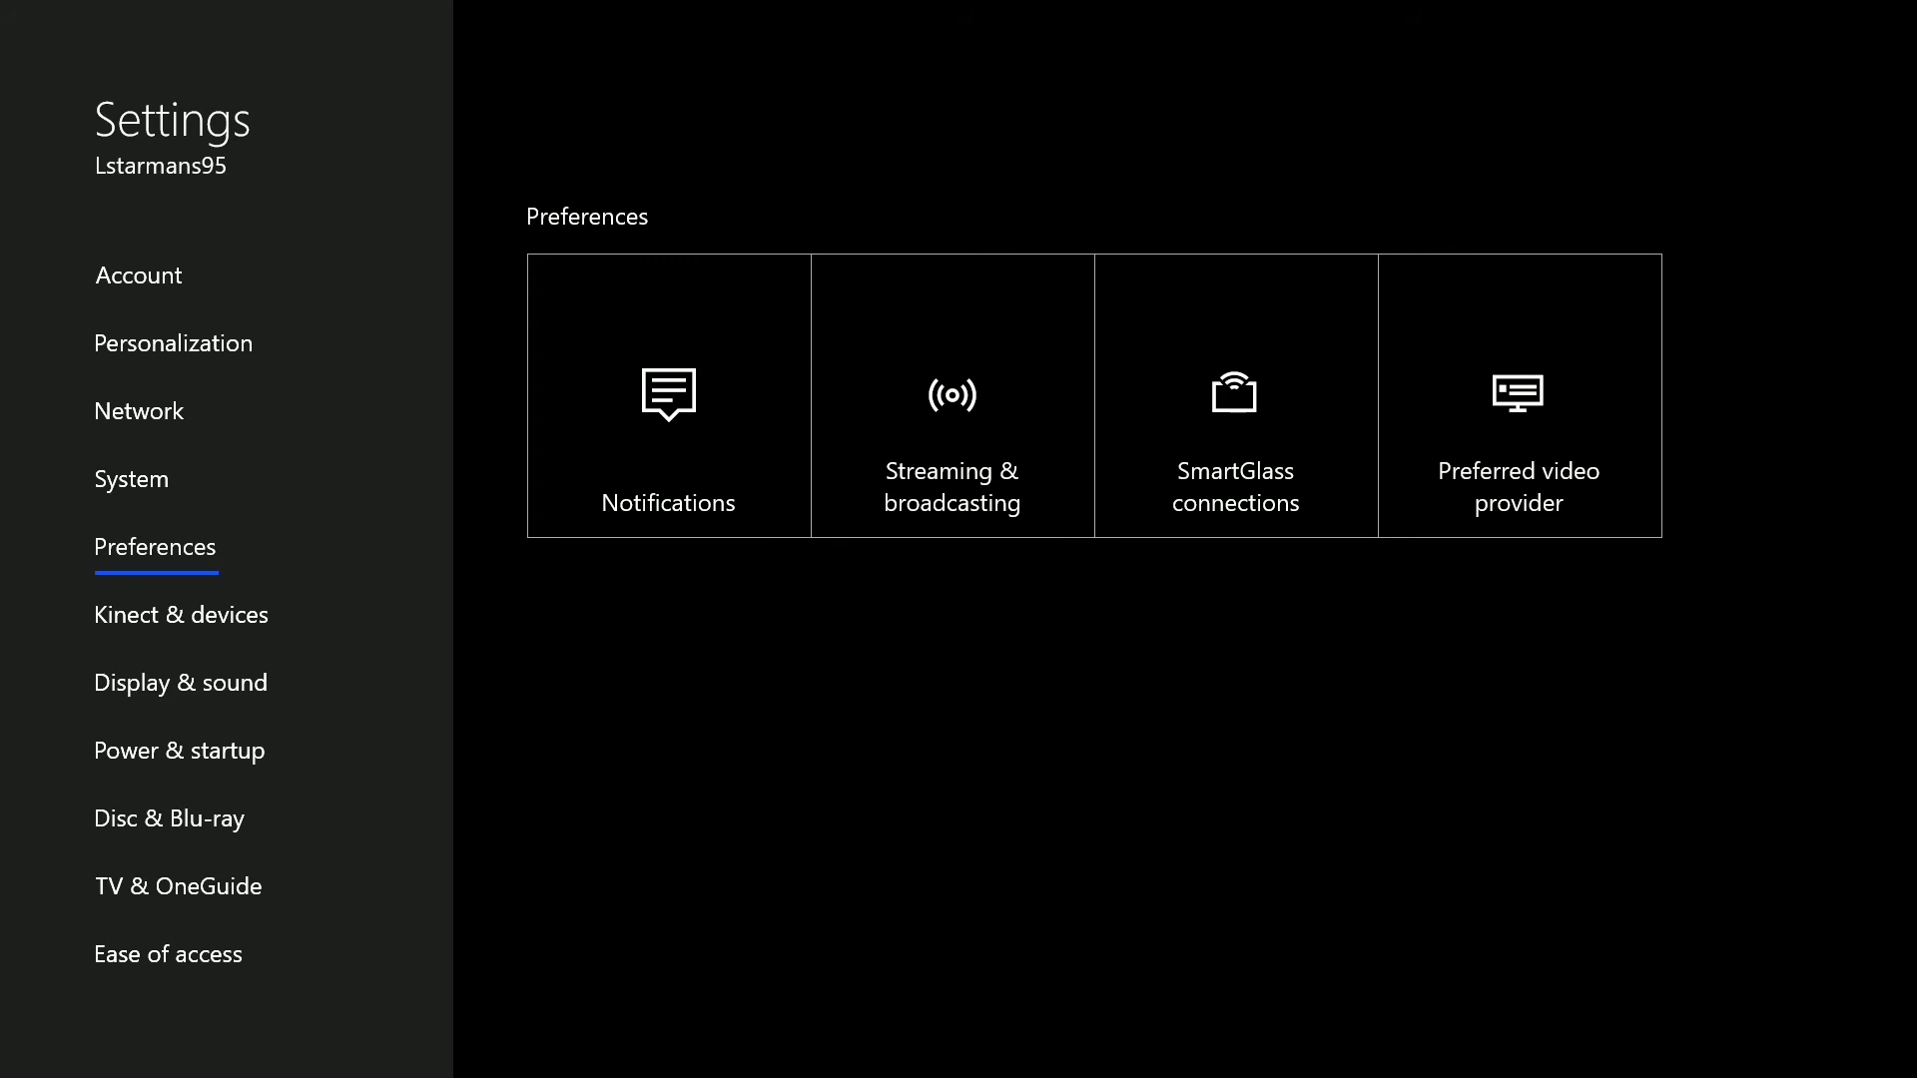
pyautogui.click(178, 885)
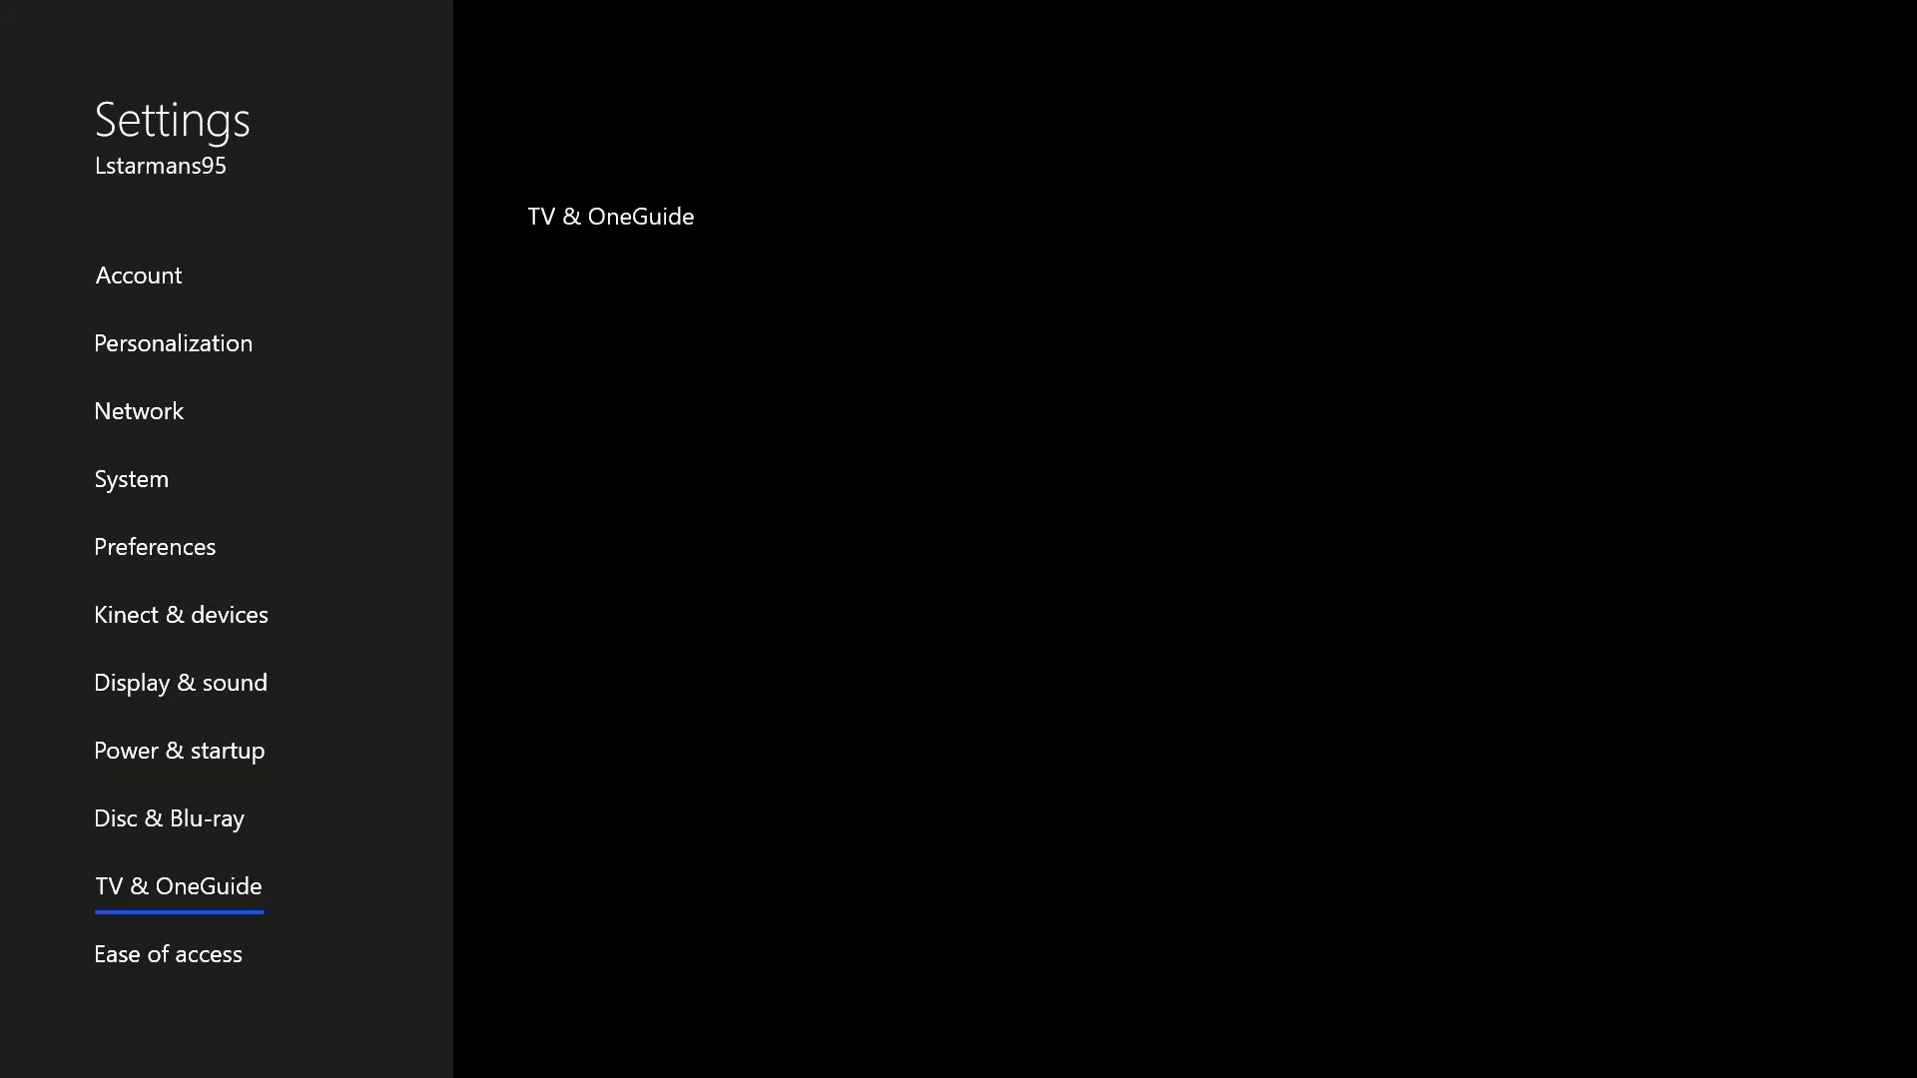
pyautogui.click(168, 955)
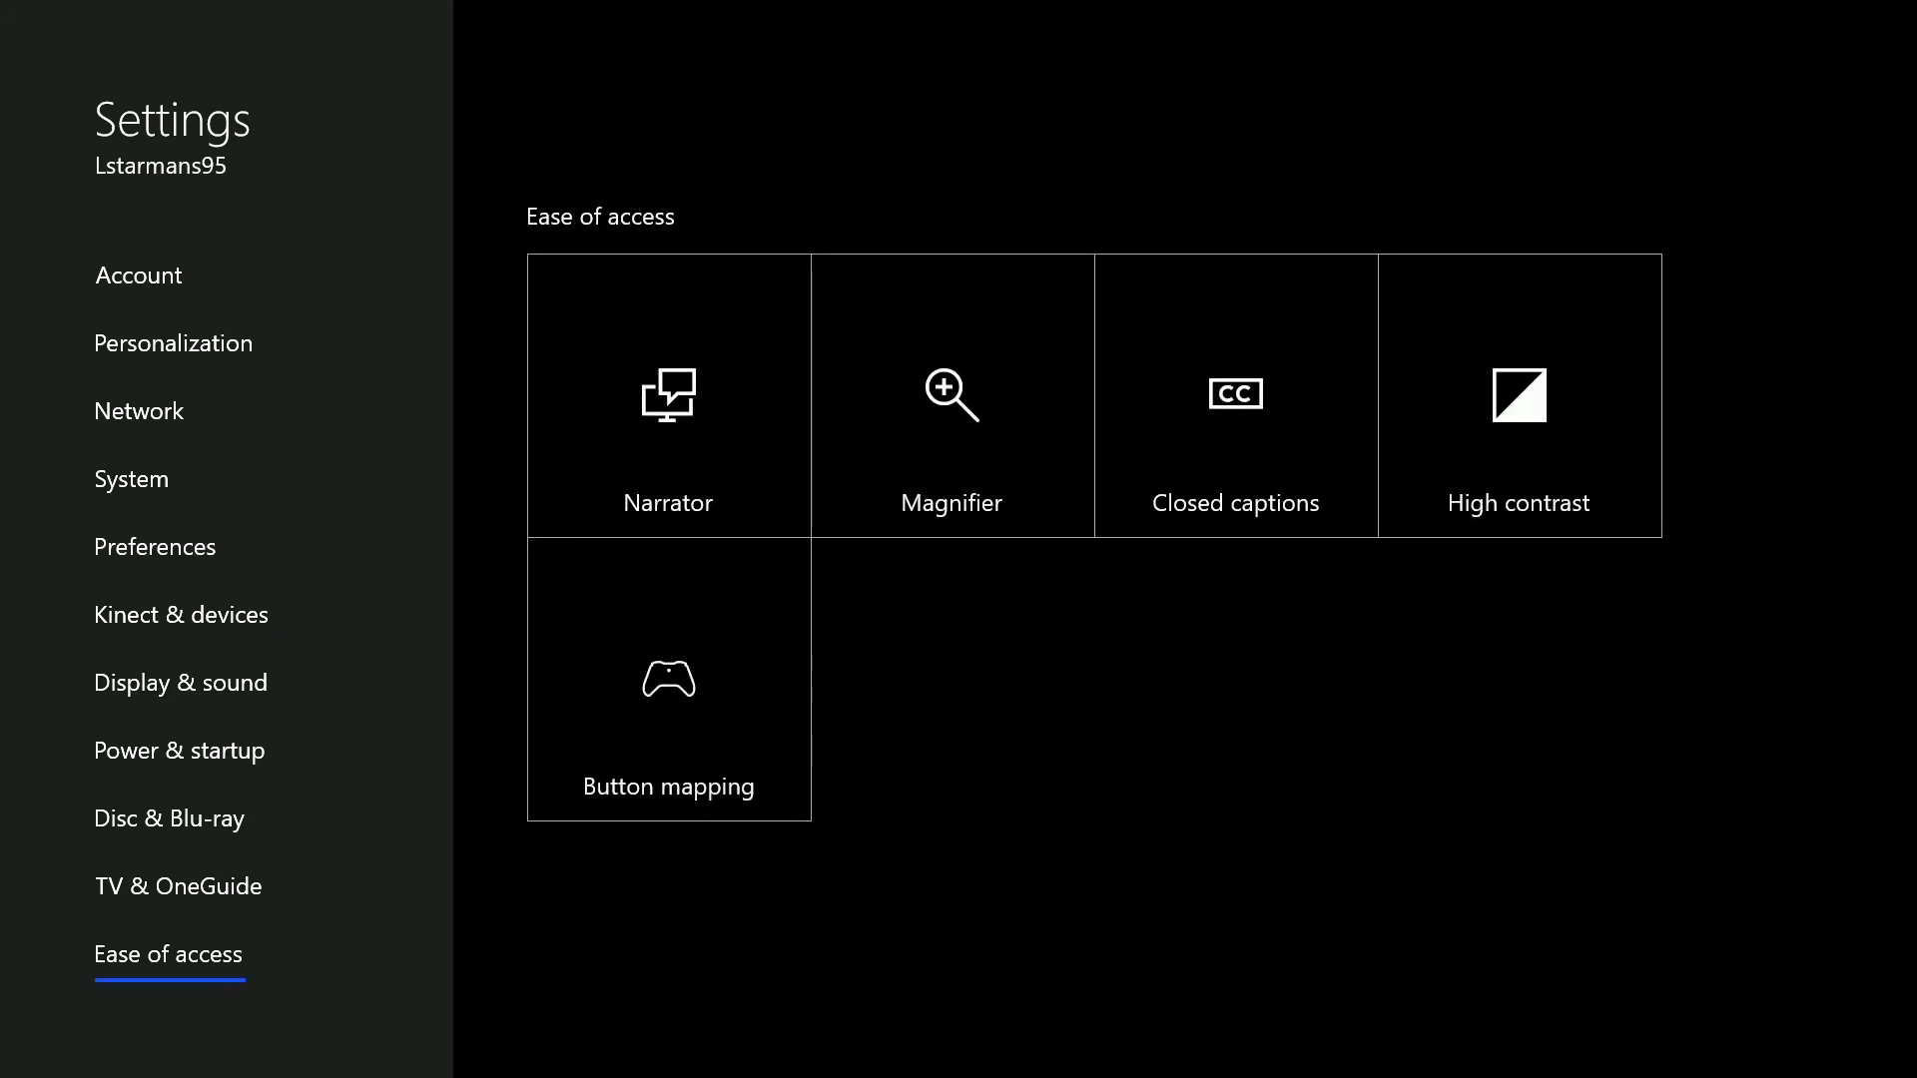
# Visit Power & startup and Disc & Blu-ray, settle on Power & startup, then leave Settings for the game
pyautogui.click(178, 884)
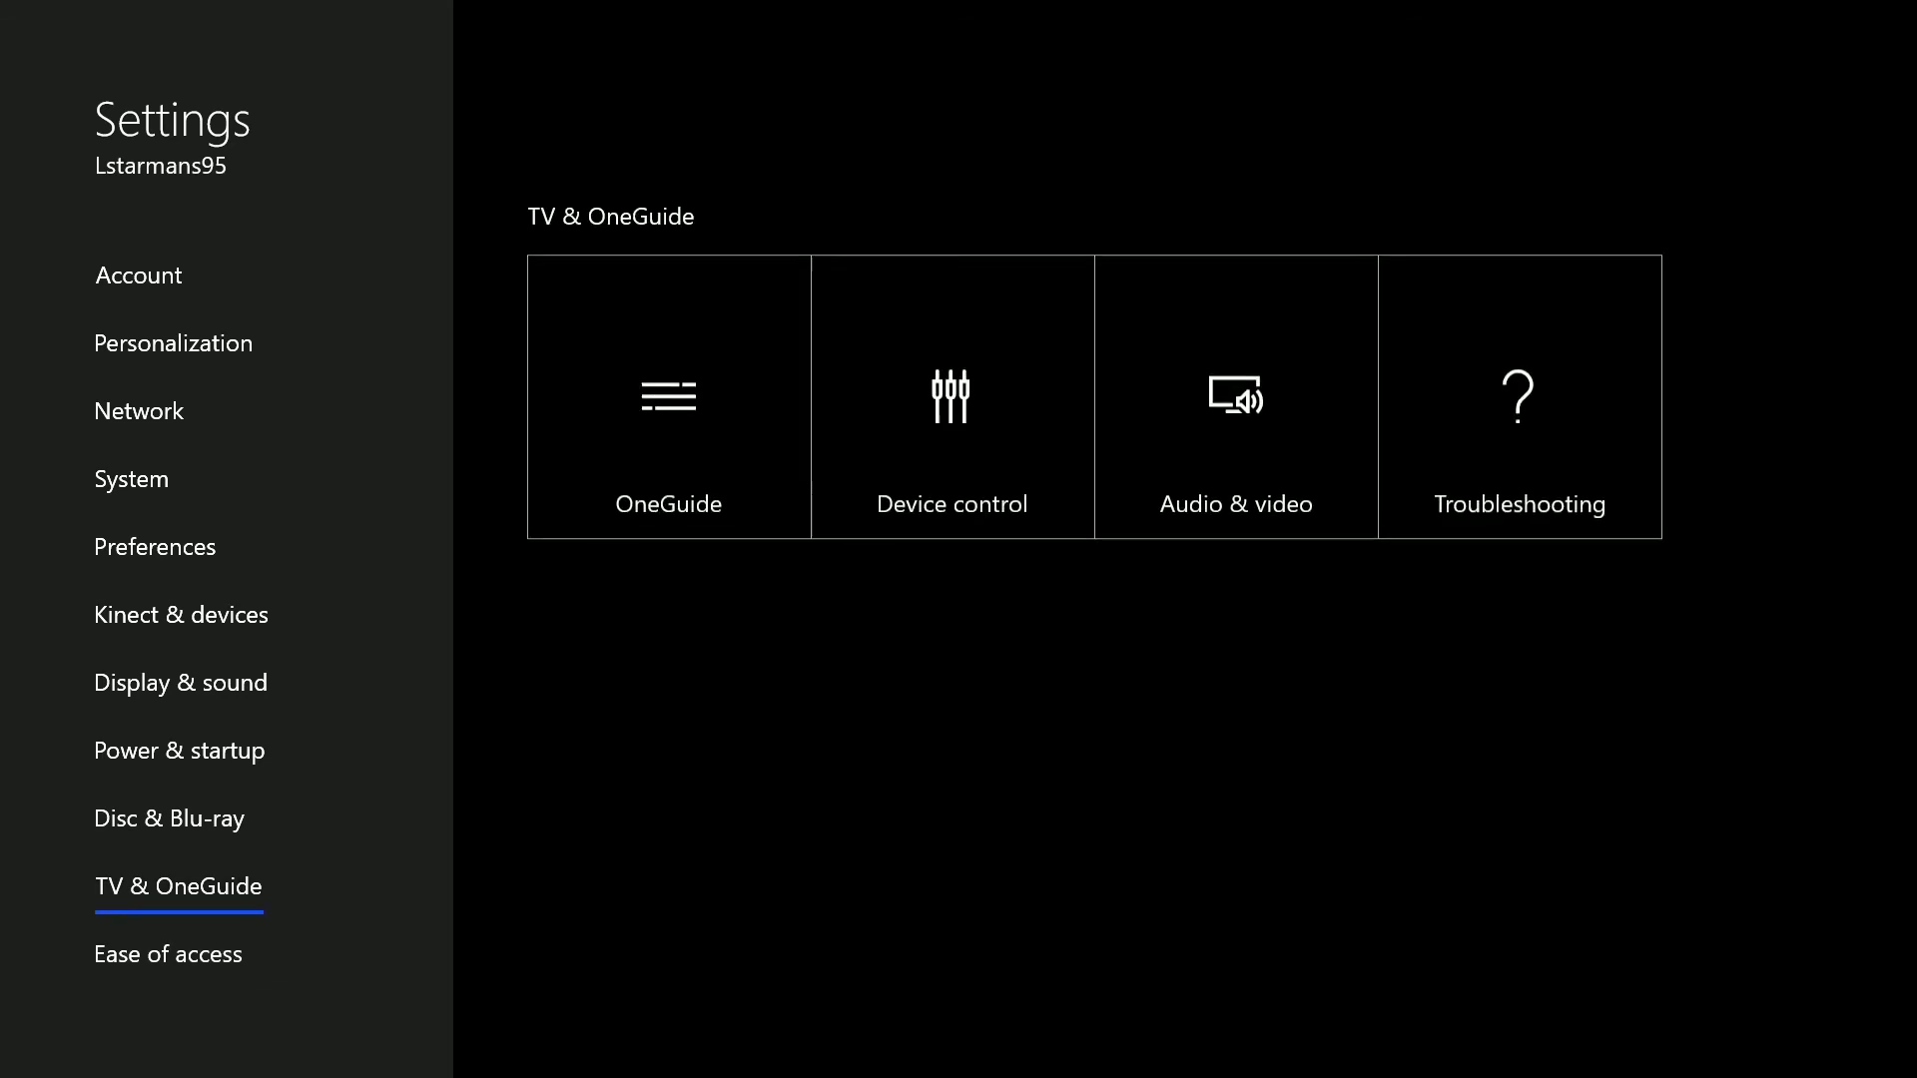
pyautogui.click(178, 749)
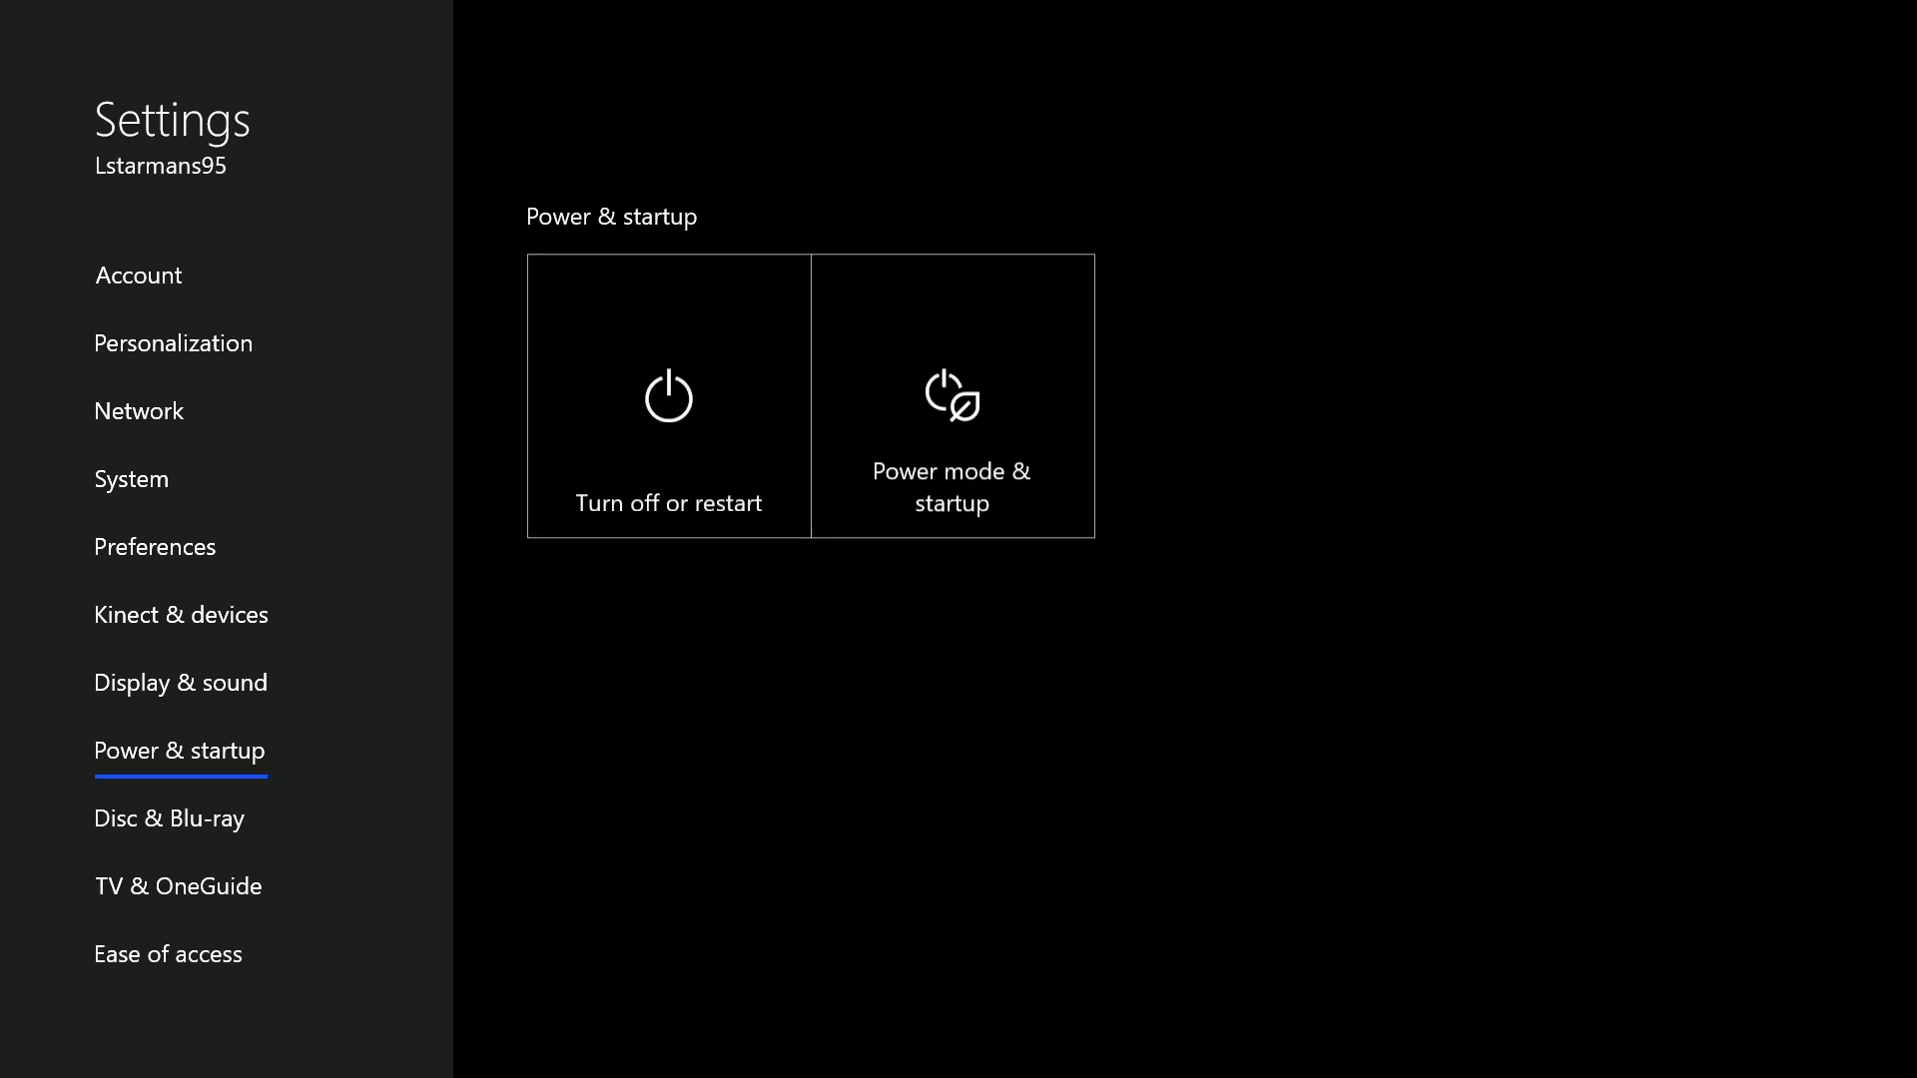
pyautogui.click(168, 819)
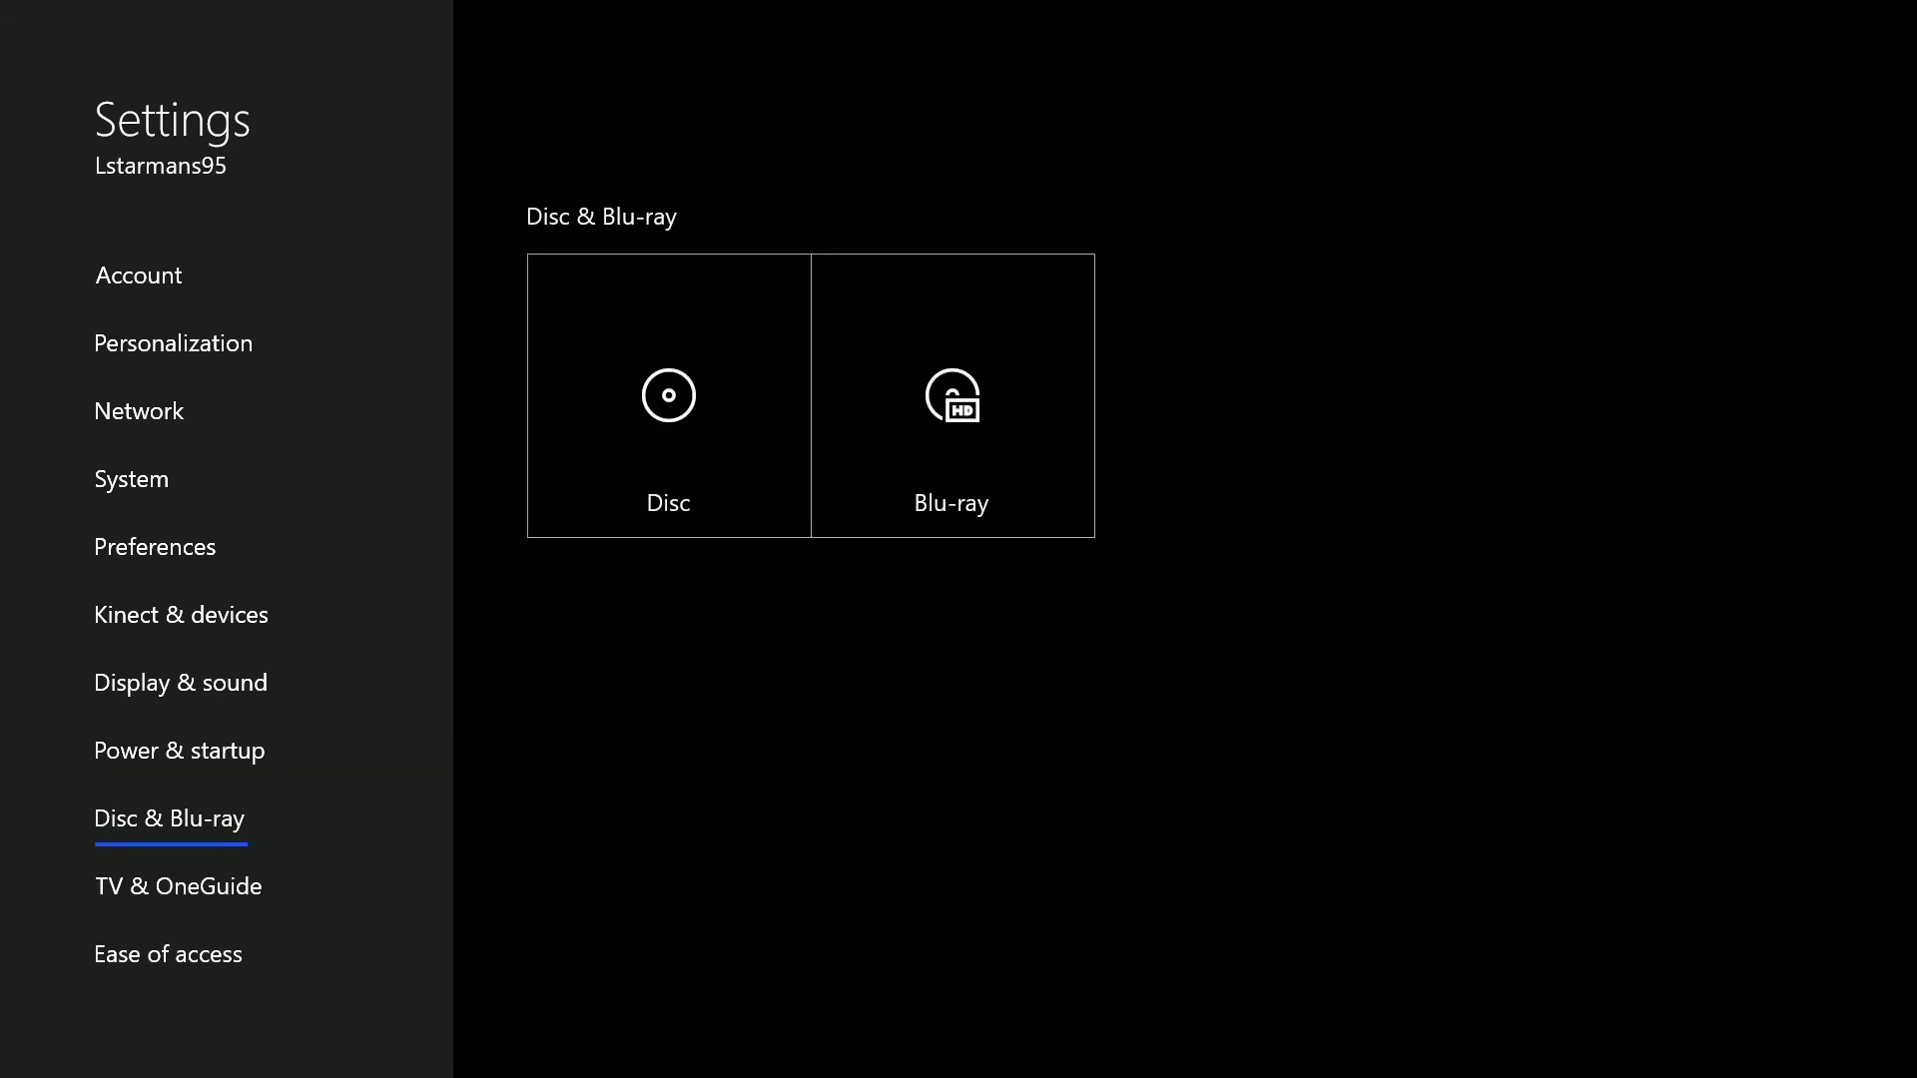
pyautogui.click(952, 396)
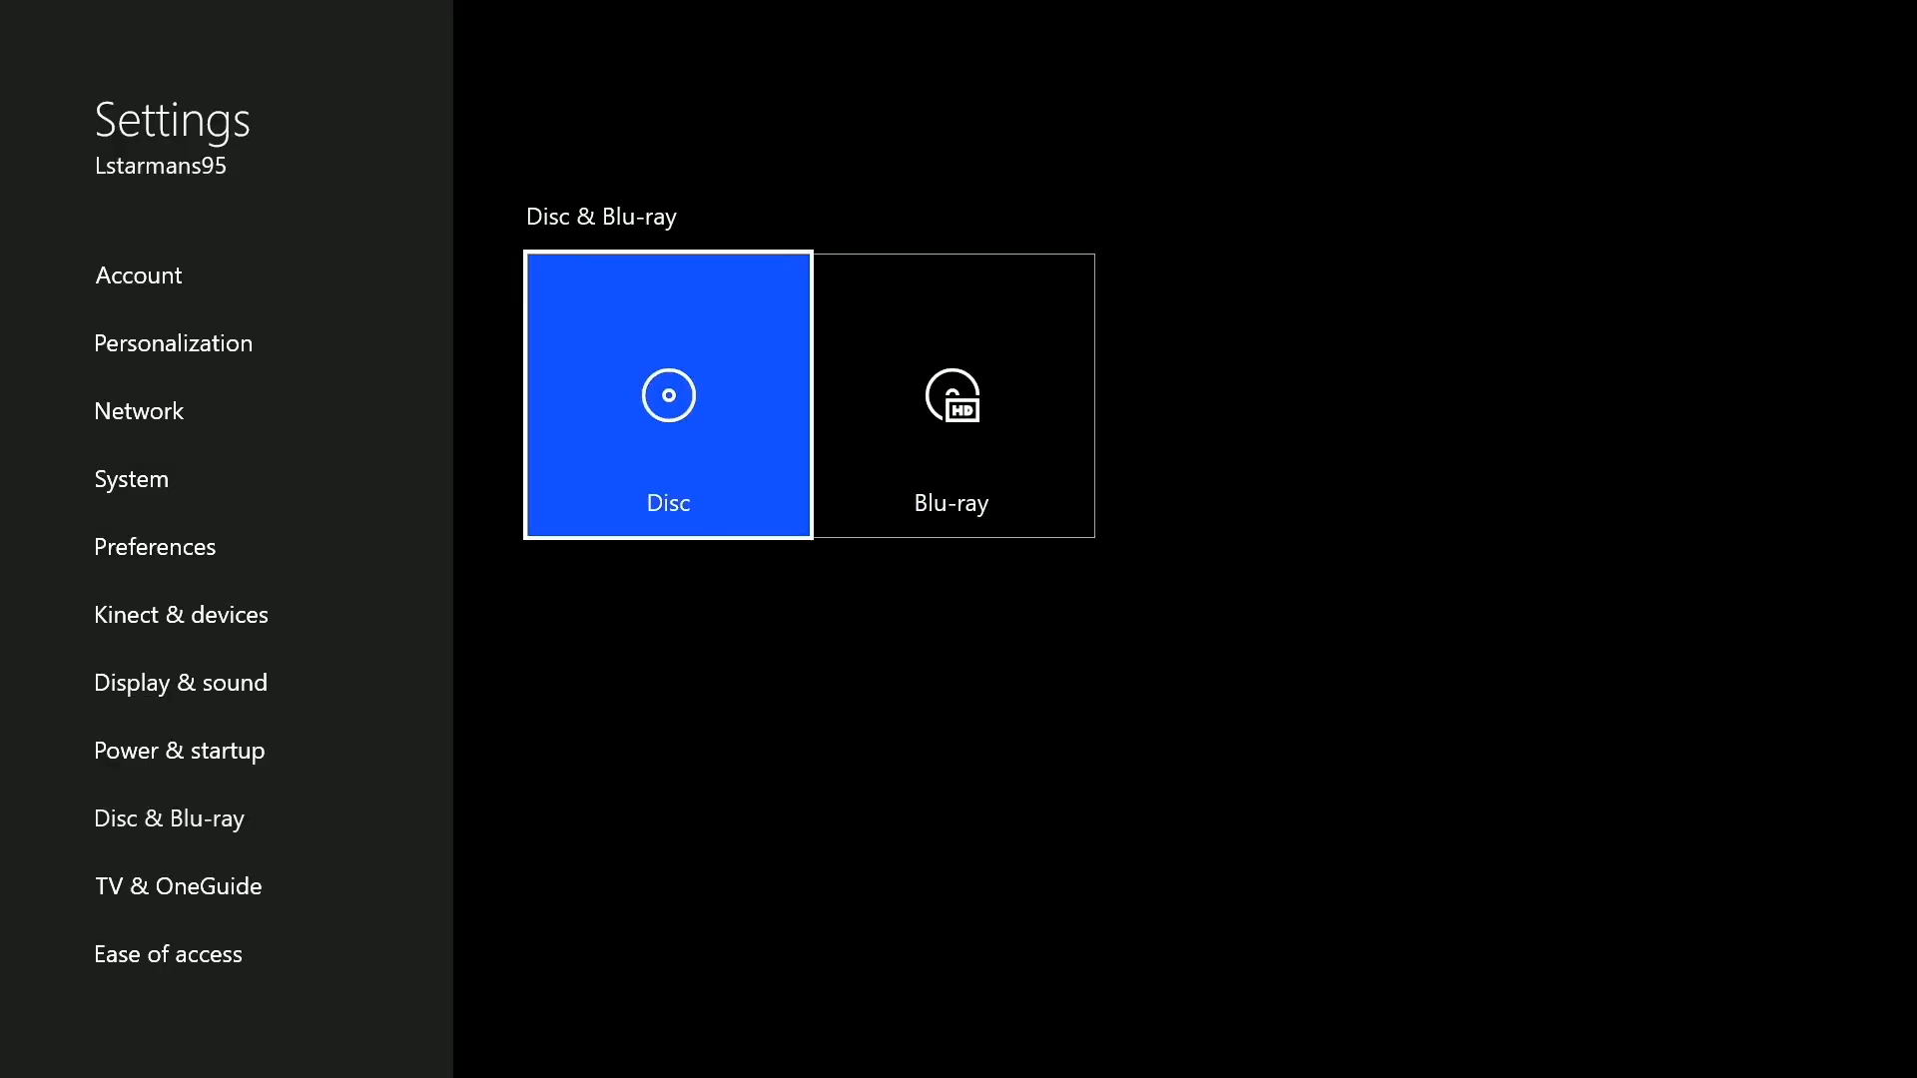
pyautogui.click(178, 751)
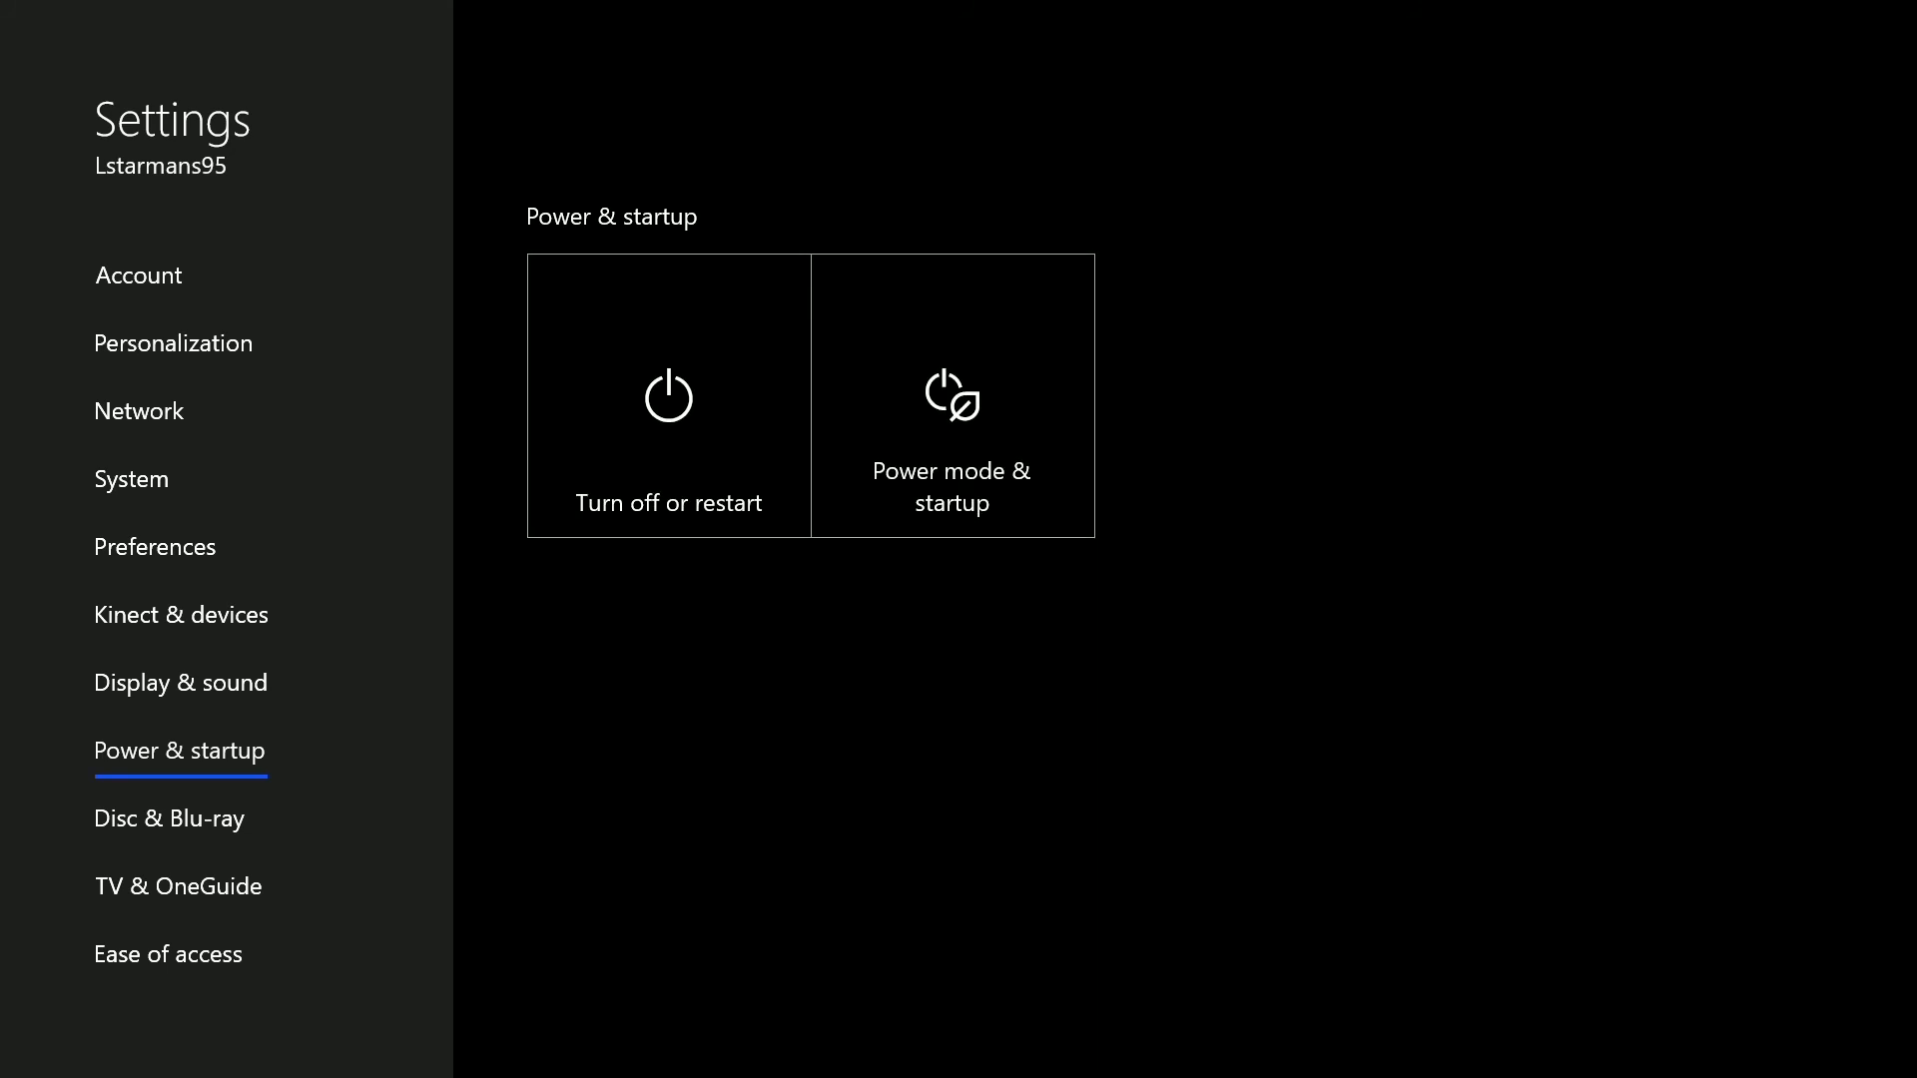
pyautogui.click(138, 411)
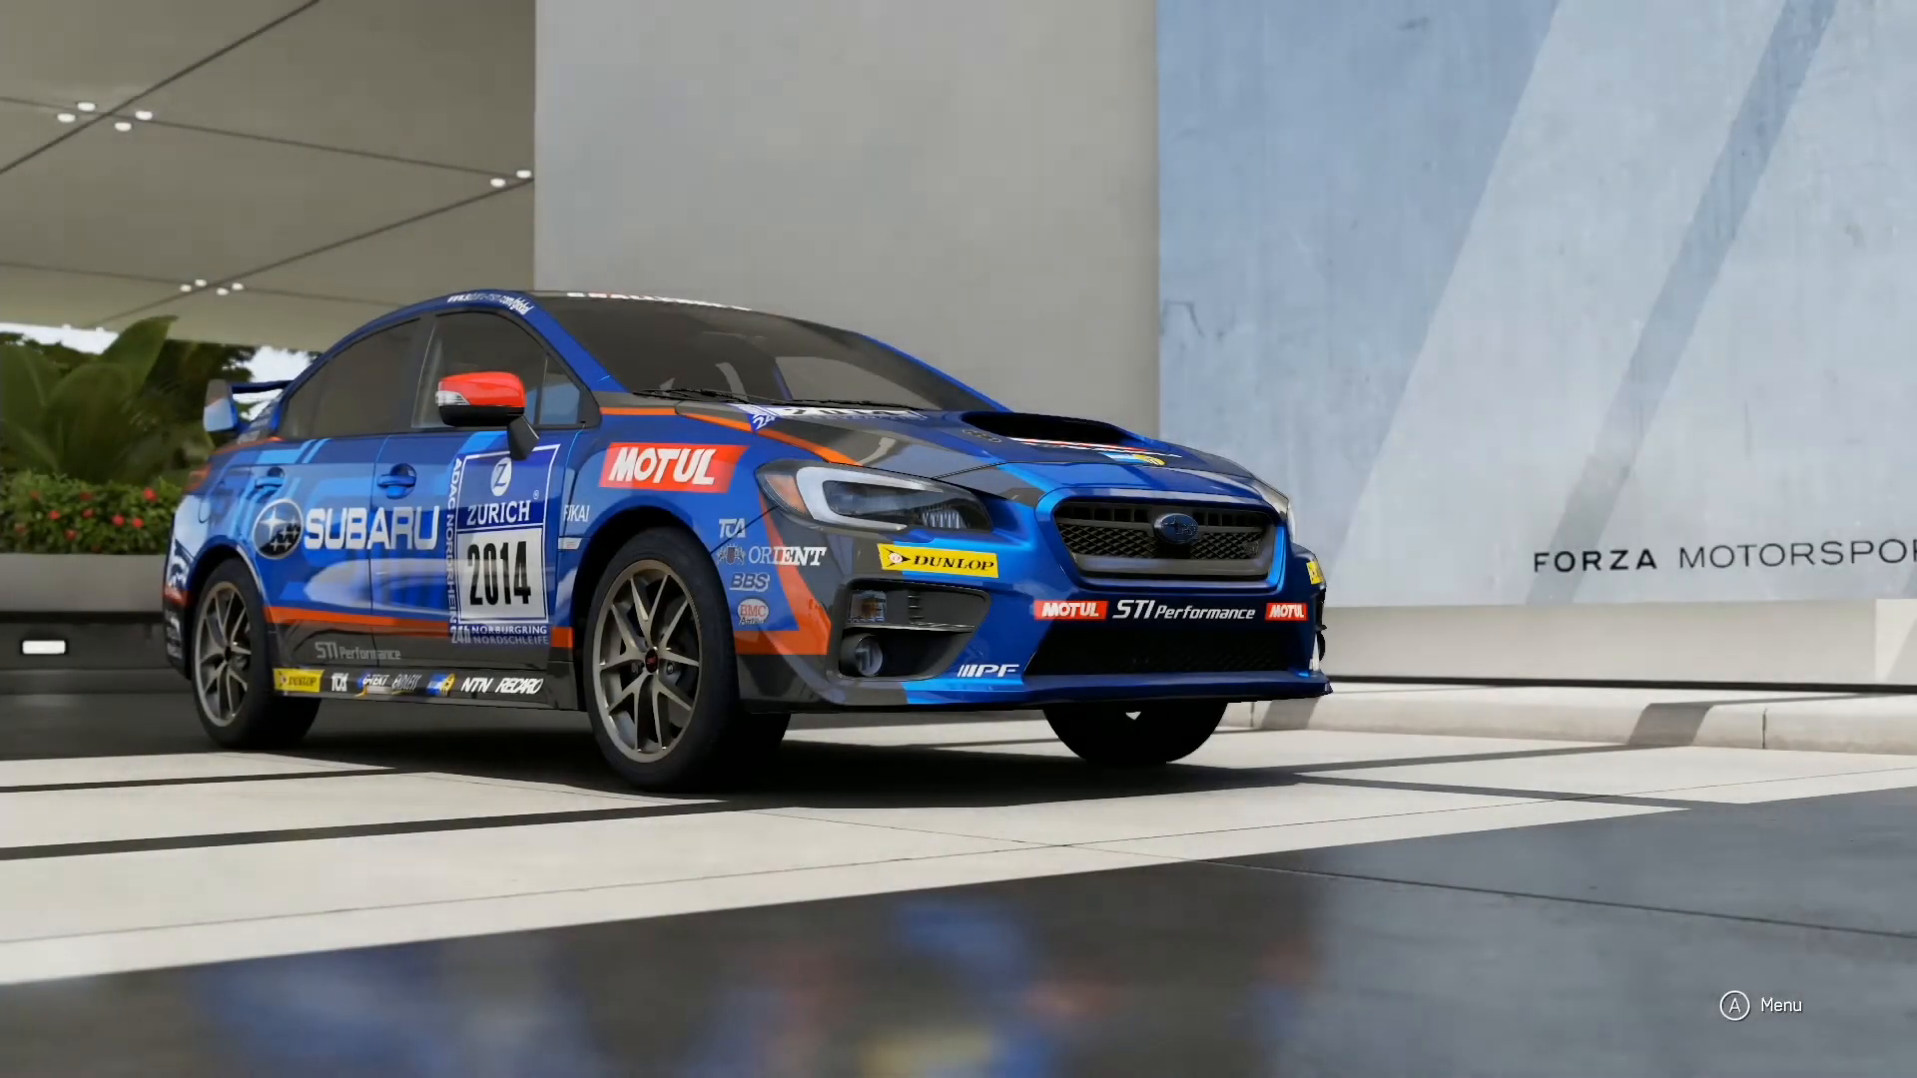
# Return Home from Forza Motorsport 6, scroll down the pins and launch the Xbox Preview Dashboard app
pyautogui.press('Xbox')
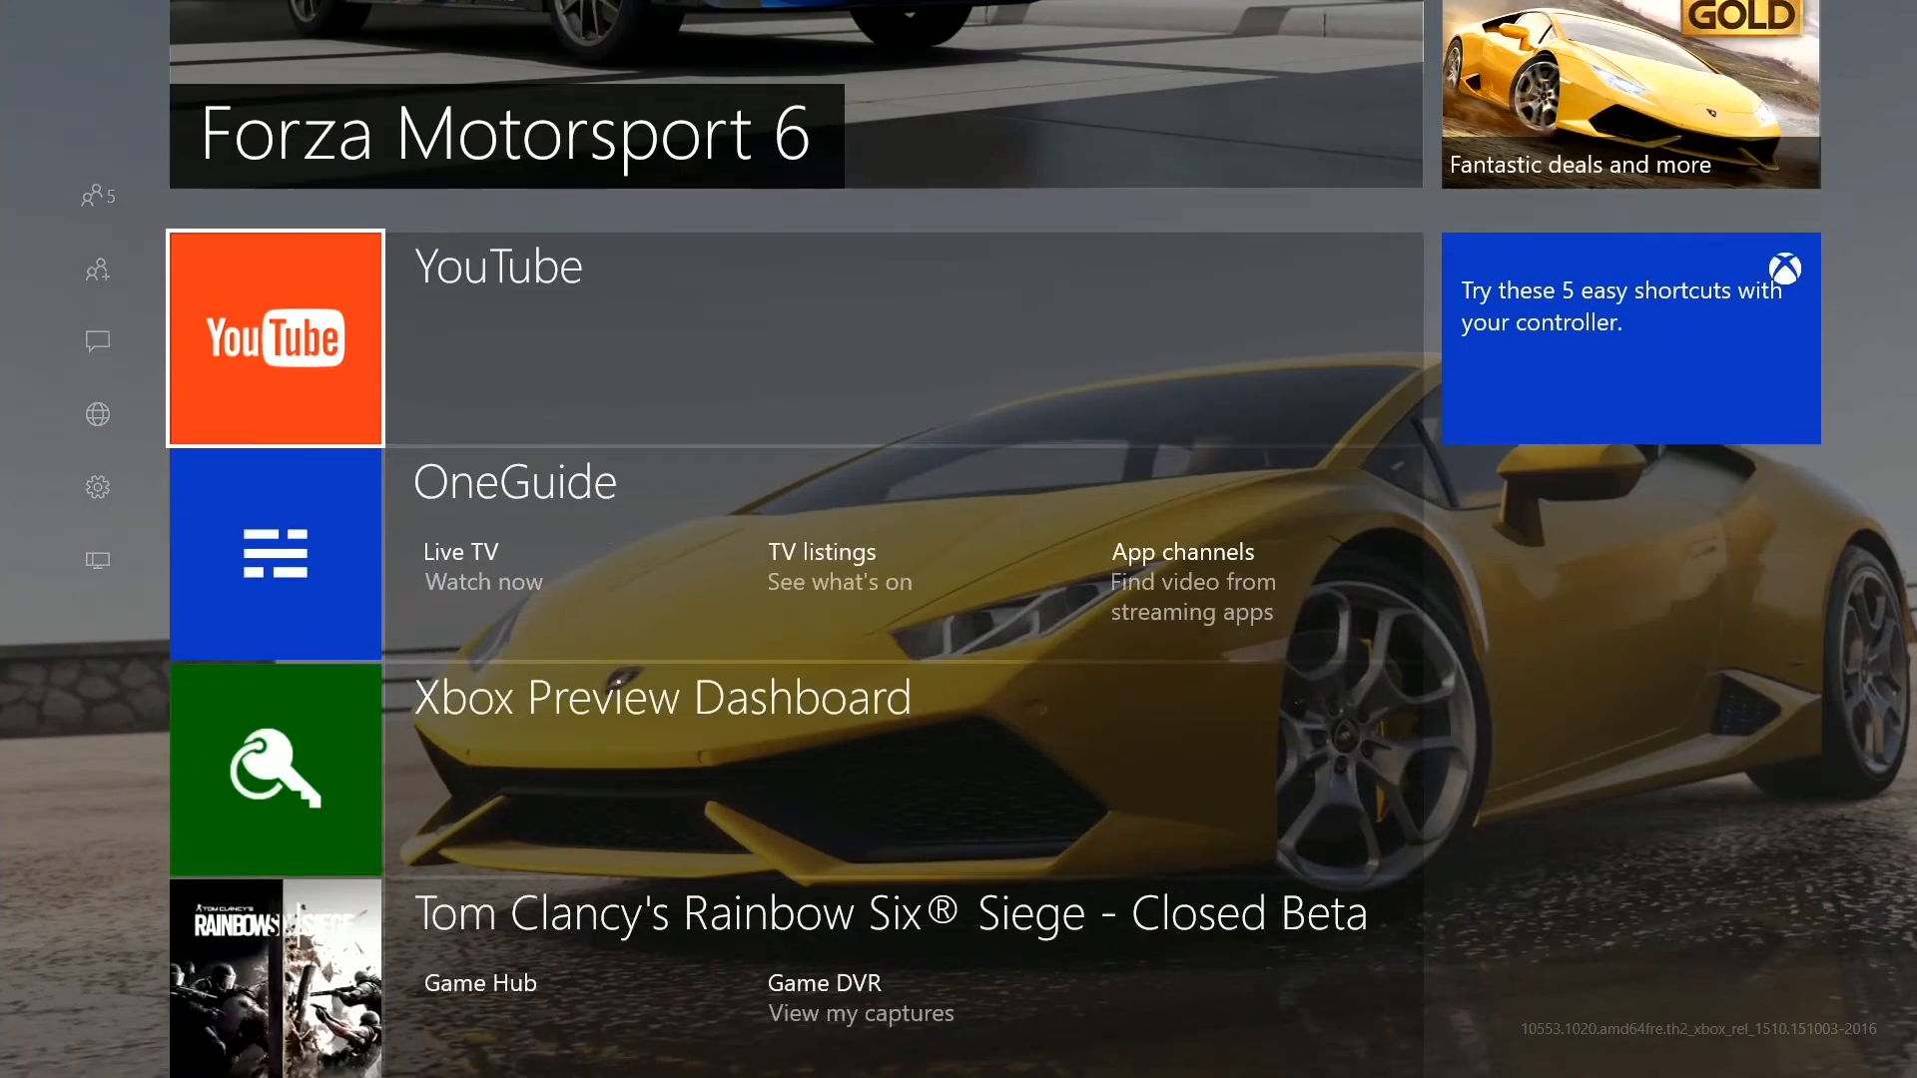
pyautogui.scroll(-3)
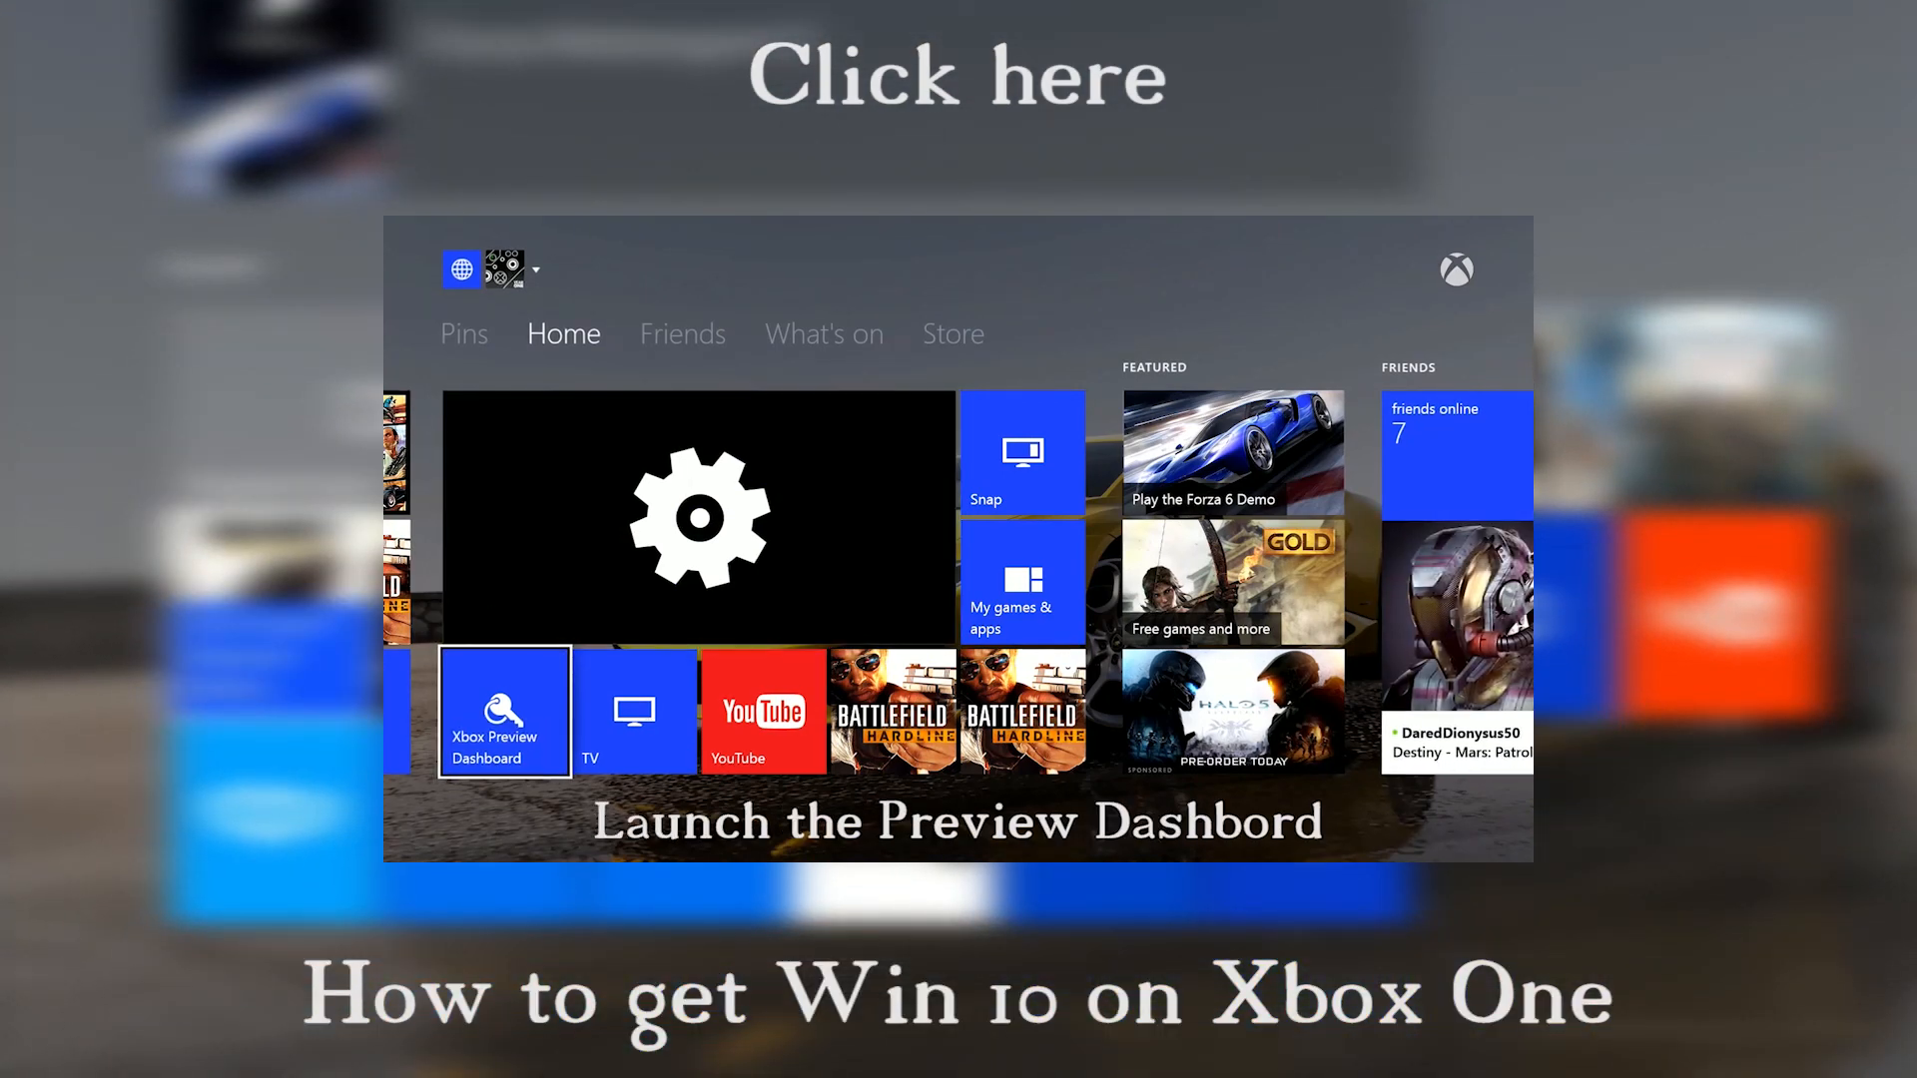
pyautogui.click(504, 711)
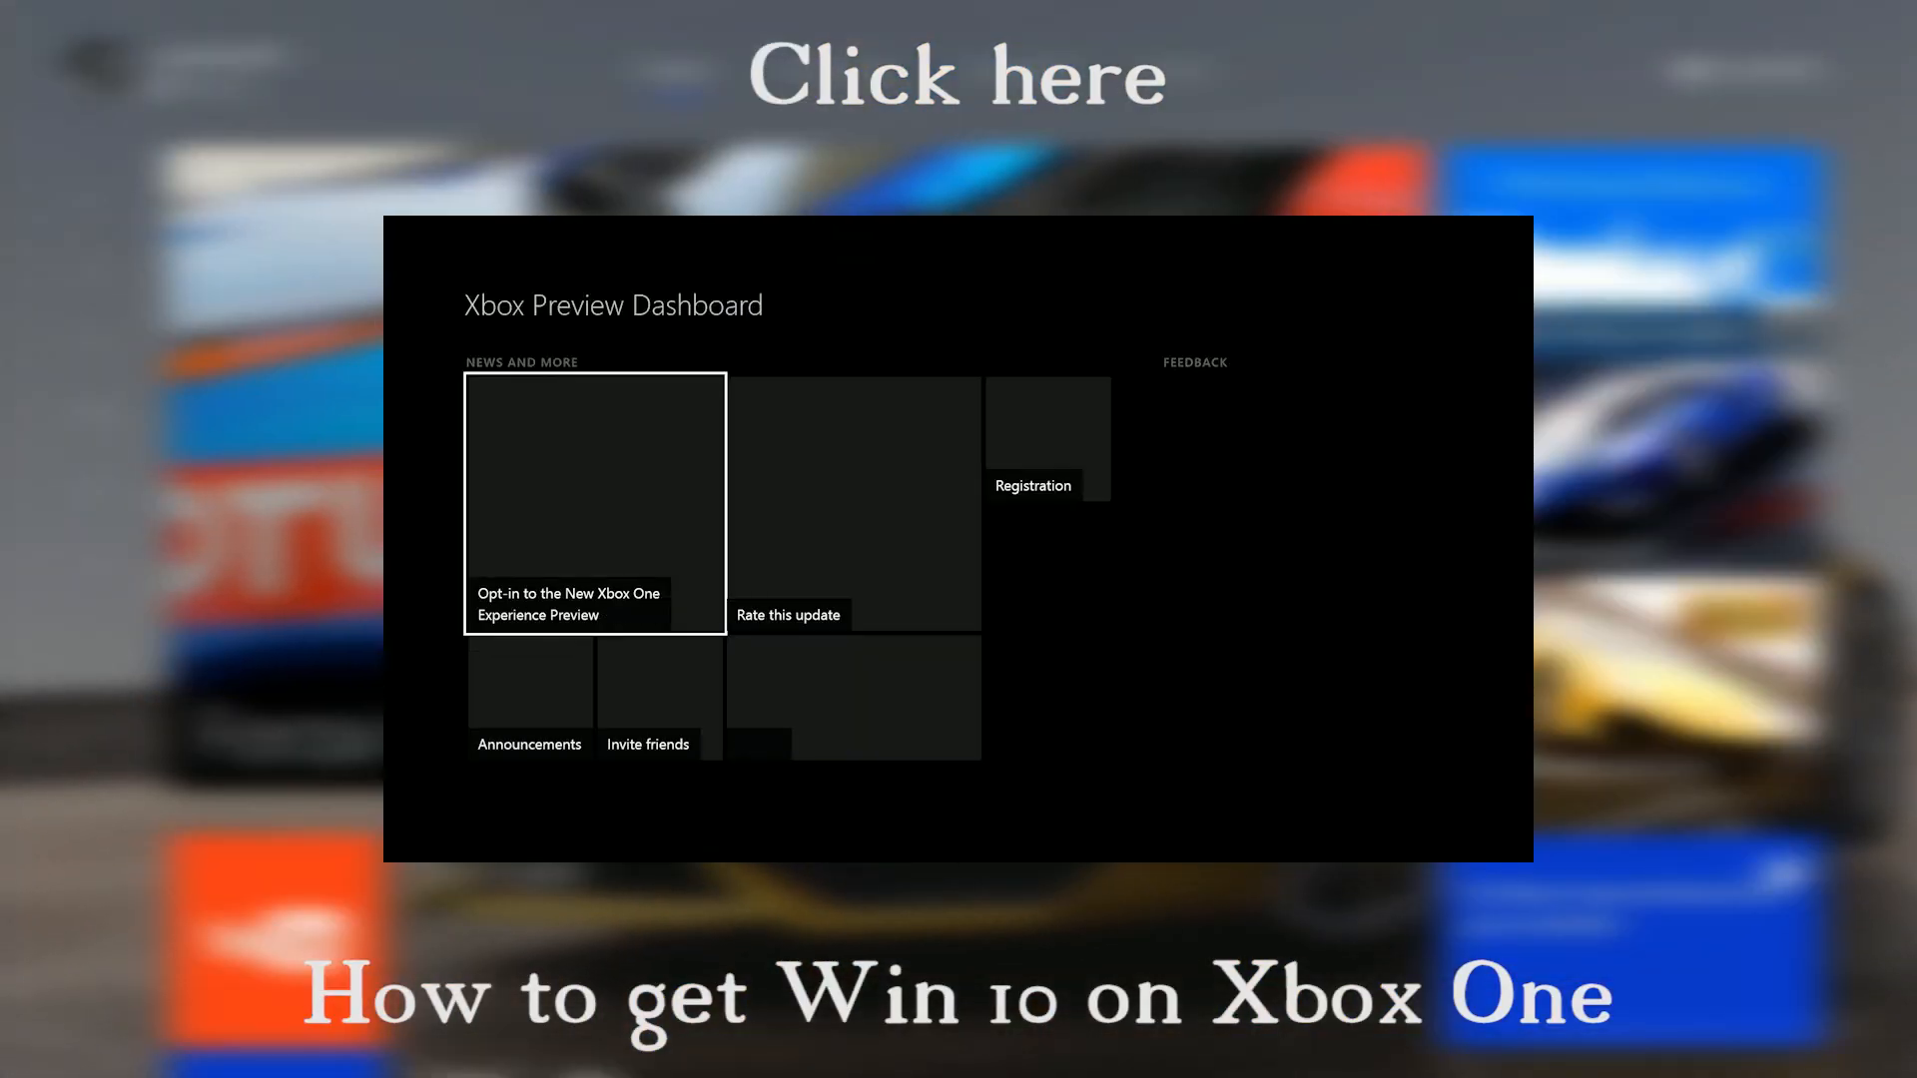